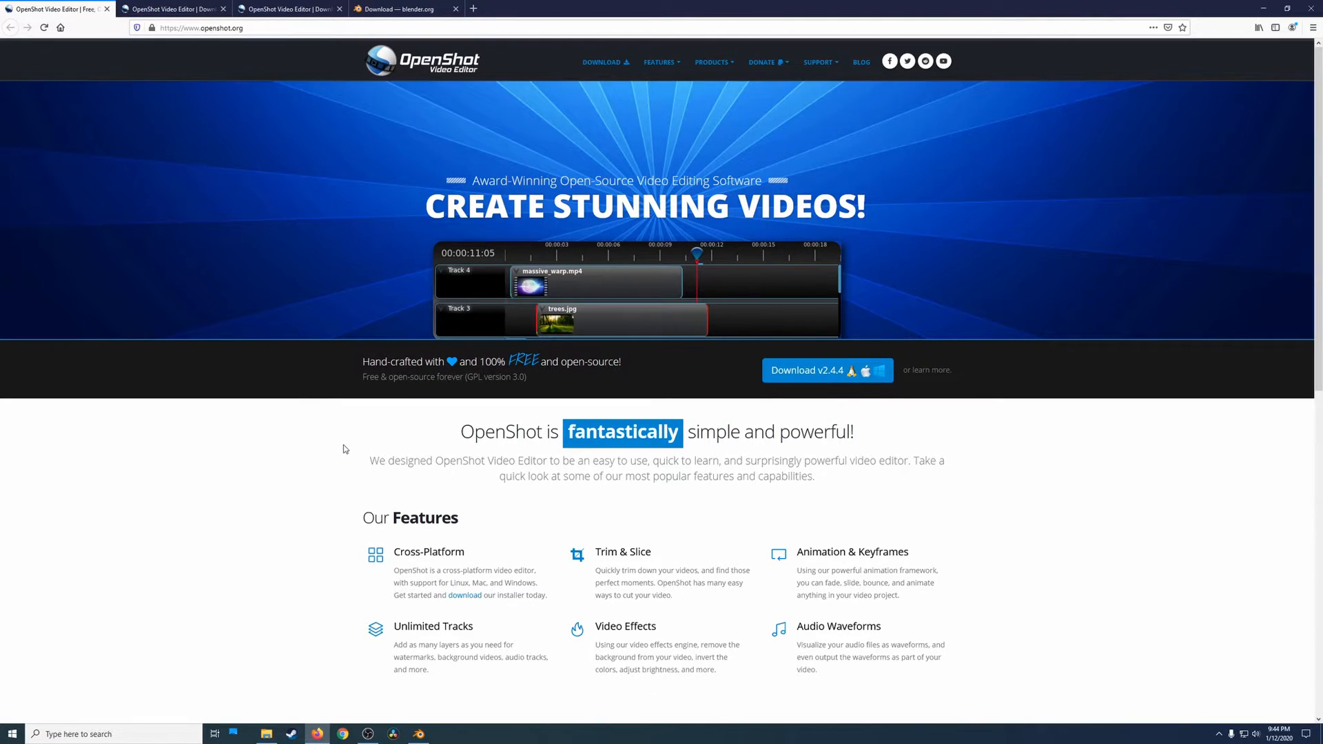
{"action": "mouse_move", "coordinate": [780, 458]}
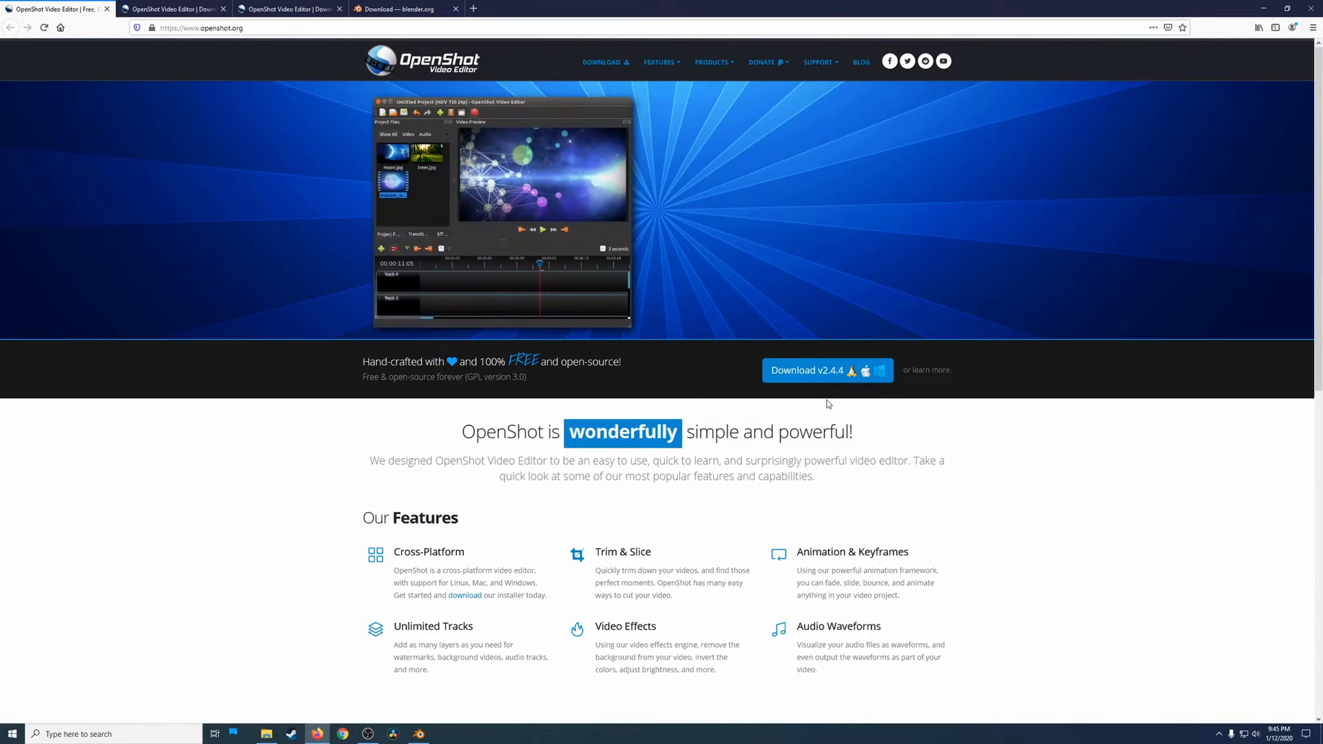
{"action": "mouse_move", "coordinate": [838, 380]}
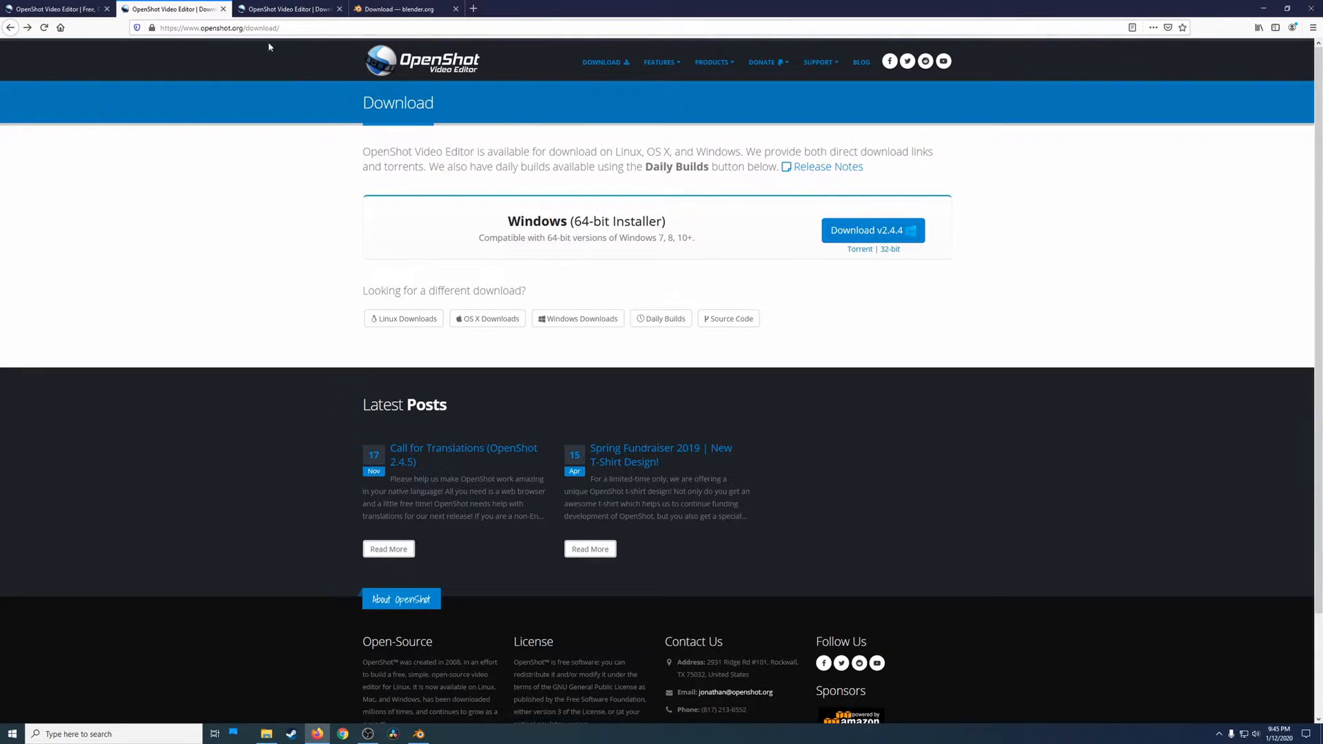
- Show the list of OpenShot daily build installers on openshot.org/download
{"action": "left_click", "coordinate": [664, 318]}
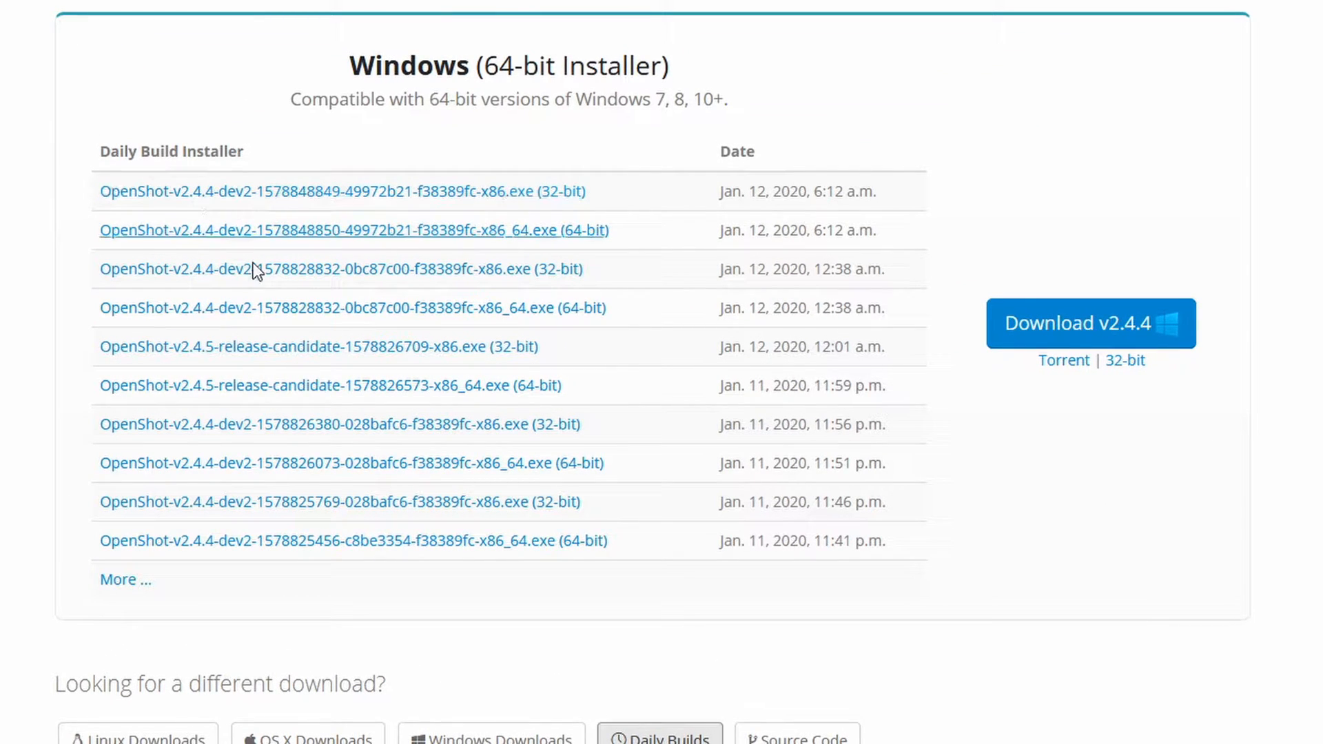
{"action": "mouse_move", "coordinate": [201, 355]}
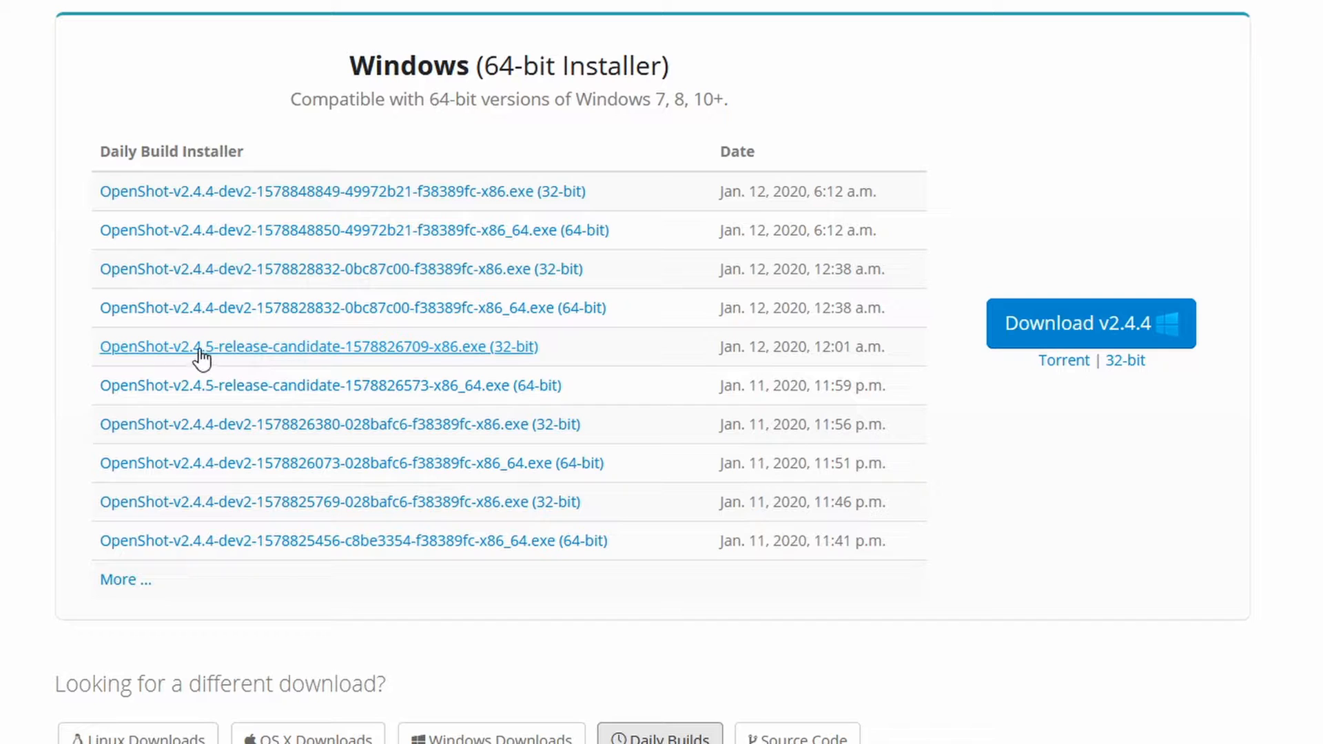
{"action": "mouse_move", "coordinate": [758, 350]}
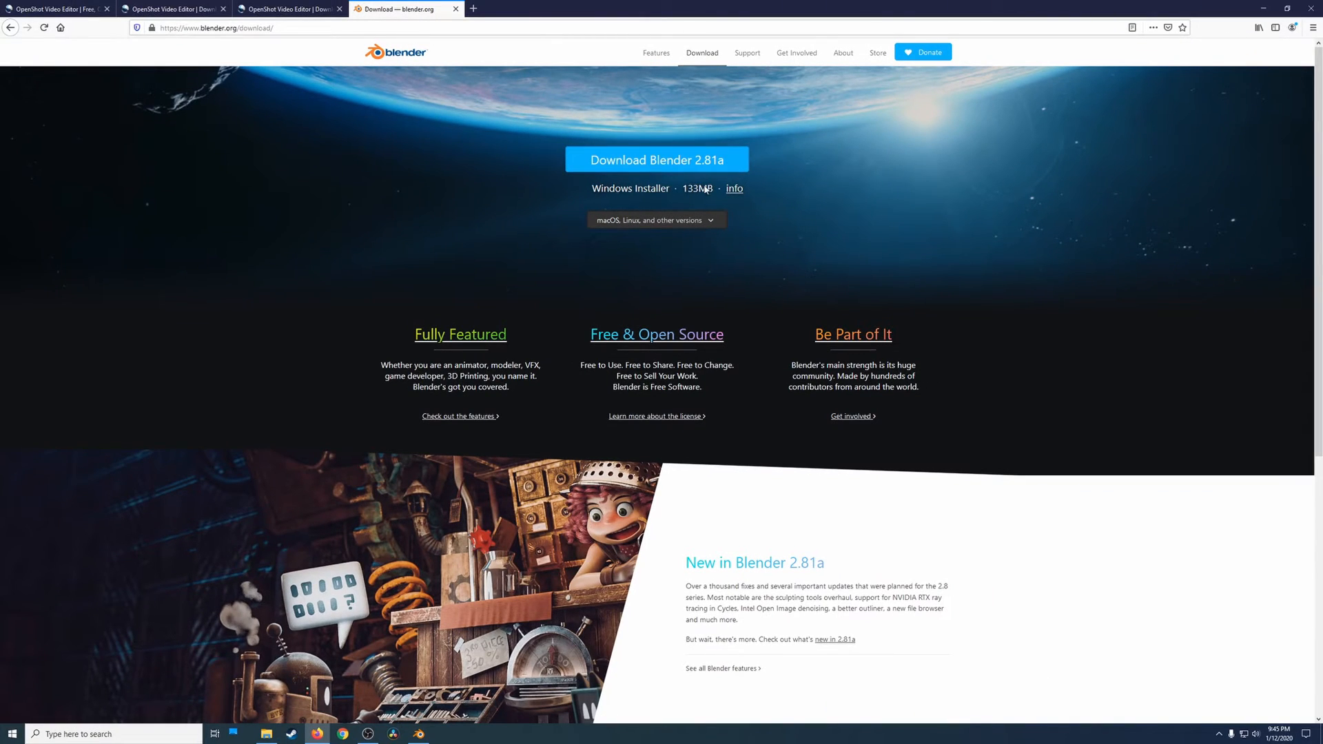
{"action": "mouse_move", "coordinate": [266, 733]}
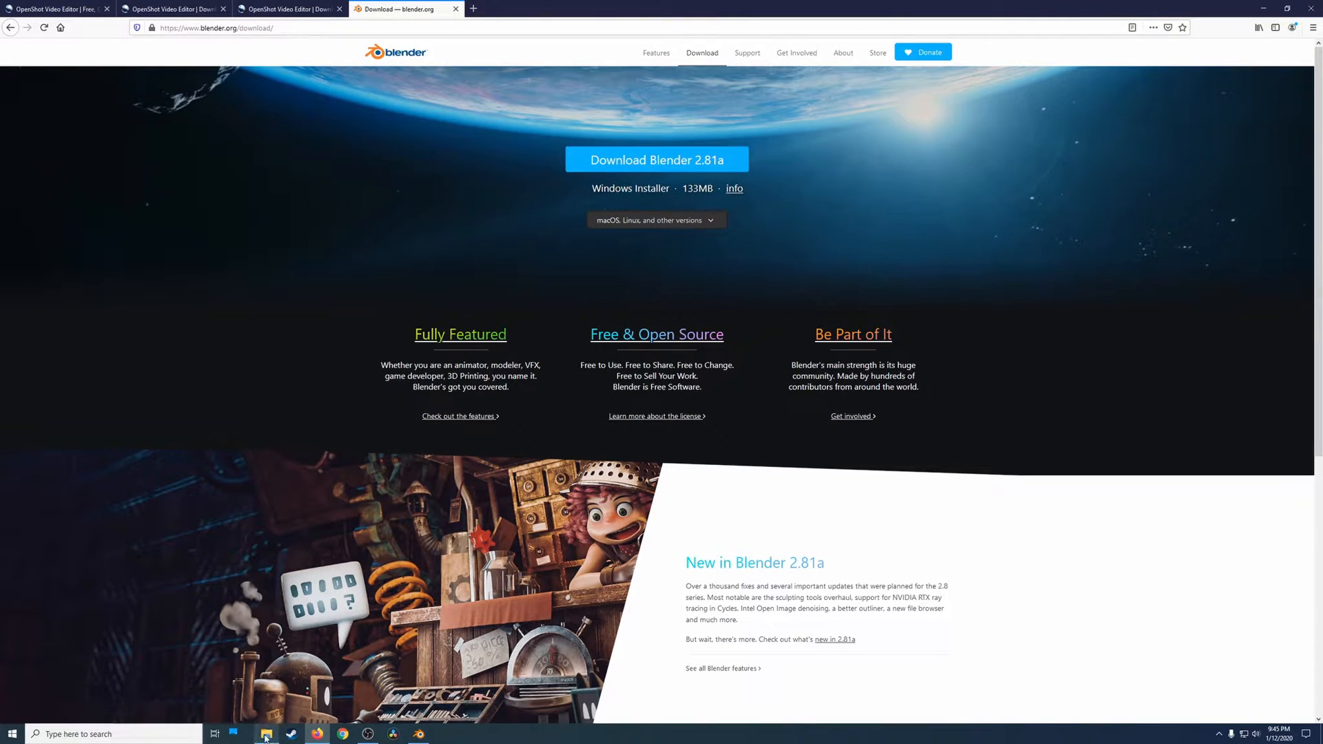
- Bring the OpenshotBlender download folder forward over the Blender window from the taskbar
{"action": "left_click", "coordinate": [266, 733]}
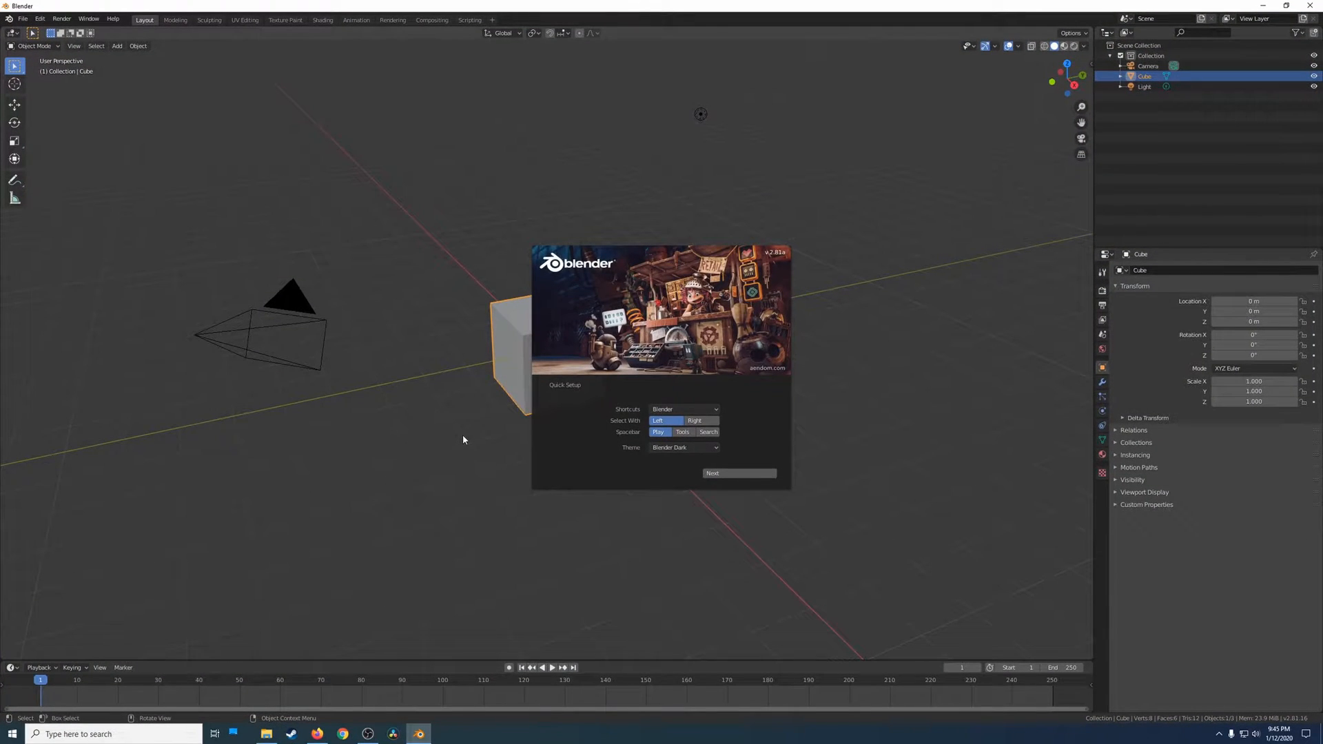
{"action": "mouse_move", "coordinate": [678, 476]}
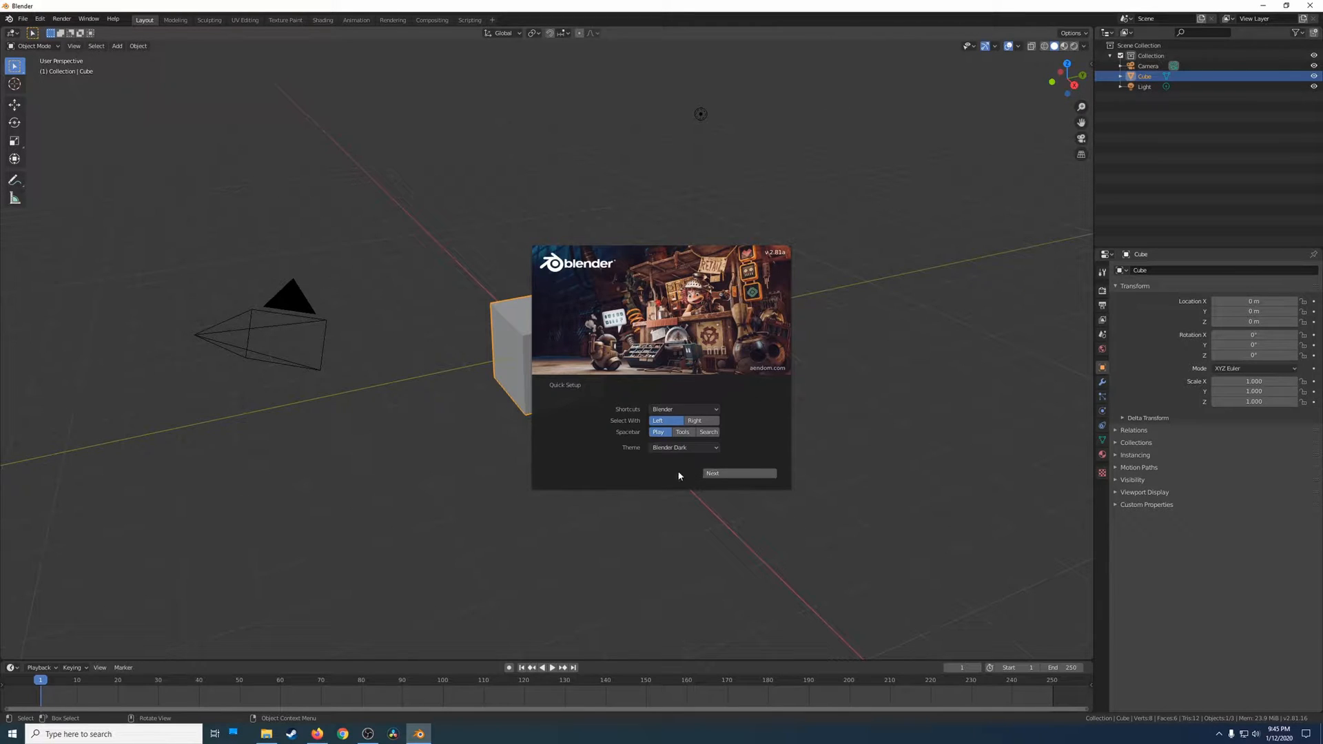
{"action": "left_click", "coordinate": [366, 733]}
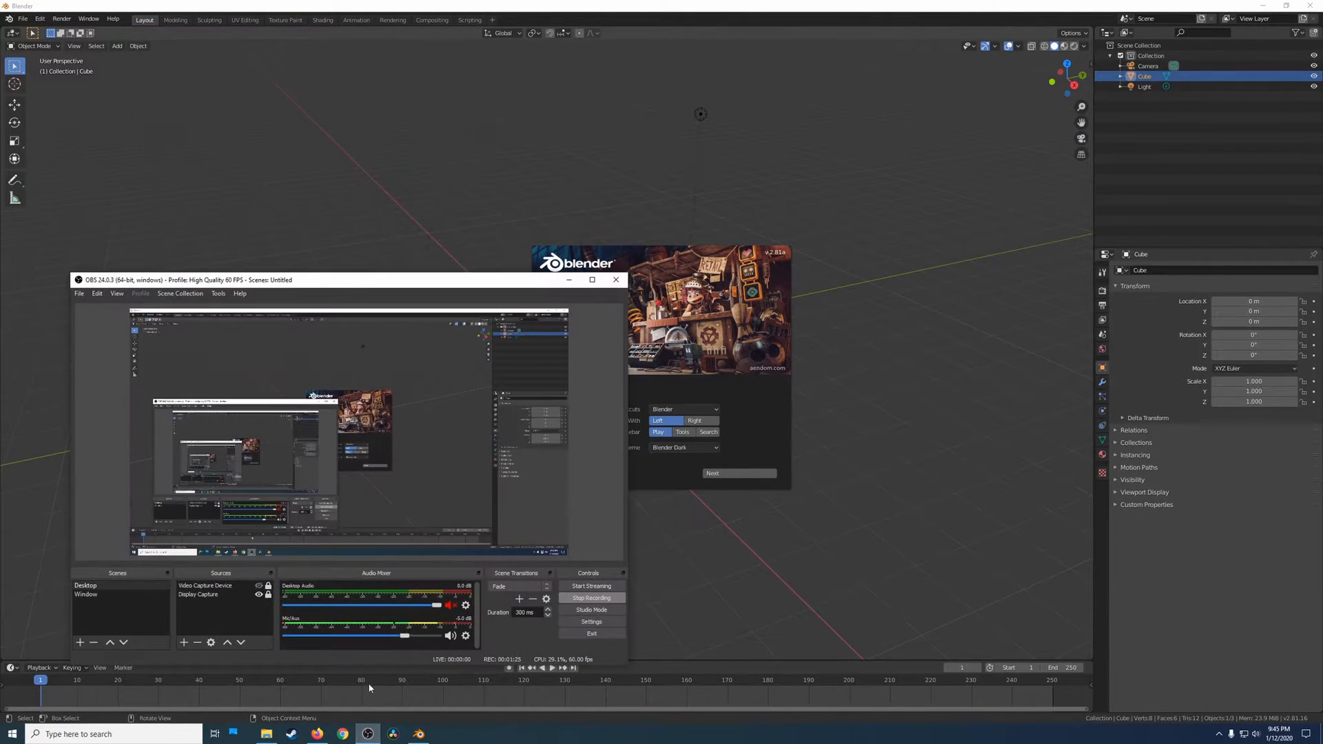
{"action": "left_click", "coordinate": [266, 733]}
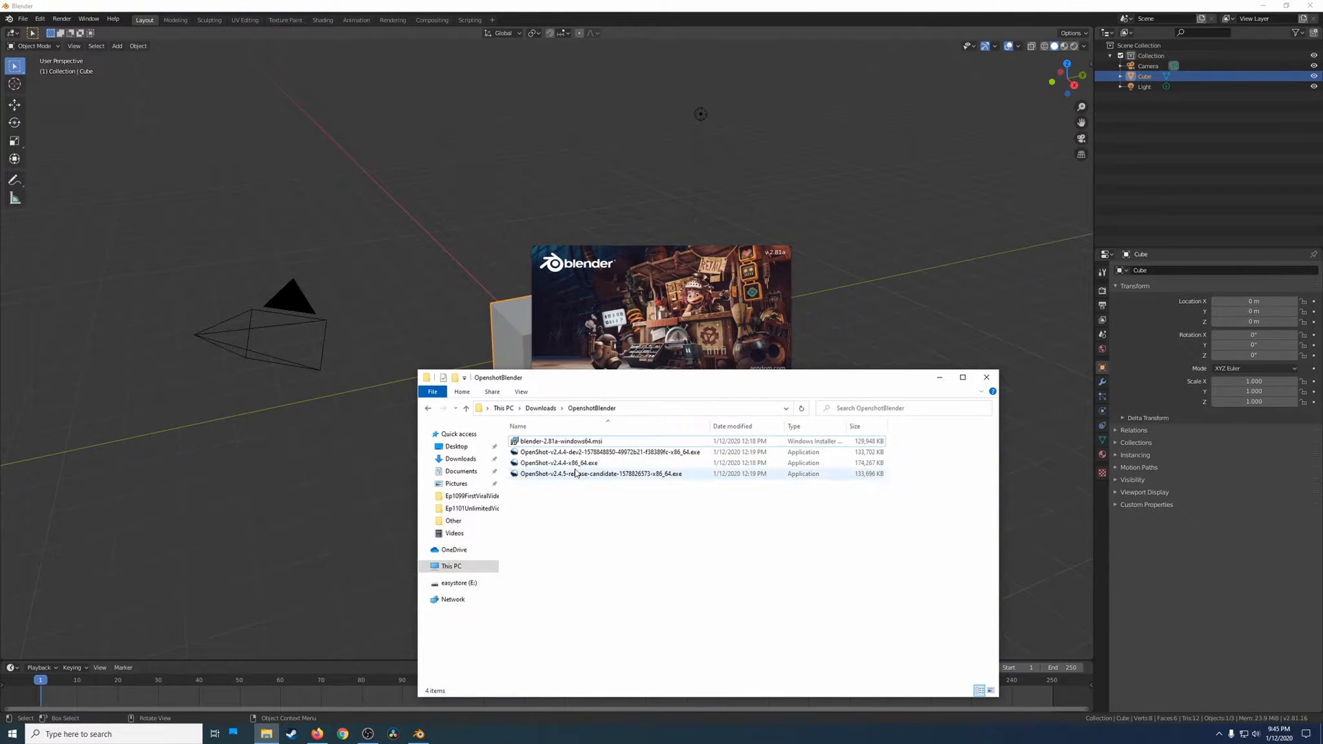
{"action": "mouse_move", "coordinate": [567, 463]}
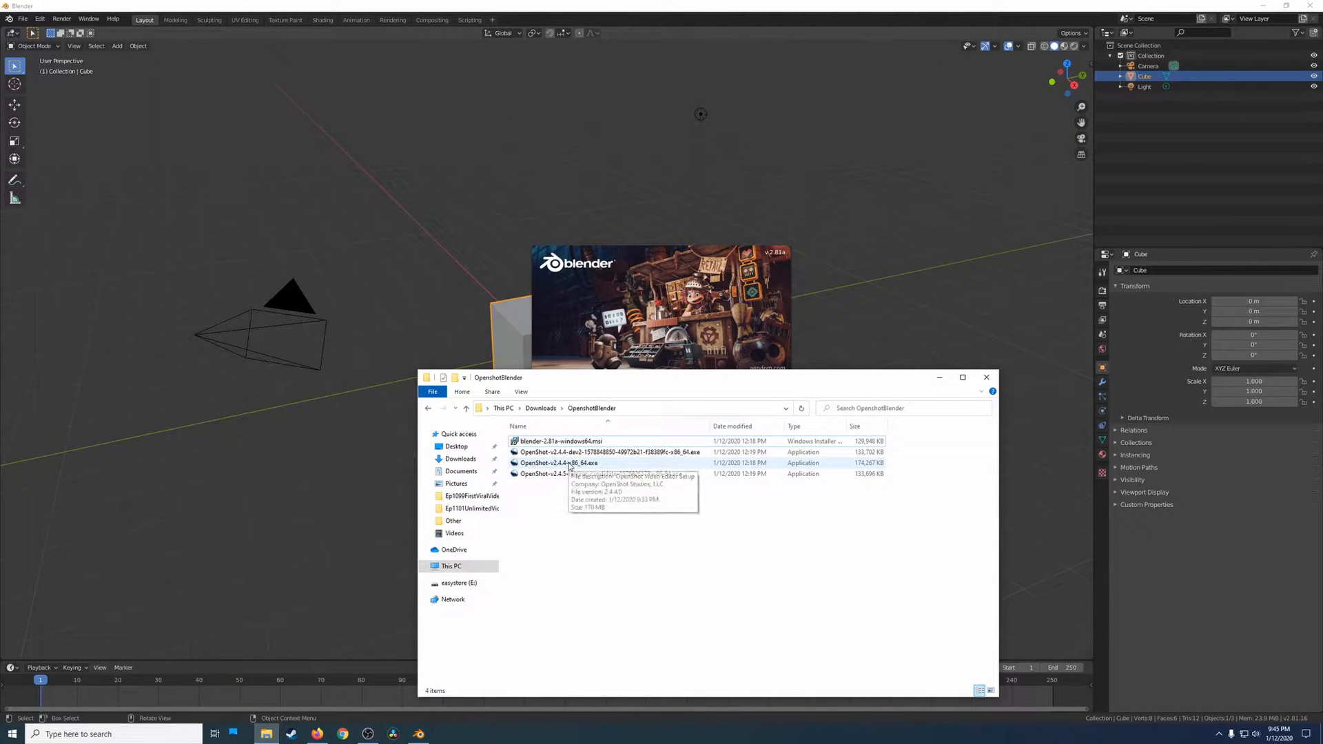
{"action": "mouse_move", "coordinate": [613, 470]}
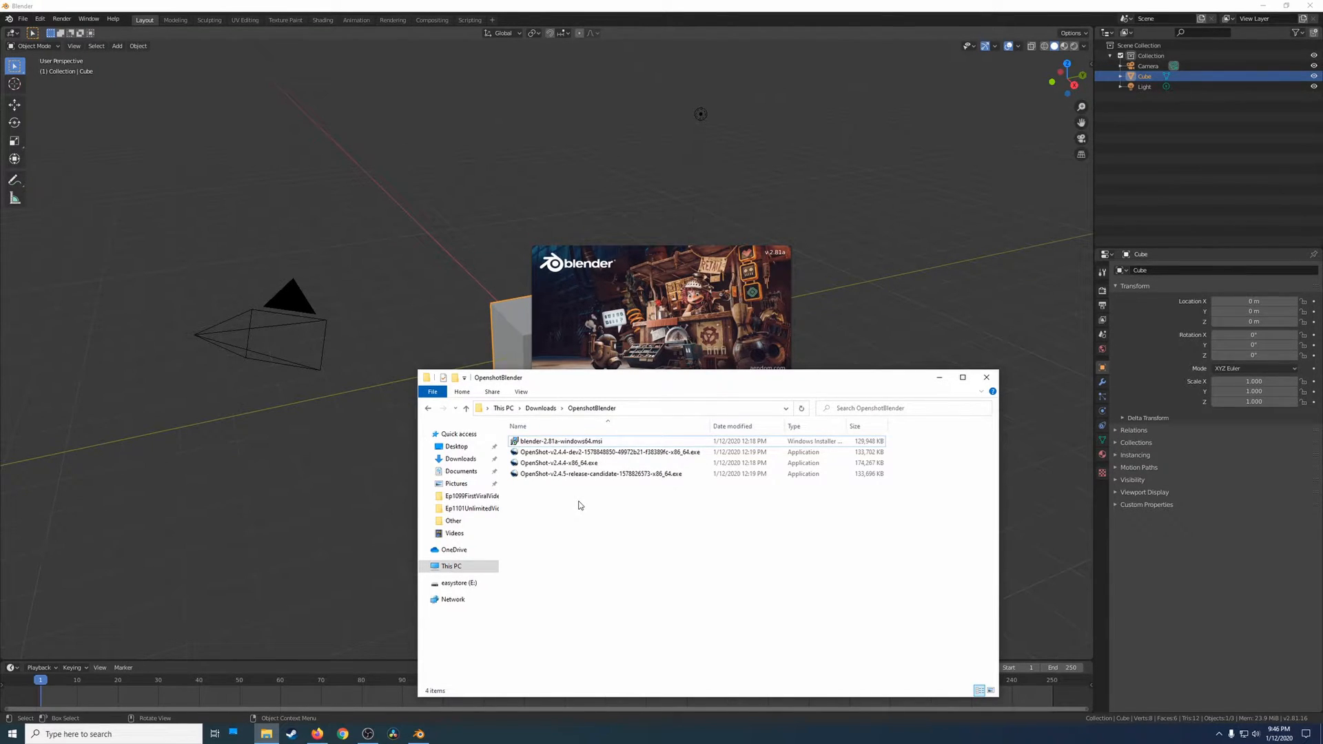
{"action": "mouse_move", "coordinate": [689, 517]}
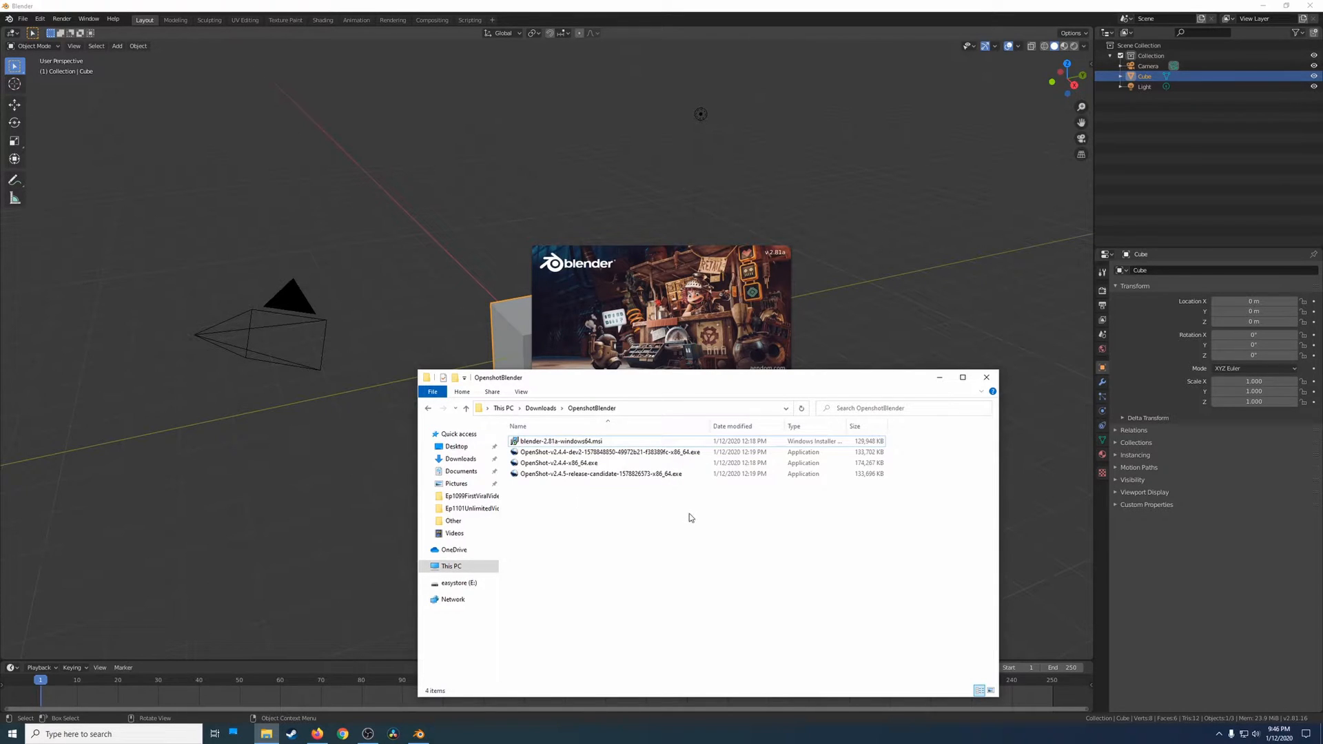
{"action": "mouse_move", "coordinate": [954, 397]}
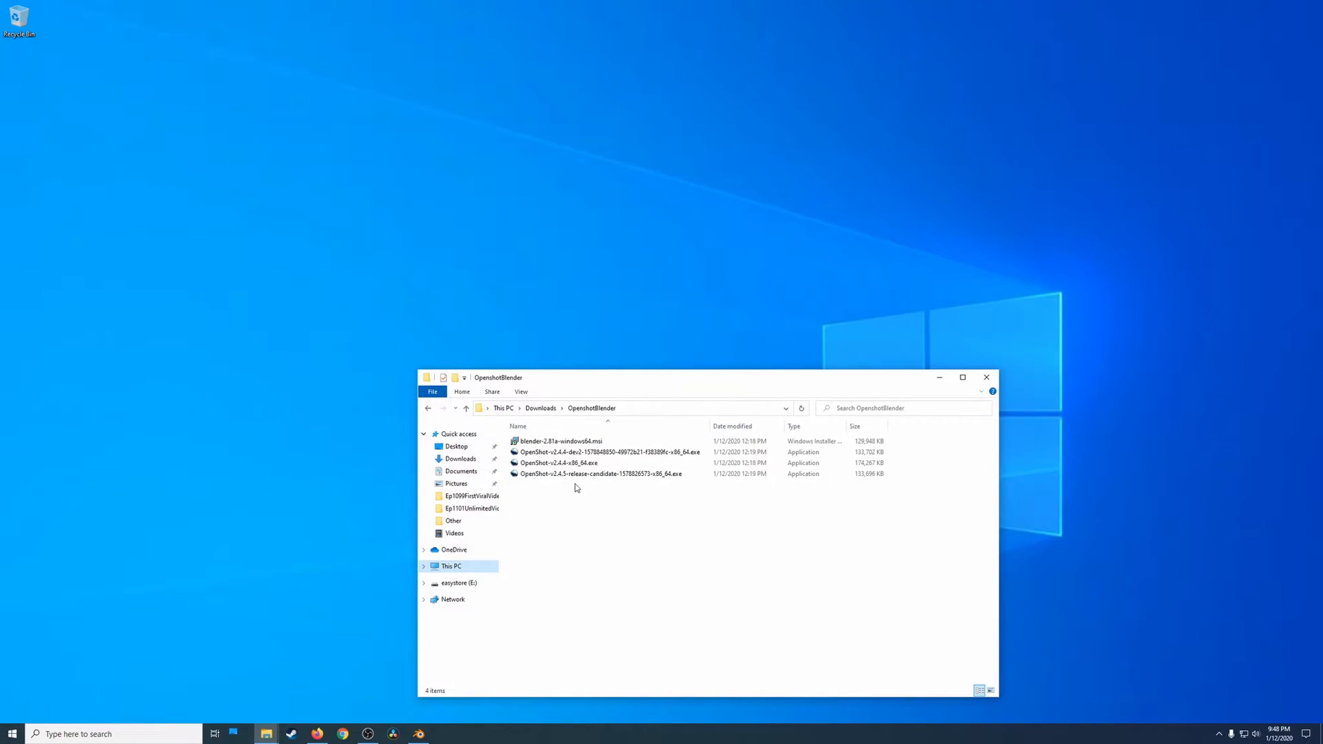
- Run the OpenShot installer through licence, shortcuts and Finish with launch, then allow firewall access
{"action": "left_click", "coordinate": [556, 463]}
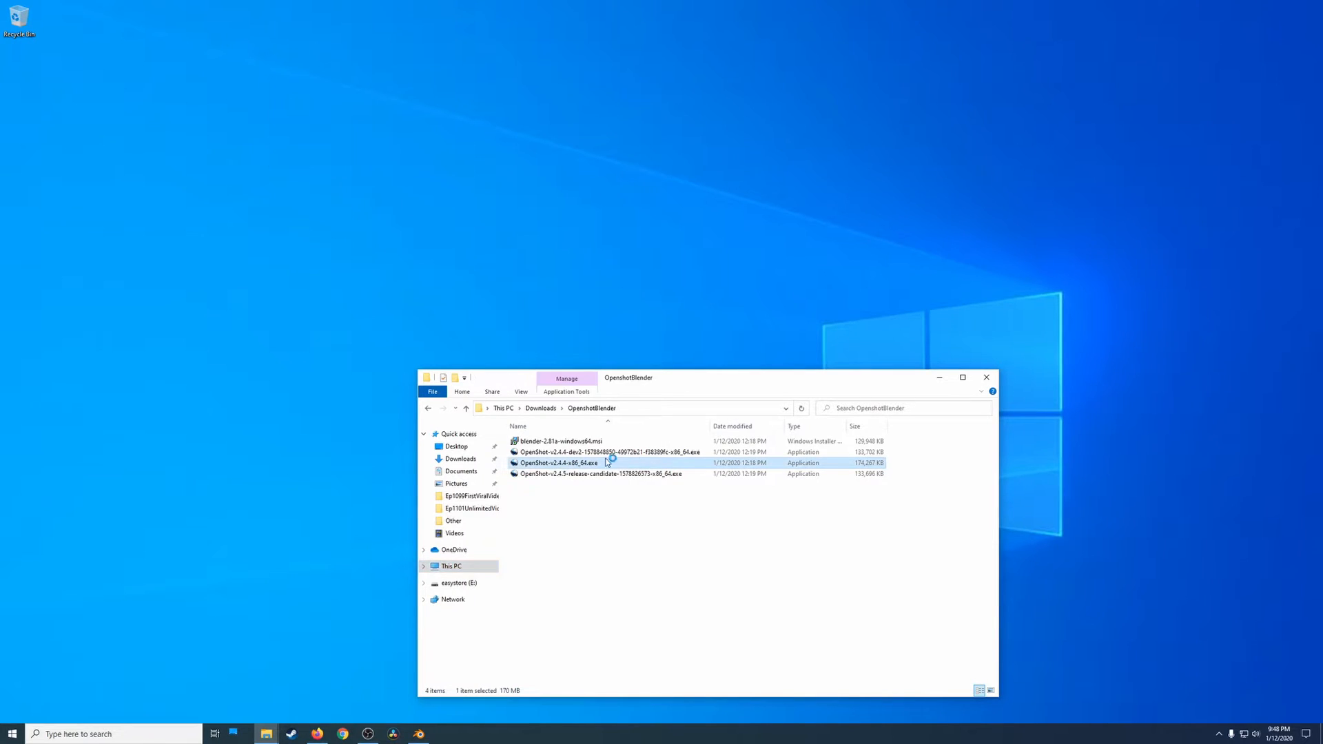
{"action": "double_click", "coordinate": [557, 463]}
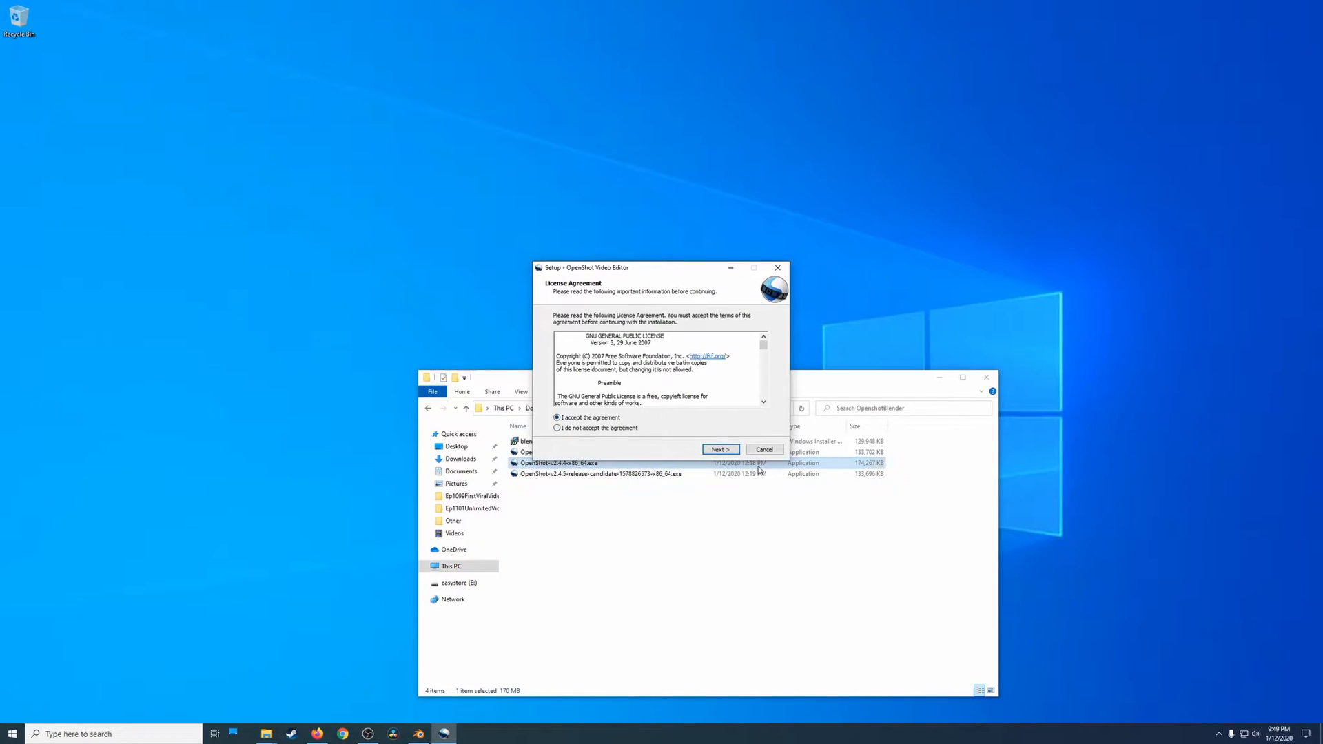
{"action": "left_click", "coordinate": [719, 449]}
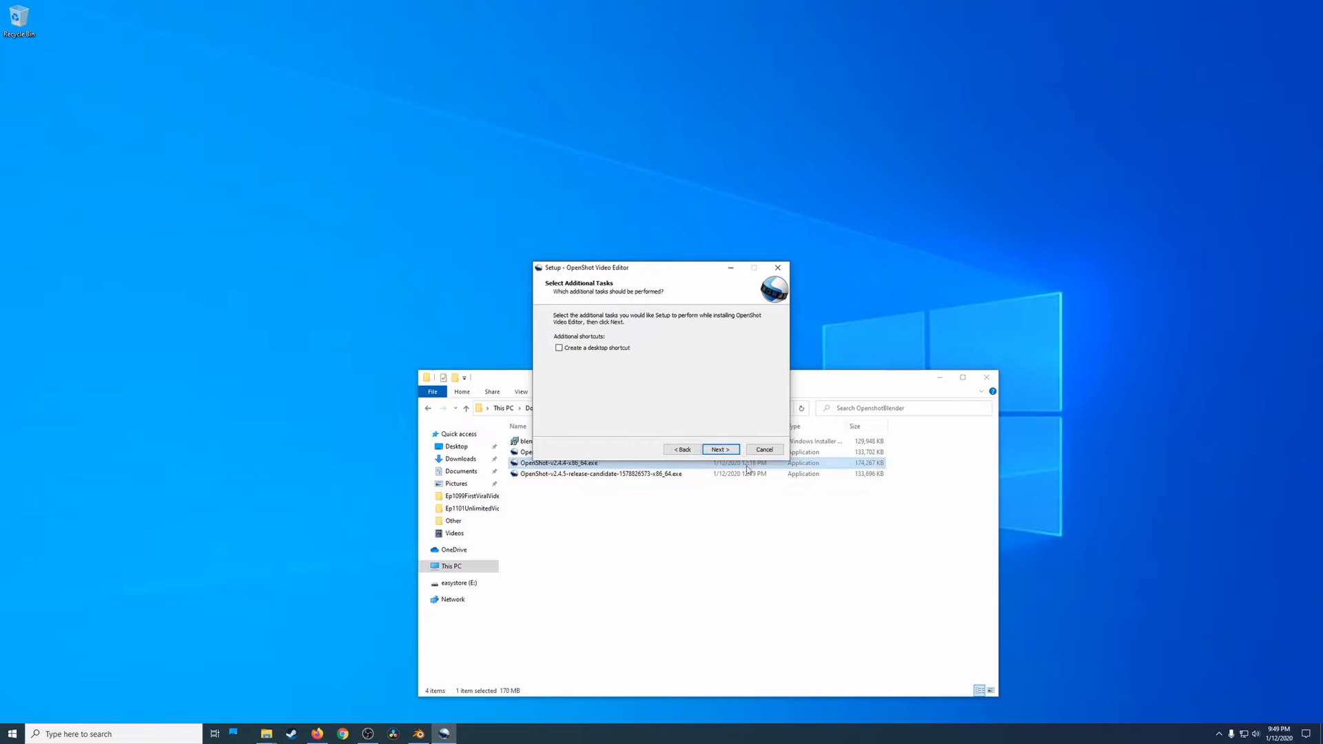
{"action": "left_click", "coordinate": [719, 449]}
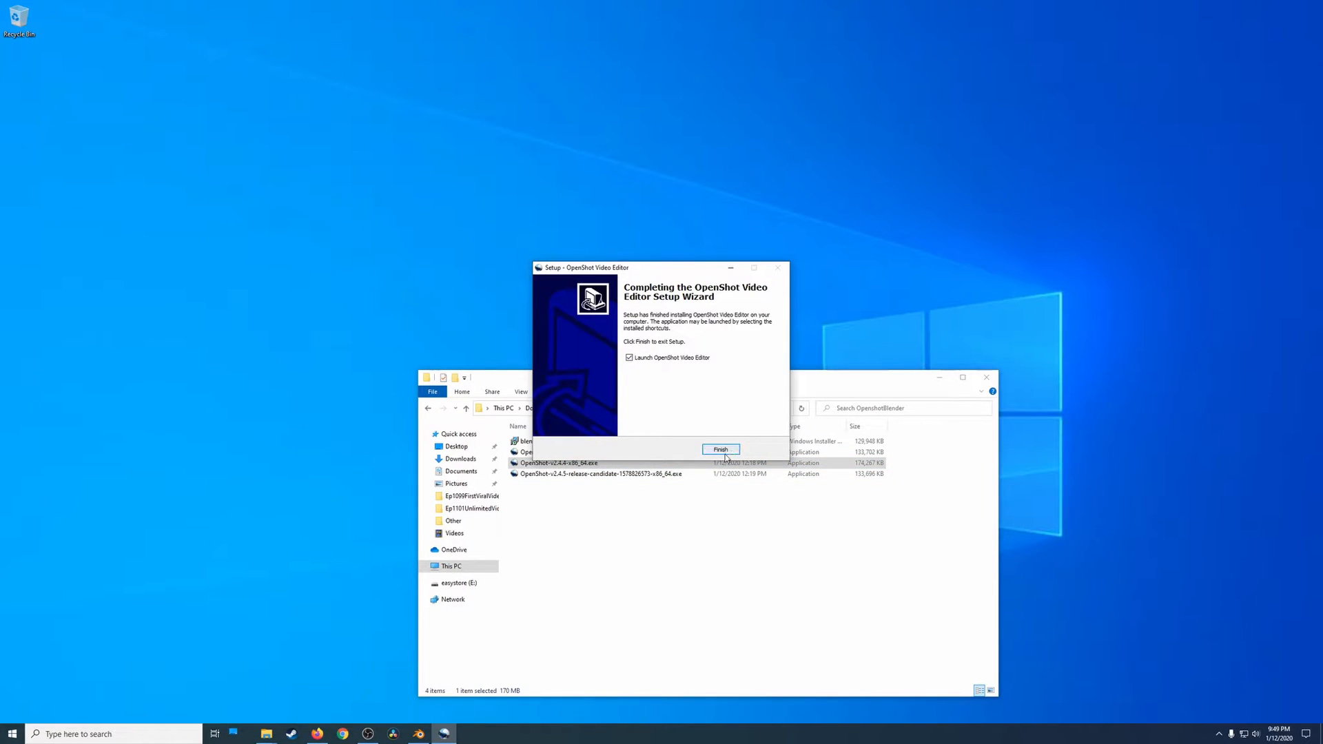
{"action": "left_click", "coordinate": [720, 449]}
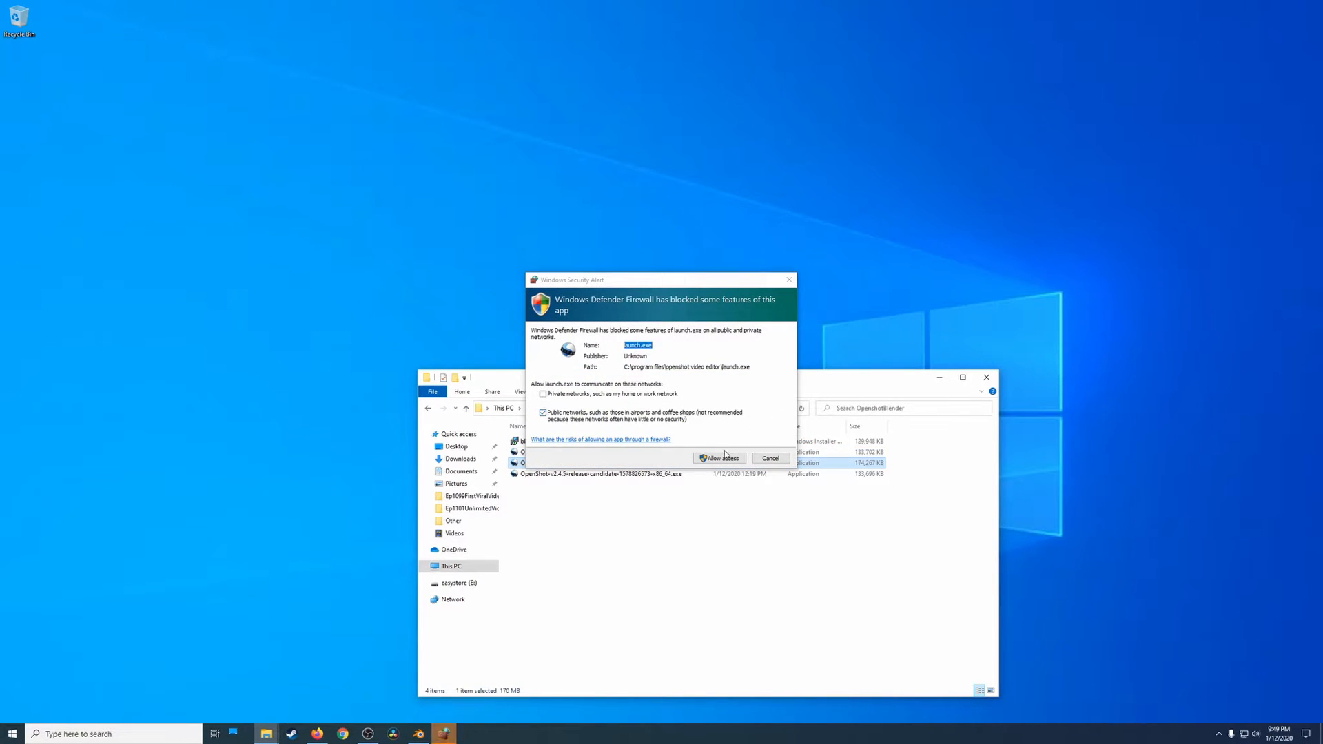
{"action": "left_click", "coordinate": [715, 457]}
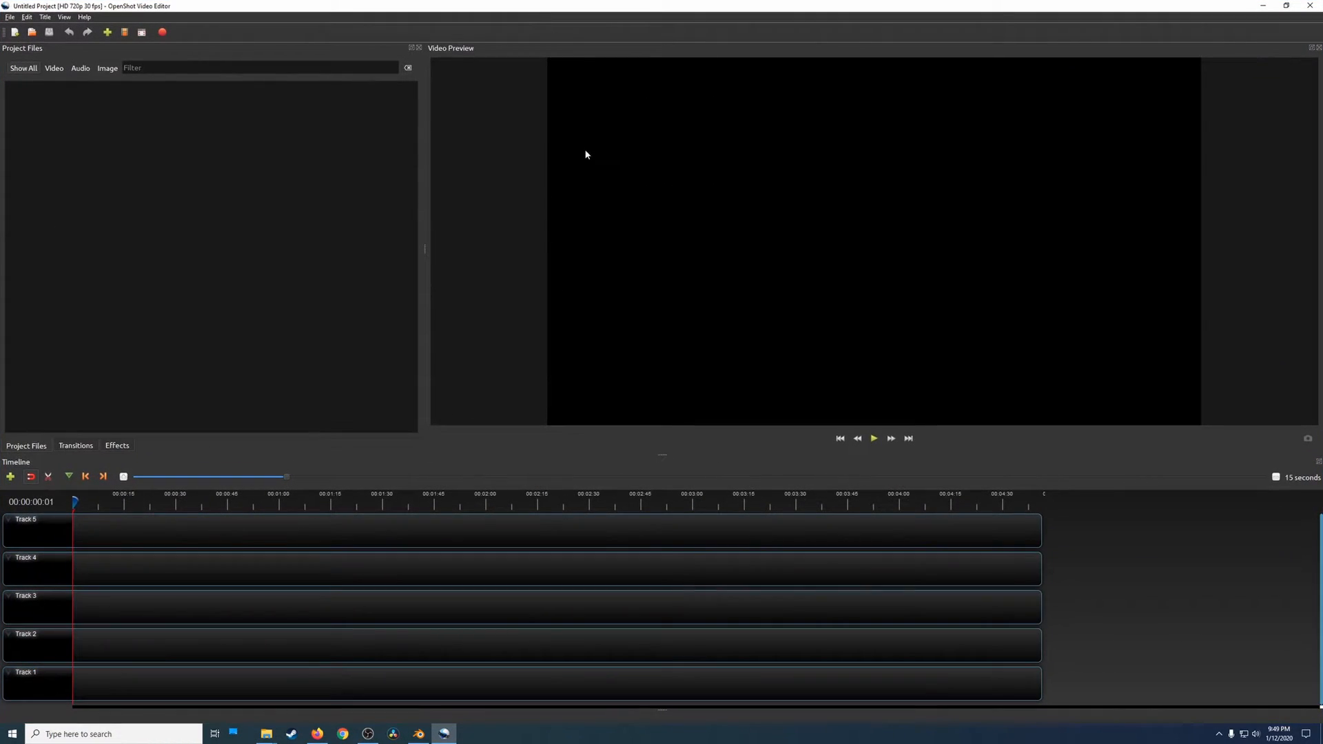
{"action": "mouse_move", "coordinate": [26, 16]}
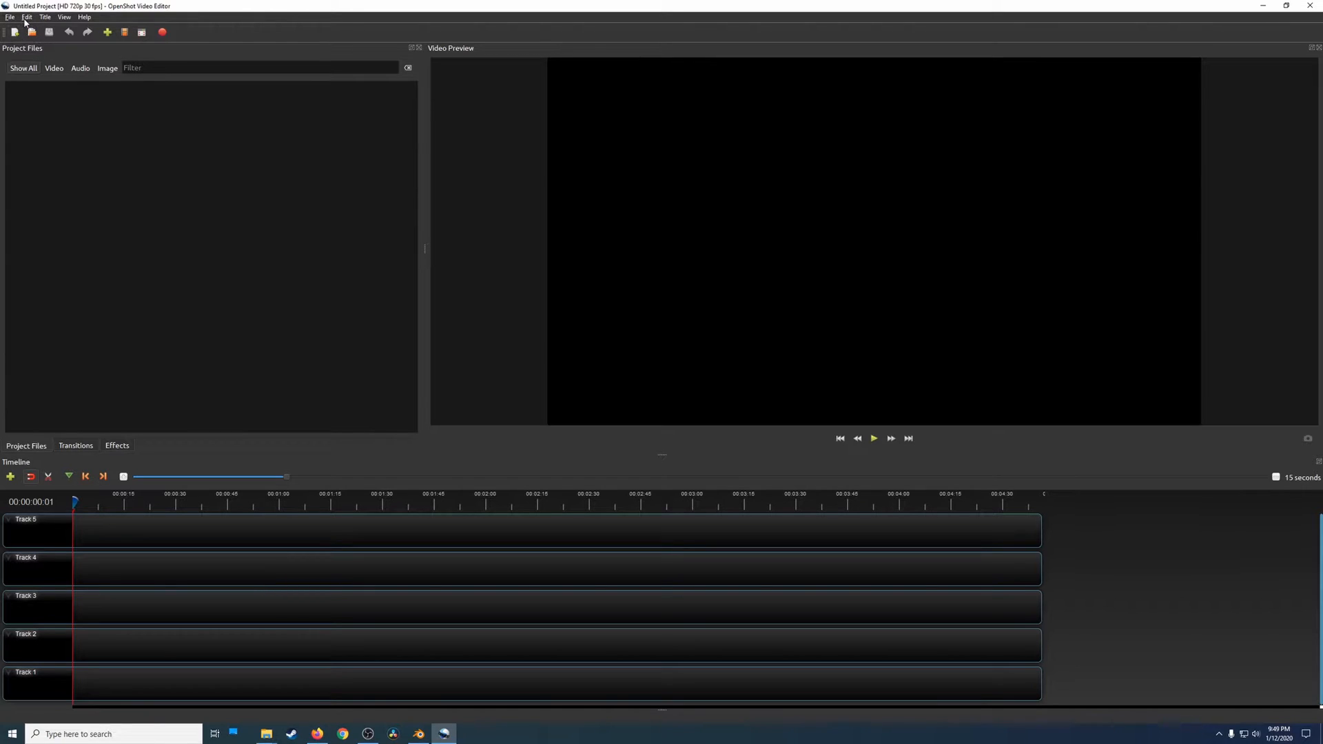
- Reach Edit > Preferences and browse for the Blender Command executable
{"action": "left_click", "coordinate": [26, 17]}
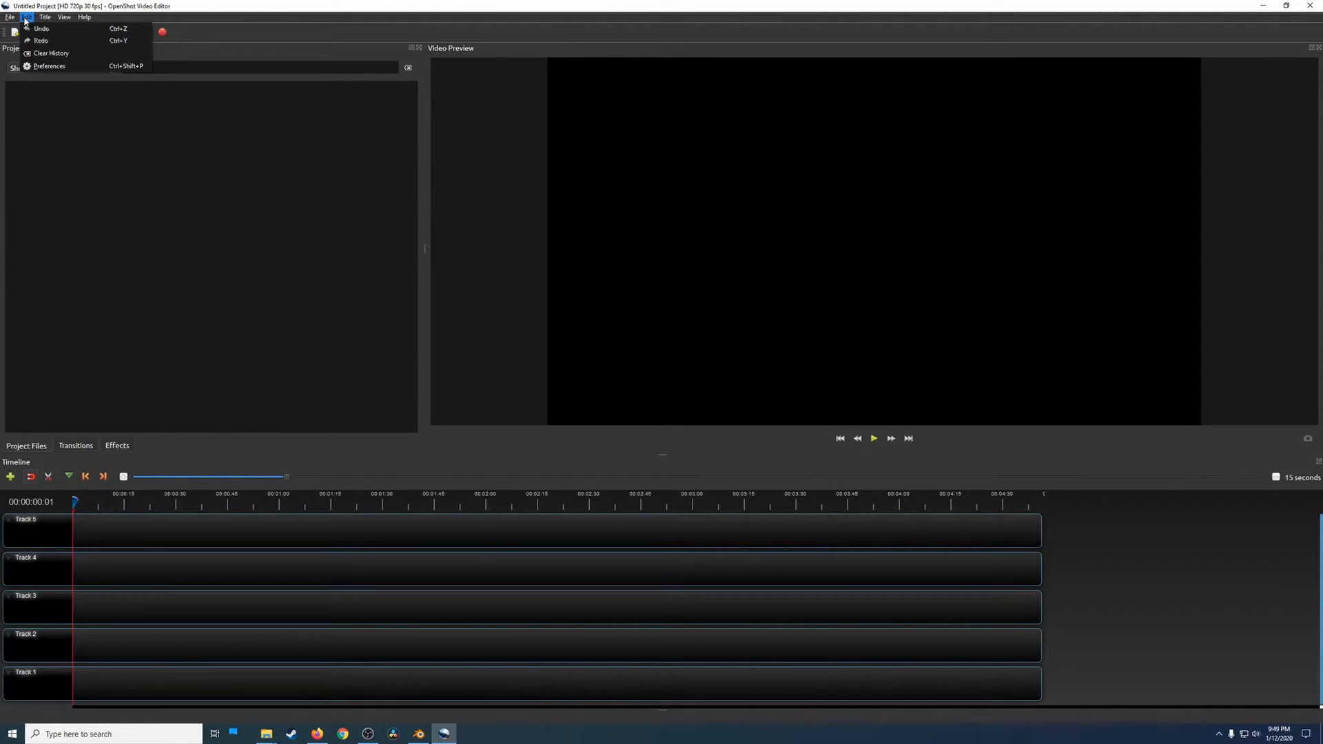
{"action": "left_click", "coordinate": [50, 66]}
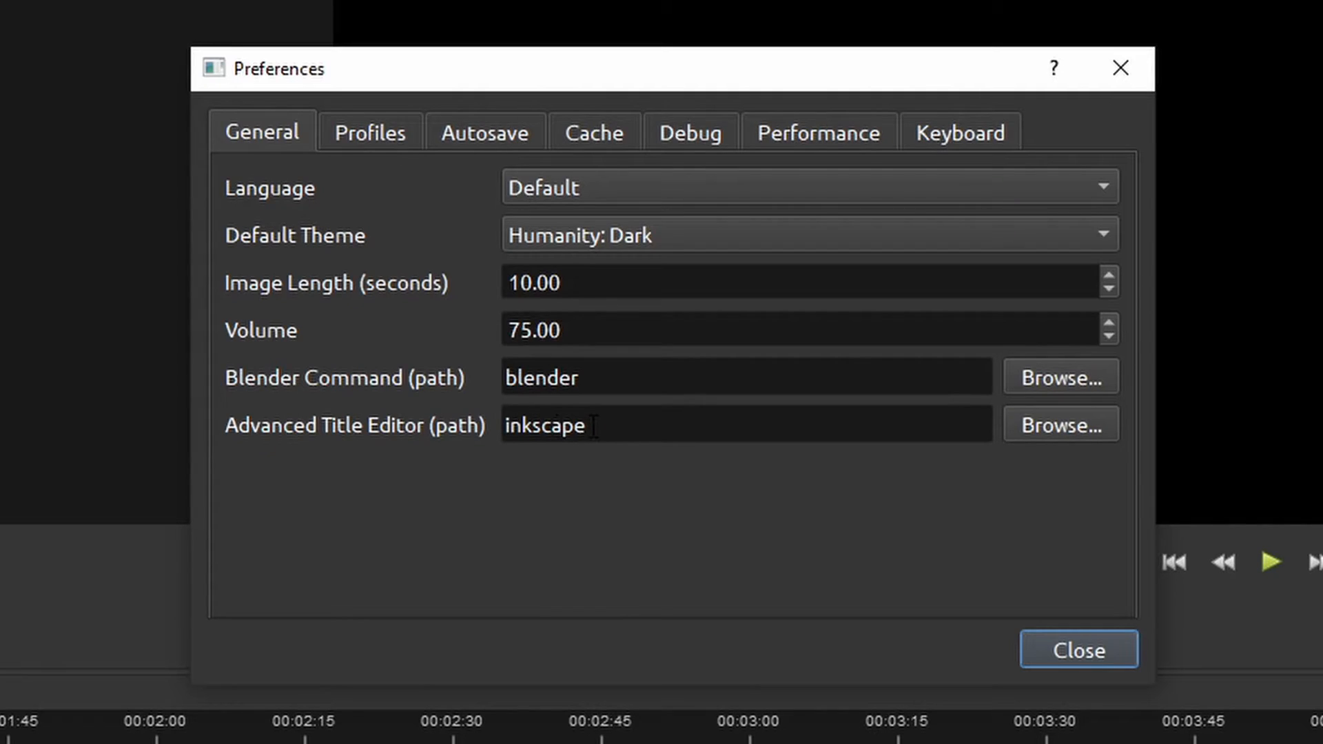
{"action": "mouse_move", "coordinate": [492, 479]}
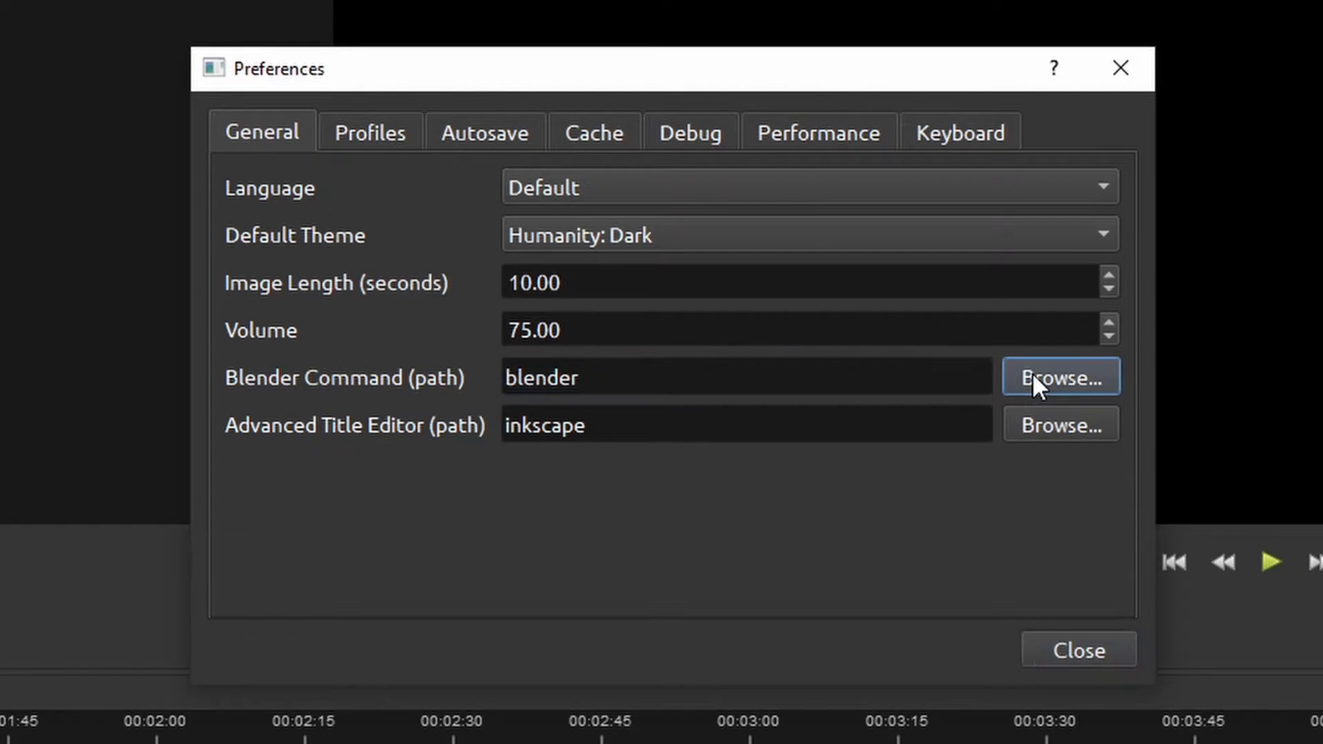
{"action": "left_click", "coordinate": [1059, 376]}
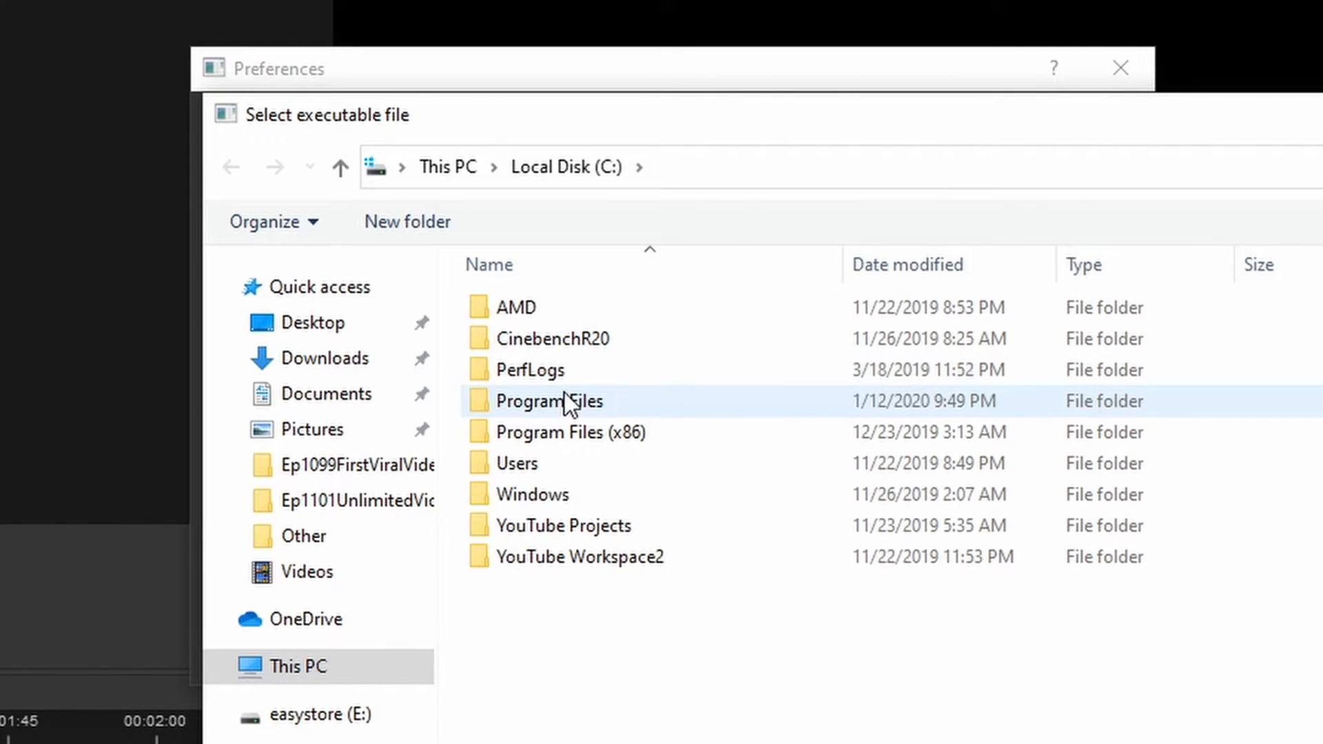
- Navigate Program Files > Blender Foundation > Blender 2.81 to locate blender.exe
{"action": "double_click", "coordinate": [550, 399]}
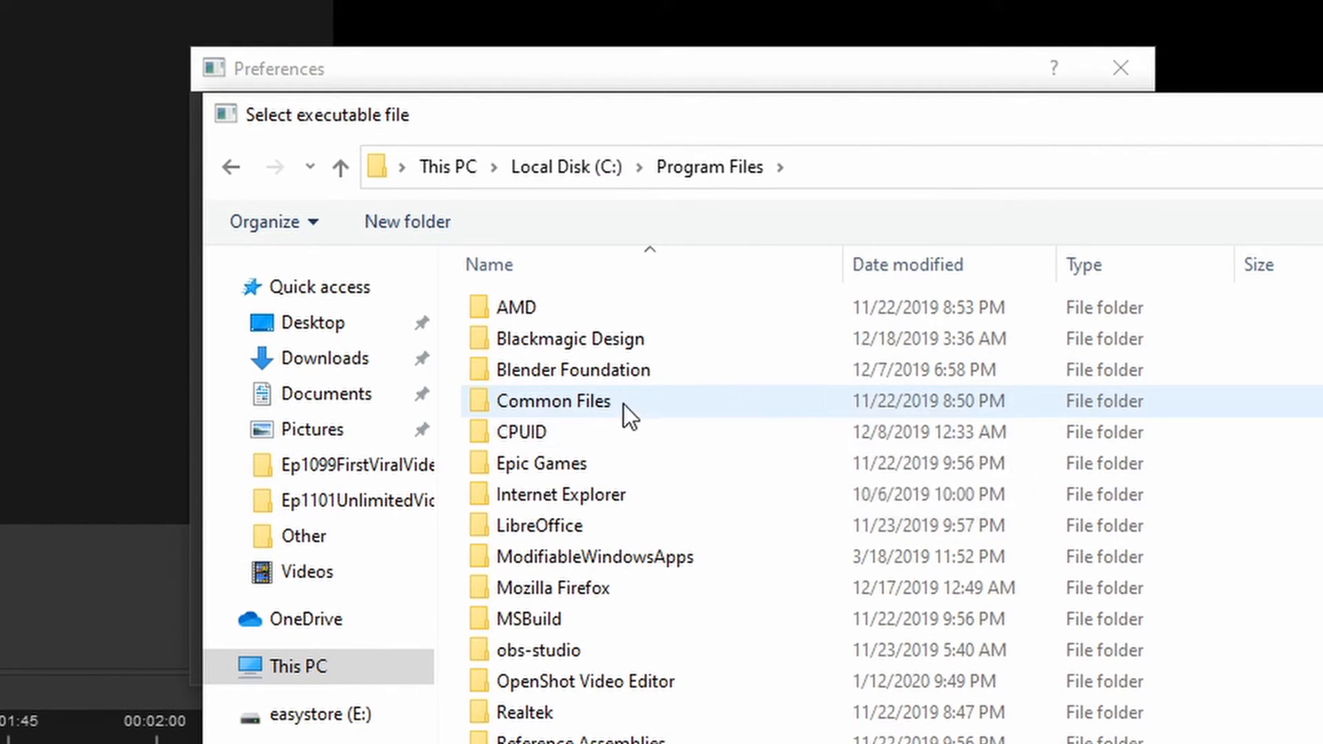
{"action": "double_click", "coordinate": [573, 369]}
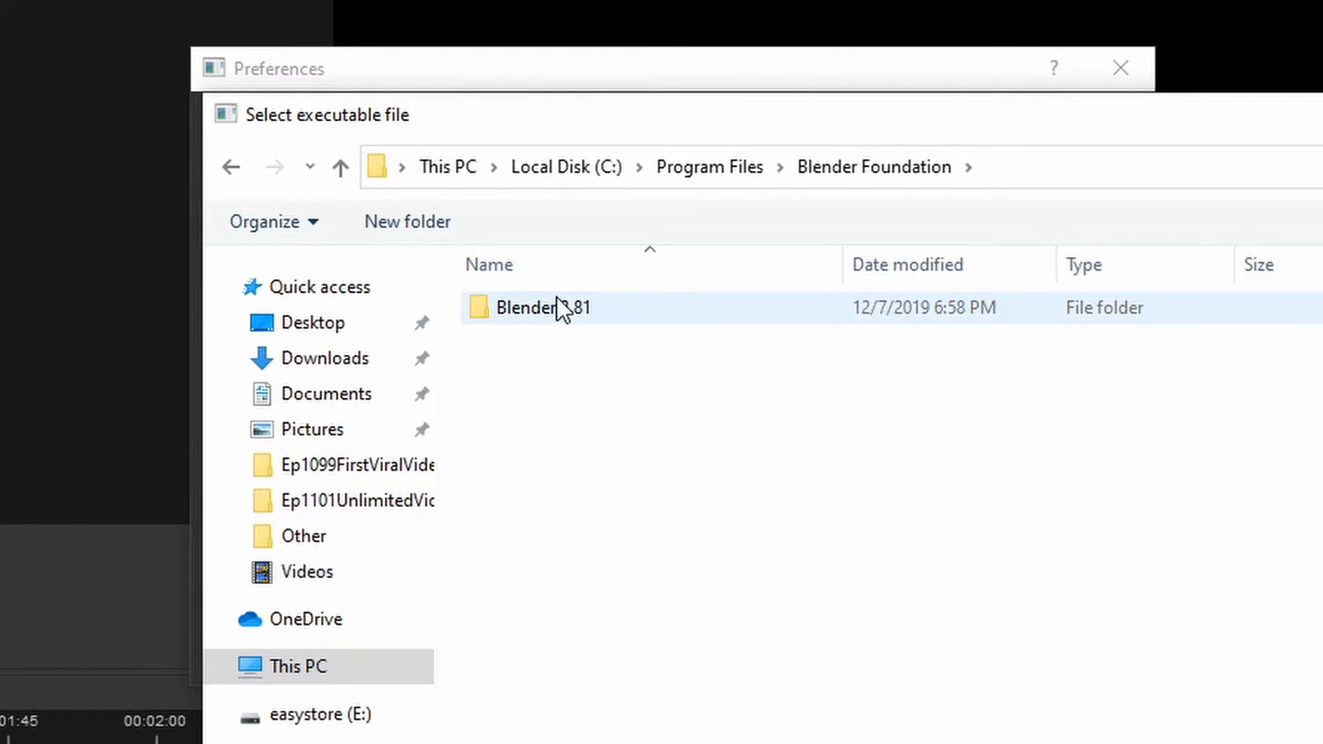
{"action": "double_click", "coordinate": [541, 308]}
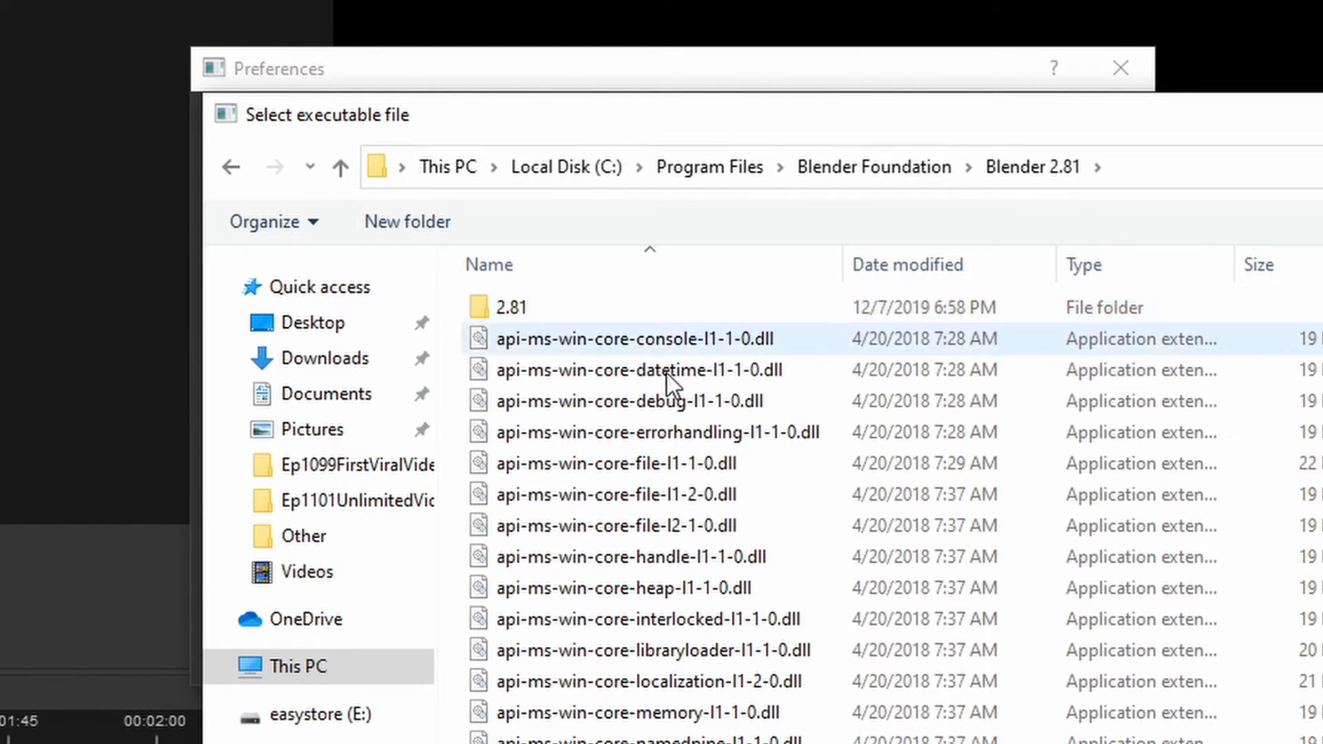
{"action": "scroll", "scroll_direction": "down", "scroll_amount": 3}
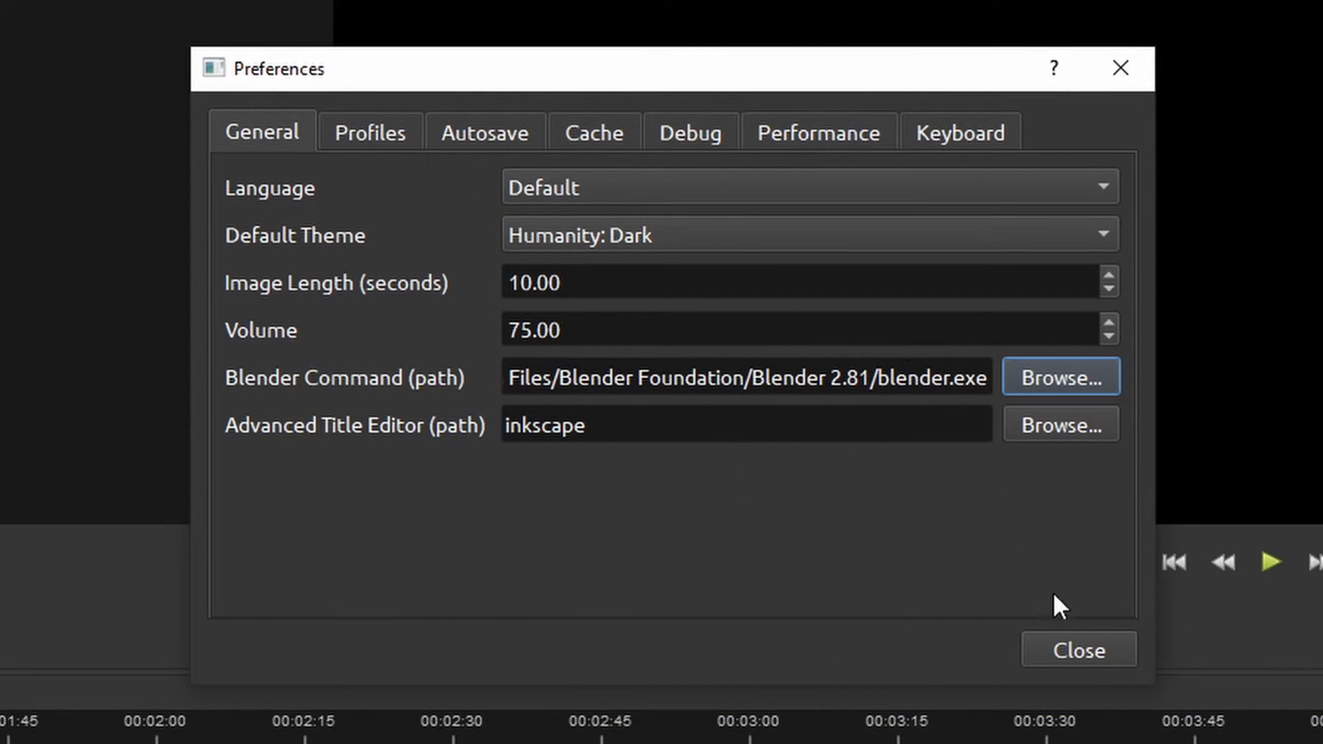
- Choose the Blinds animated title template and start its render
{"action": "left_click", "coordinate": [1078, 649]}
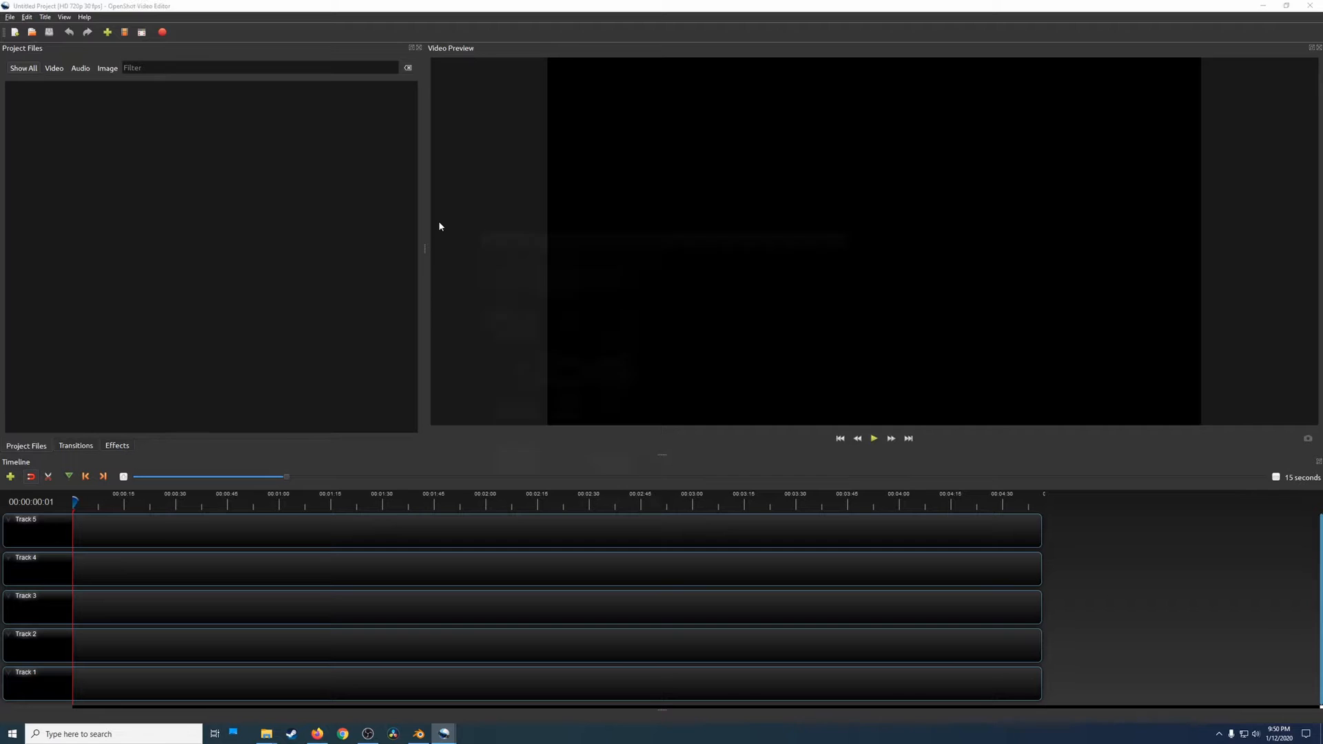
{"action": "left_click", "coordinate": [44, 16]}
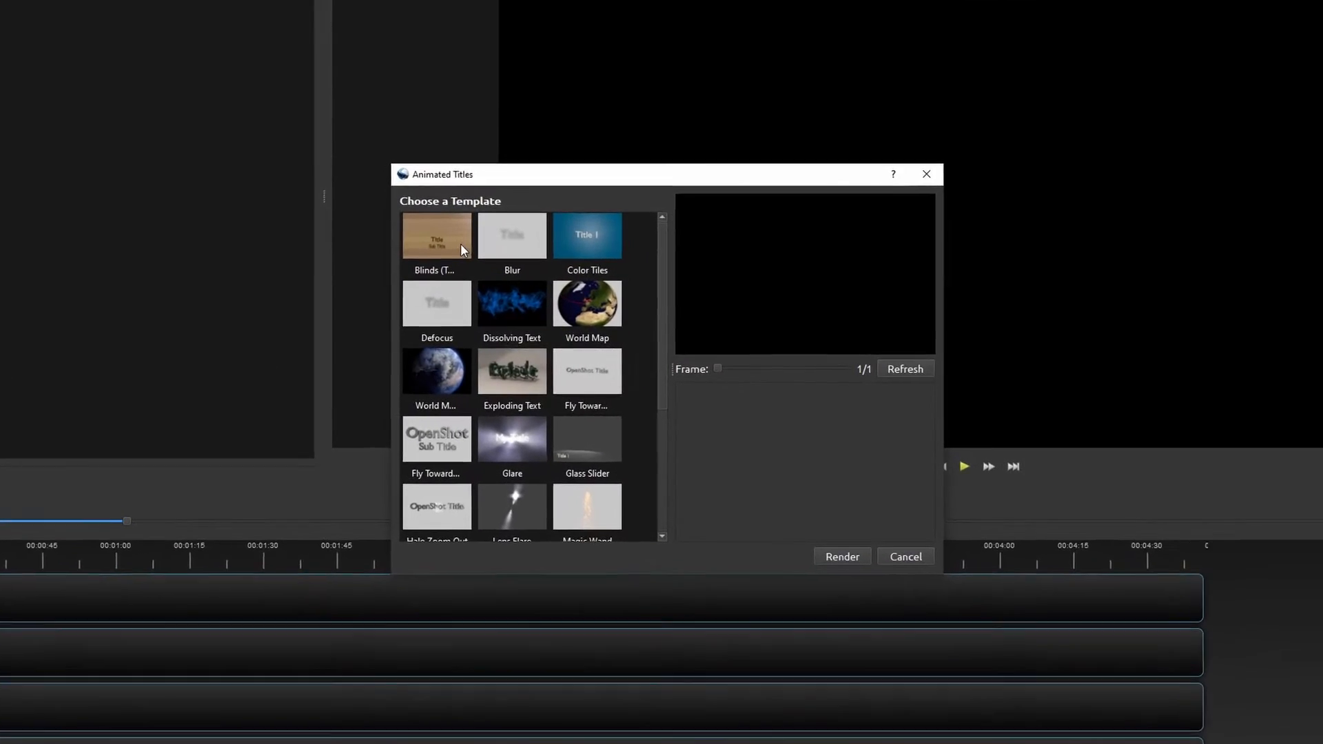
{"action": "left_click", "coordinate": [437, 236]}
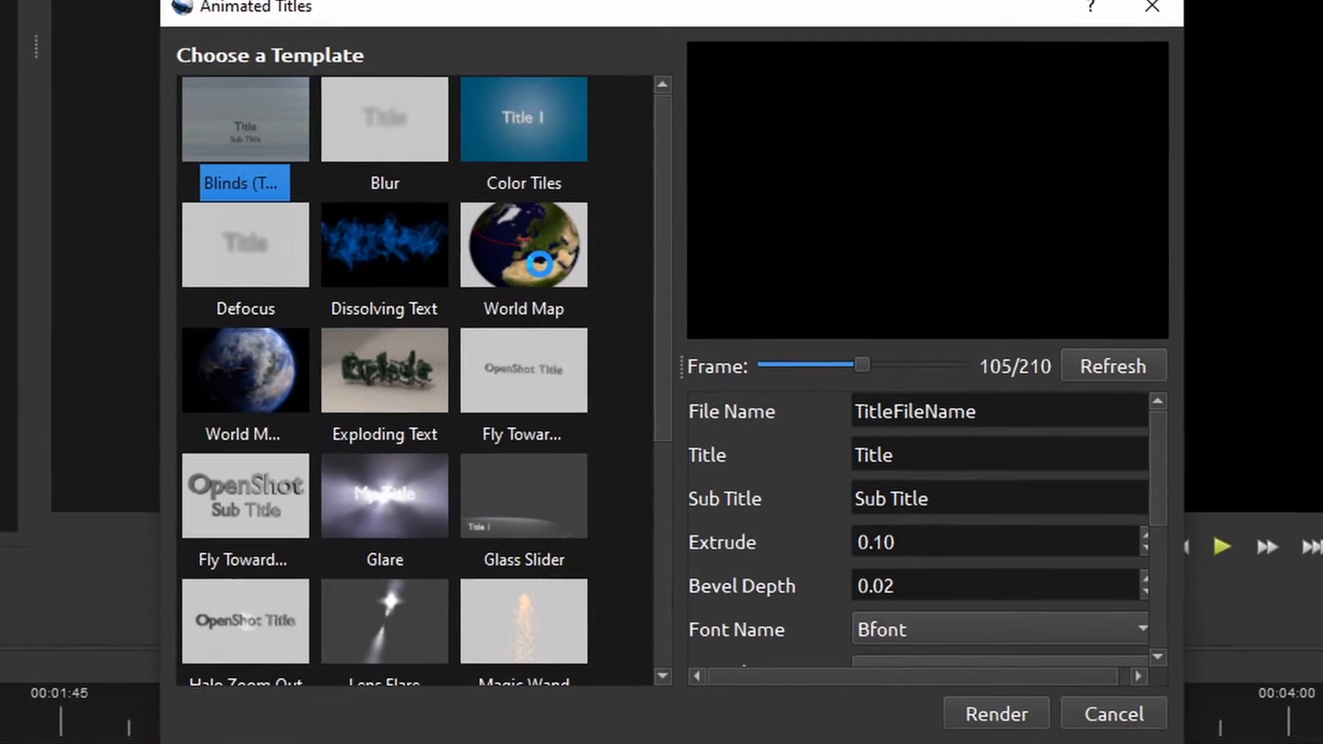
{"action": "left_click", "coordinate": [994, 714]}
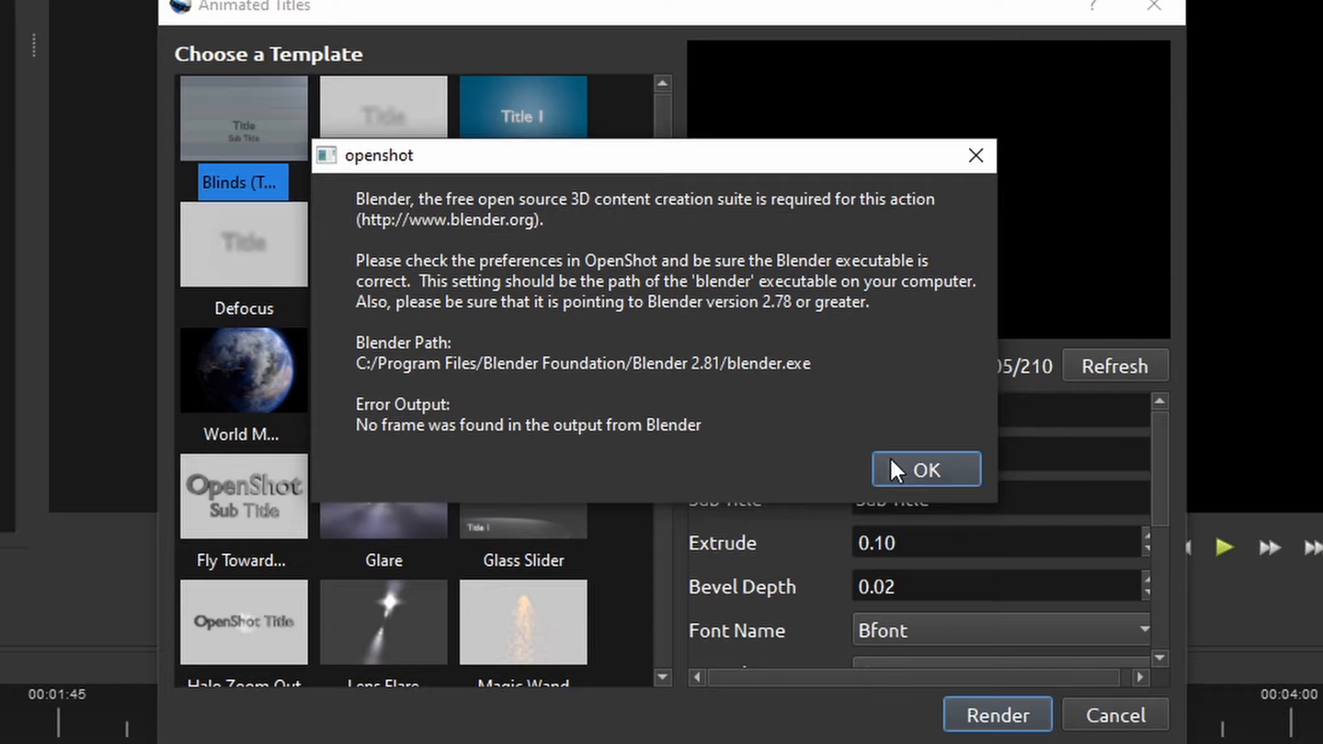
{"action": "mouse_move", "coordinate": [621, 452]}
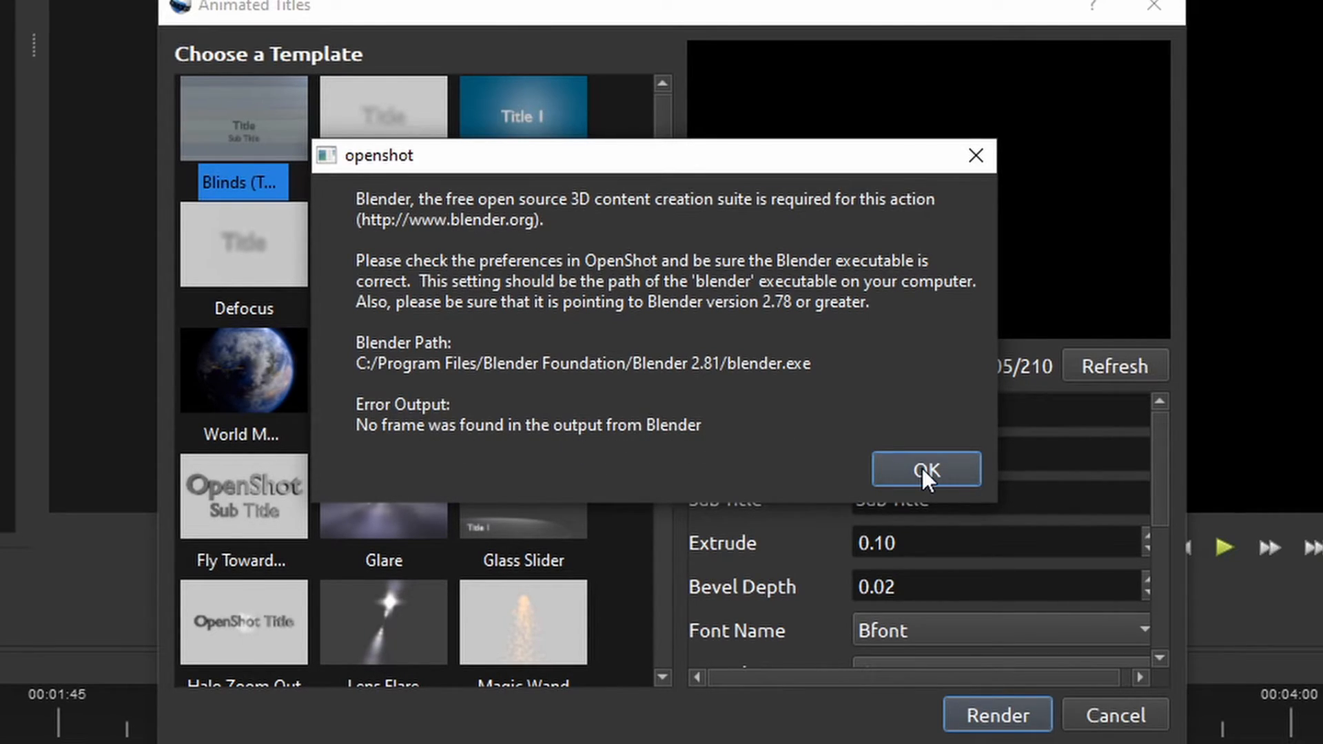
- Dismiss the Blender 'no frame found' error, leaving the template chooser open
{"action": "left_click", "coordinate": [925, 469]}
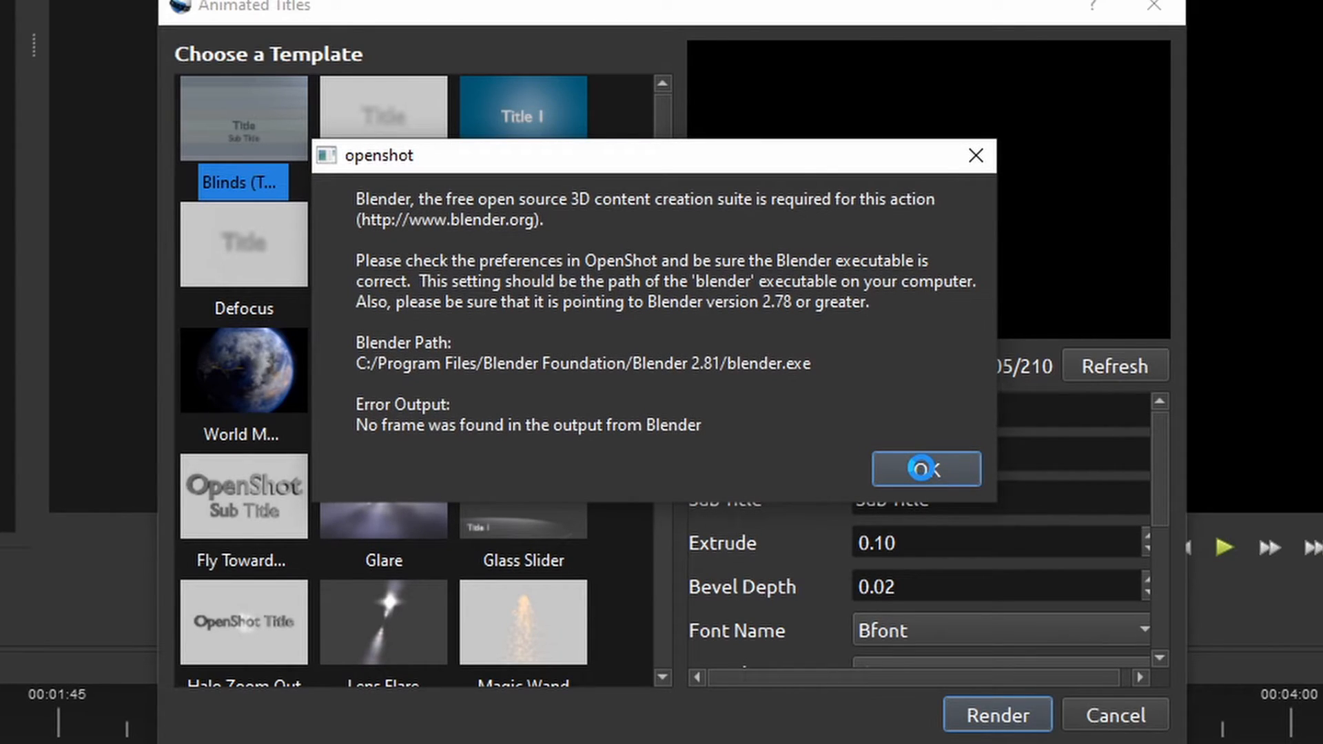
{"action": "left_click", "coordinate": [924, 469]}
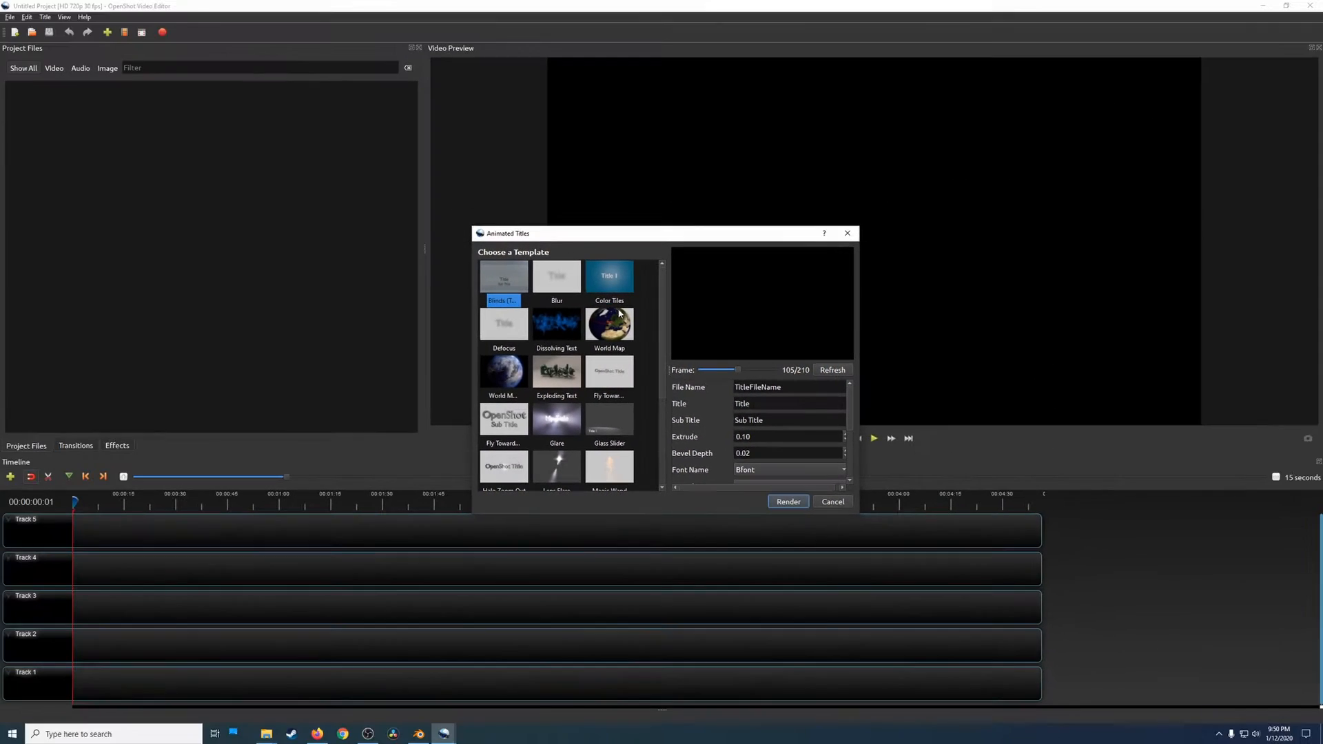
- Cancel the title, close OpenShot and relaunch OpenShot Video Editor from the Start menu
{"action": "left_click", "coordinate": [833, 501]}
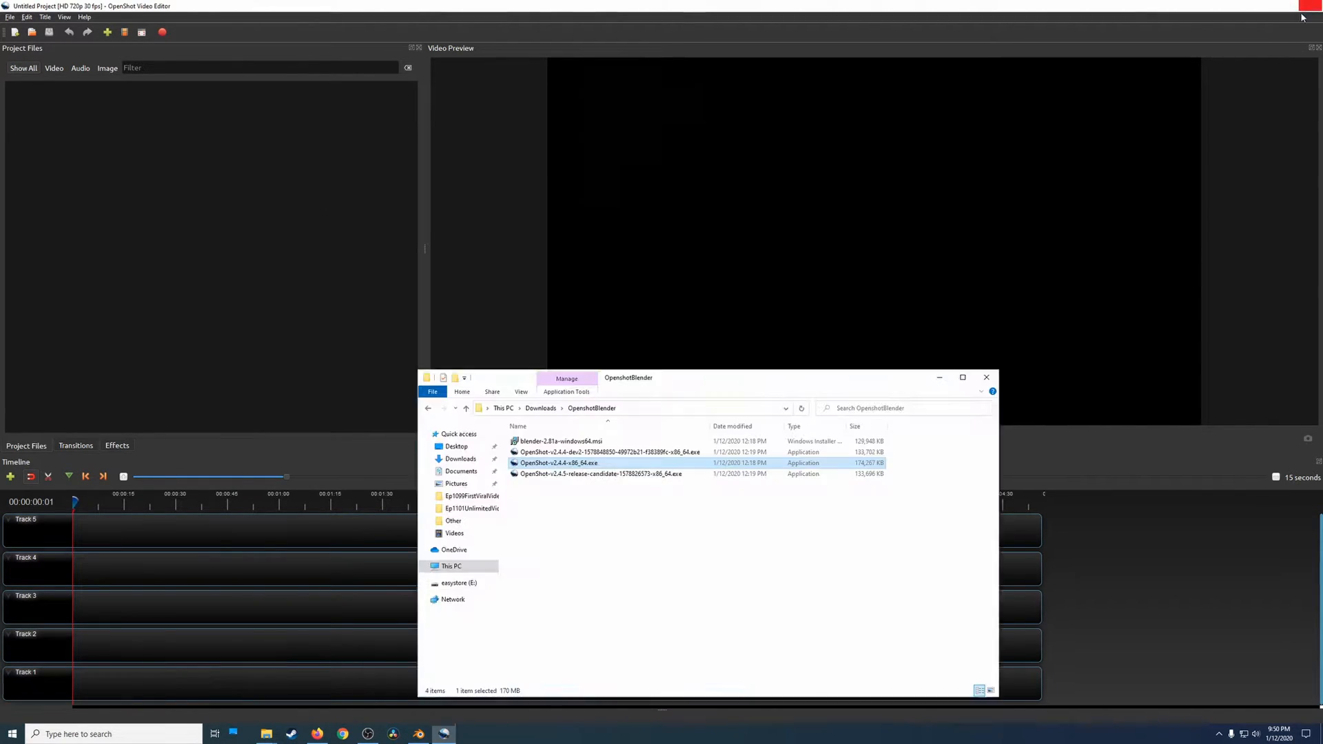
{"action": "left_click", "coordinate": [10, 733]}
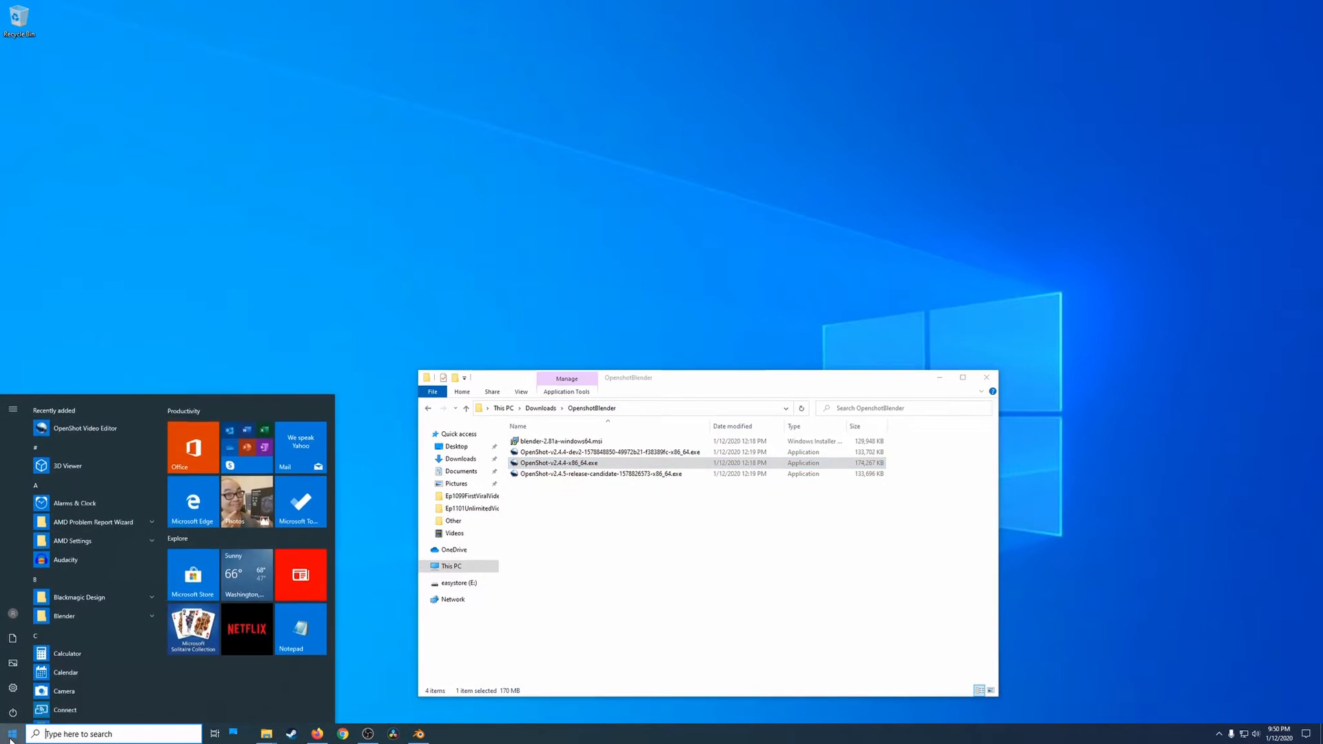
{"action": "scroll", "scroll_direction": "down", "scroll_amount": 3}
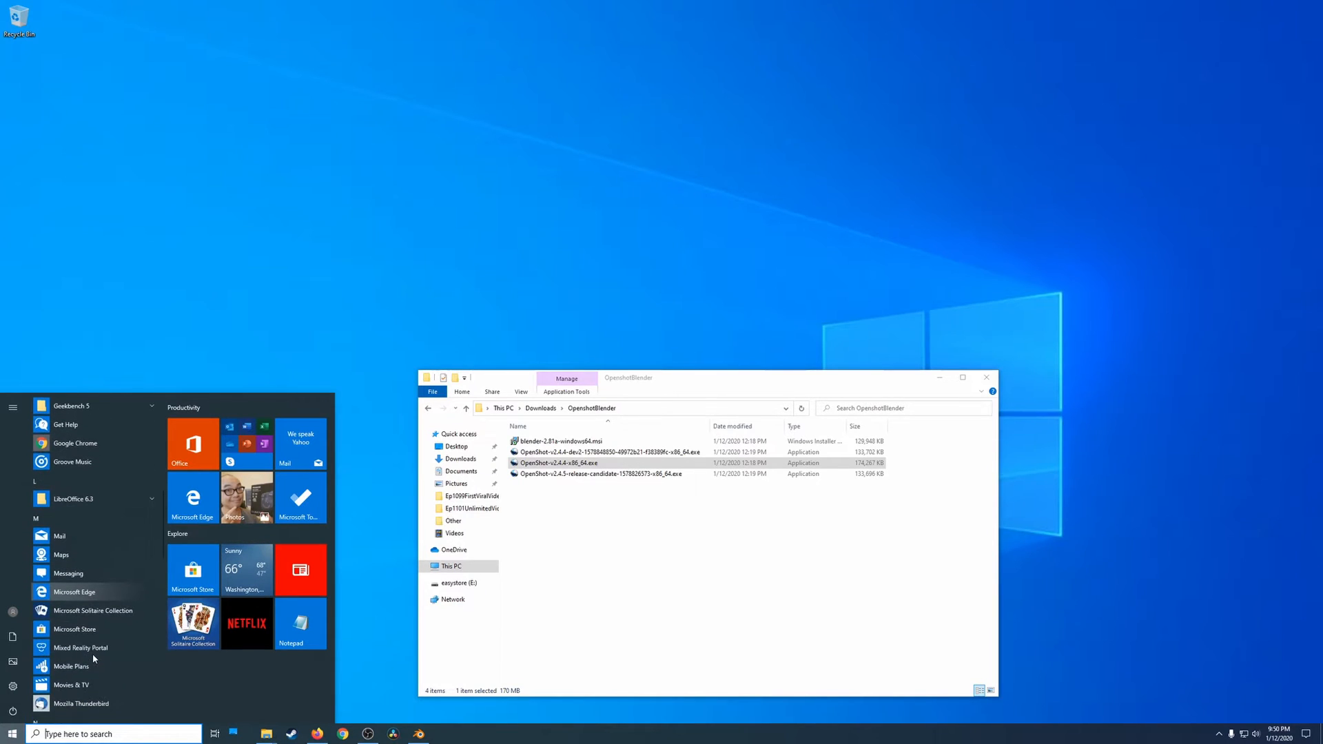
{"action": "scroll", "scroll_direction": "down", "scroll_amount": 3}
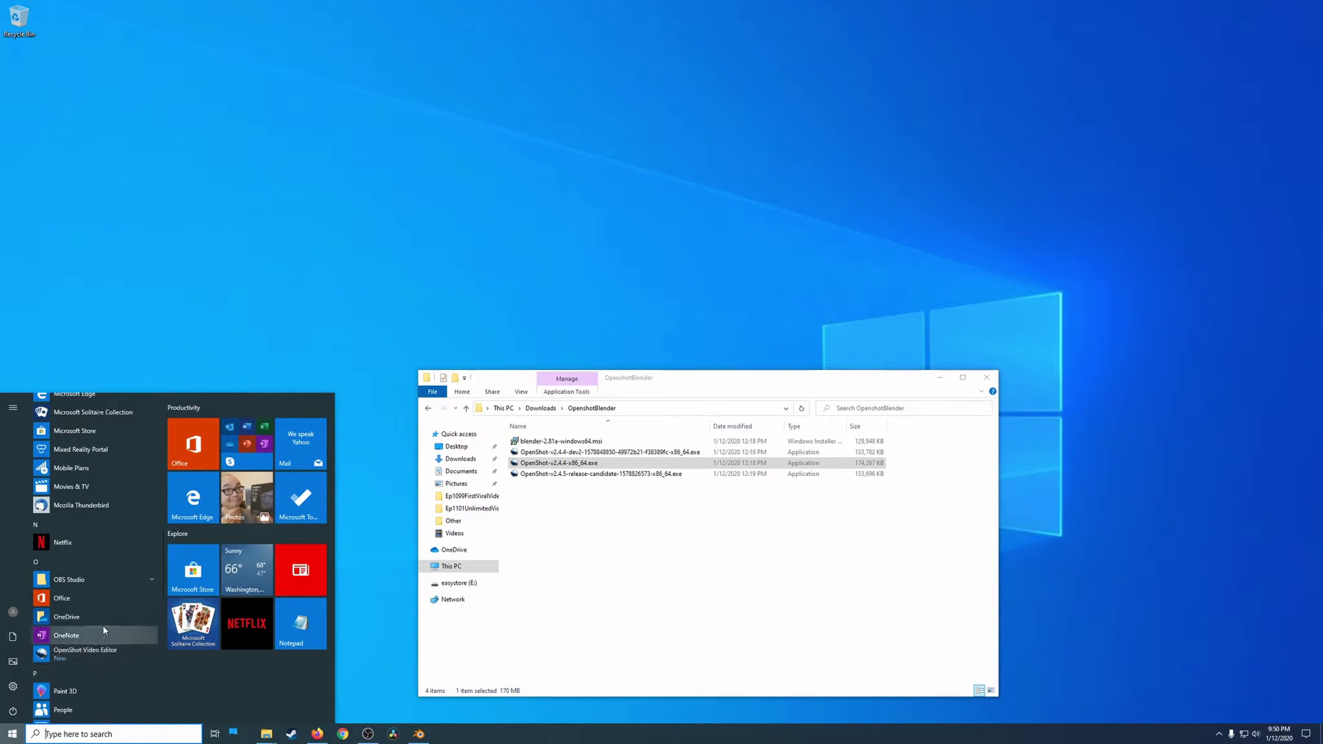
{"action": "left_click", "coordinate": [365, 462]}
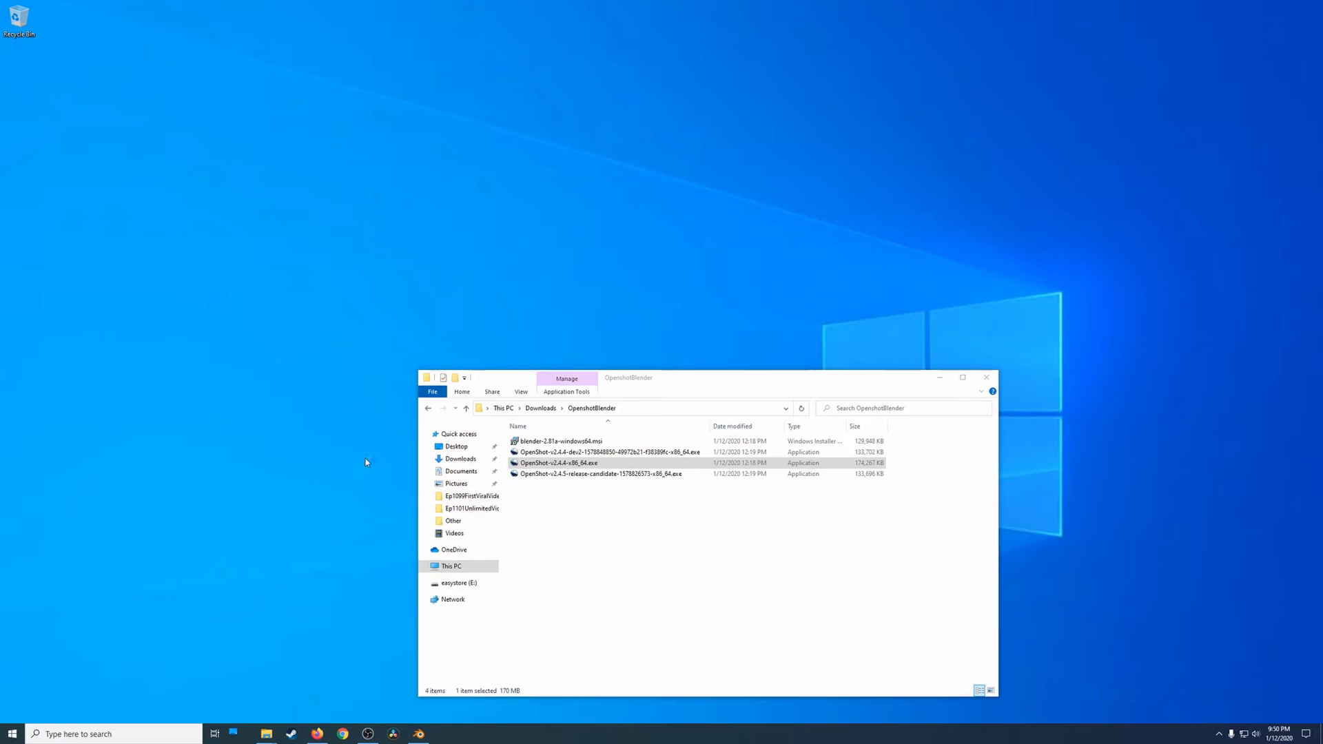
{"action": "double_click", "coordinate": [558, 463]}
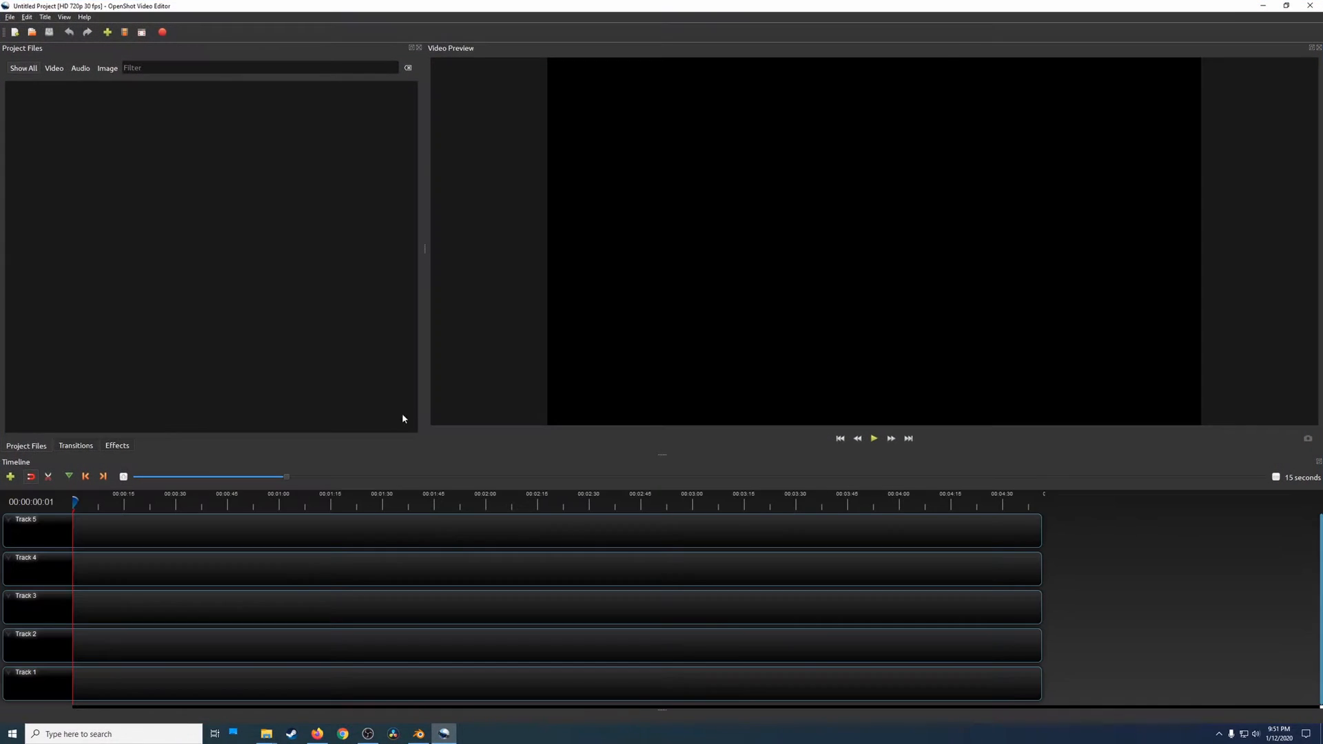
{"action": "left_click", "coordinate": [28, 17]}
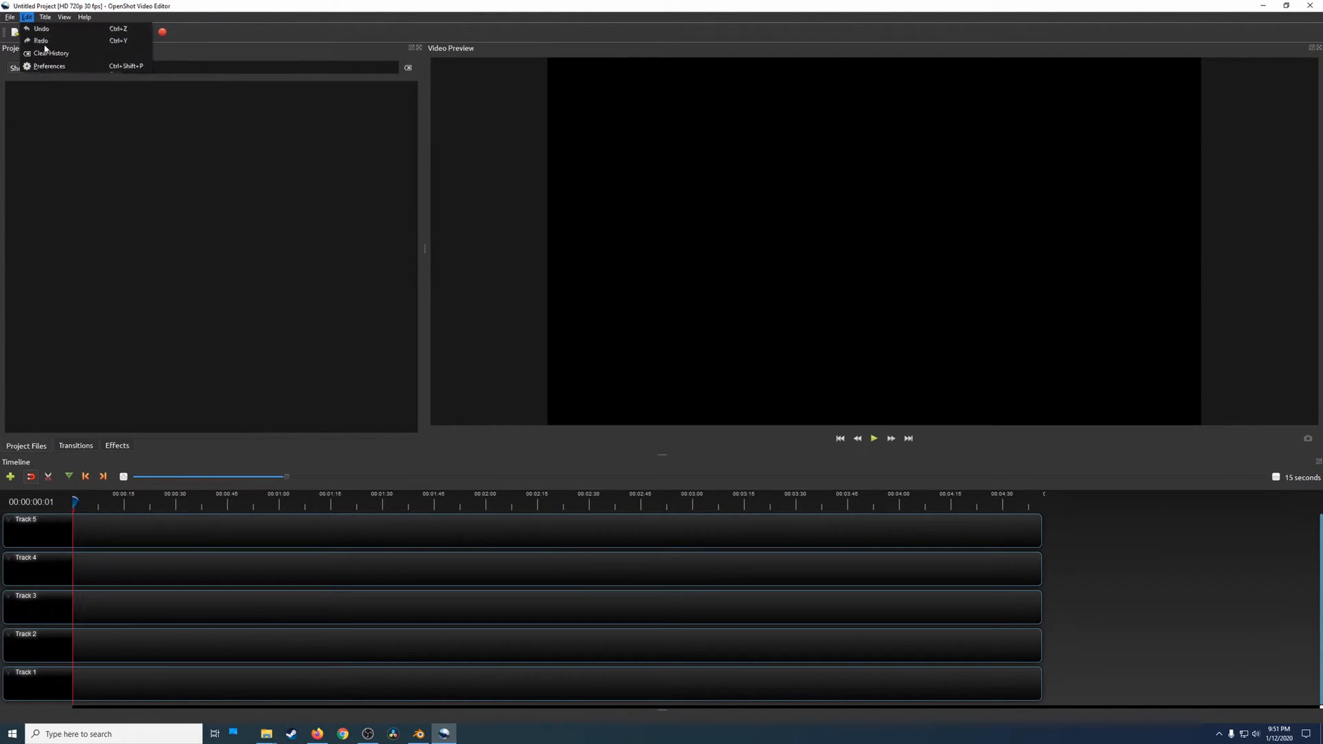
{"action": "left_click", "coordinate": [49, 67]}
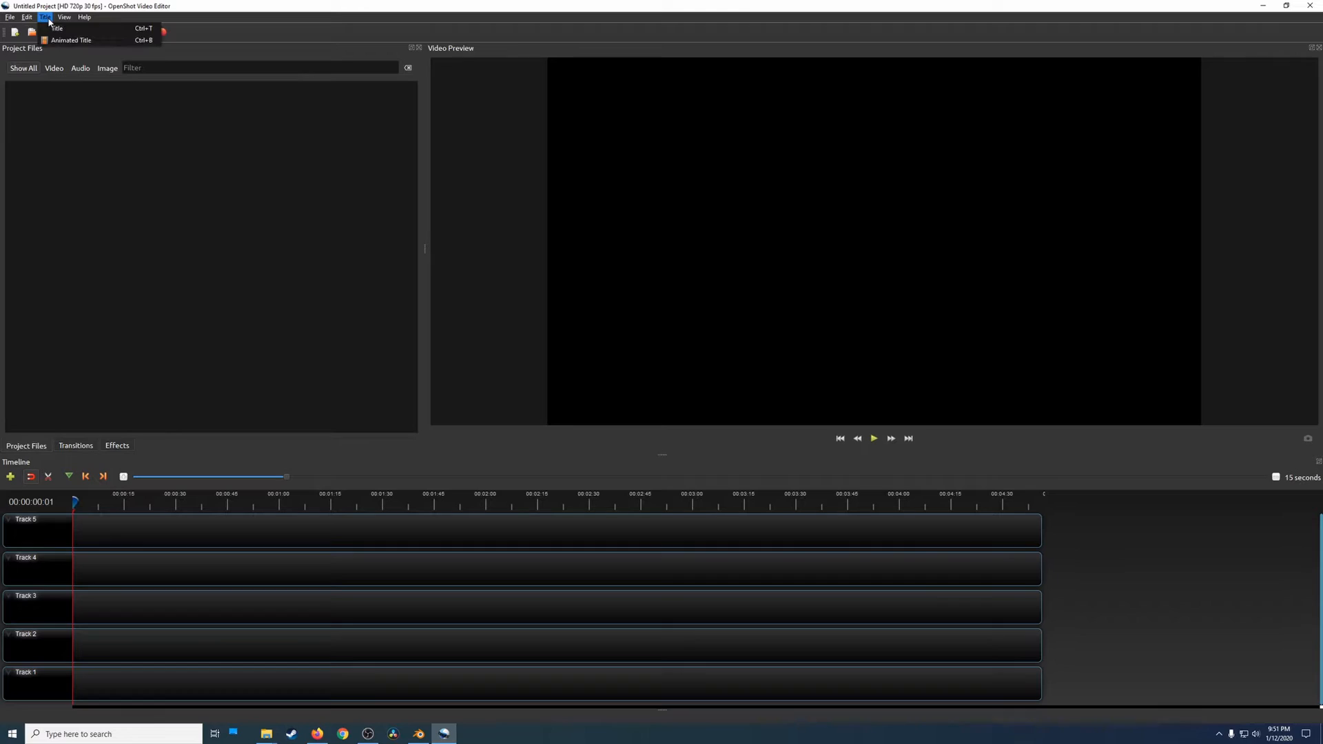
{"action": "left_click", "coordinate": [71, 40]}
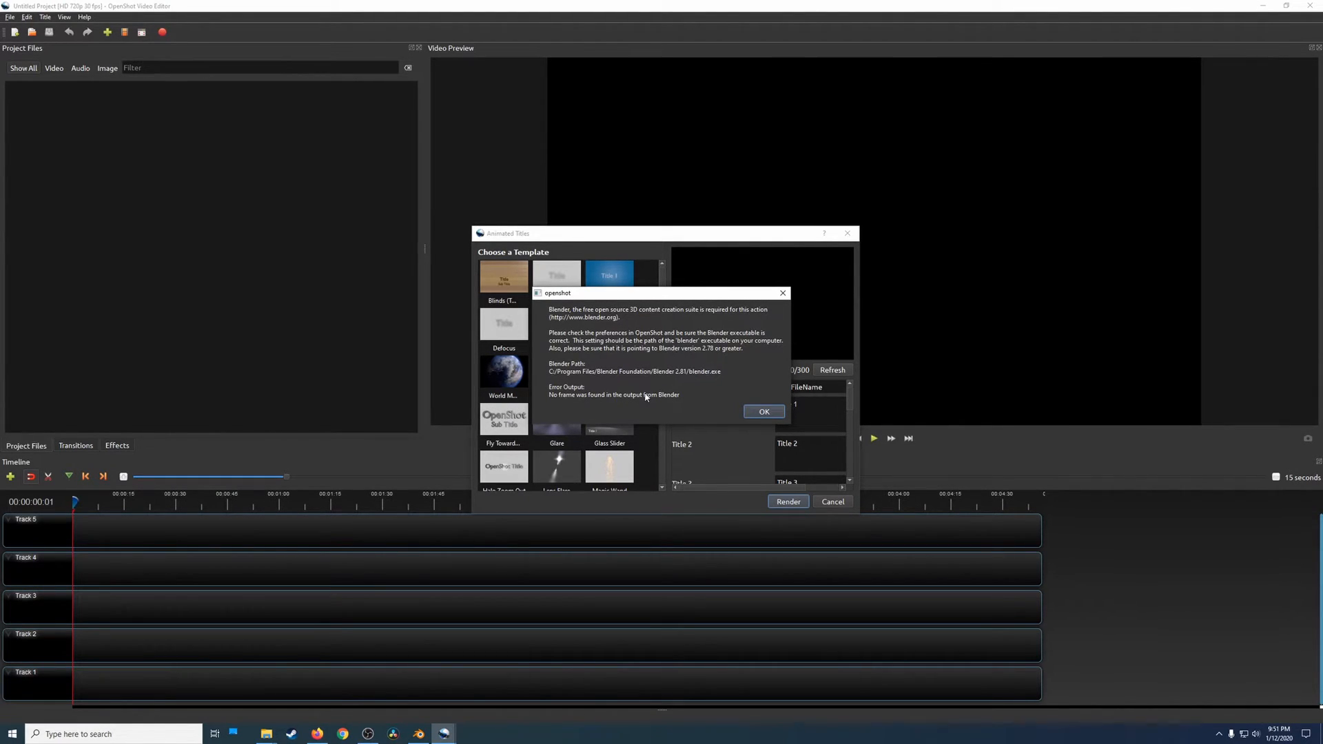
{"action": "mouse_move", "coordinate": [663, 355]}
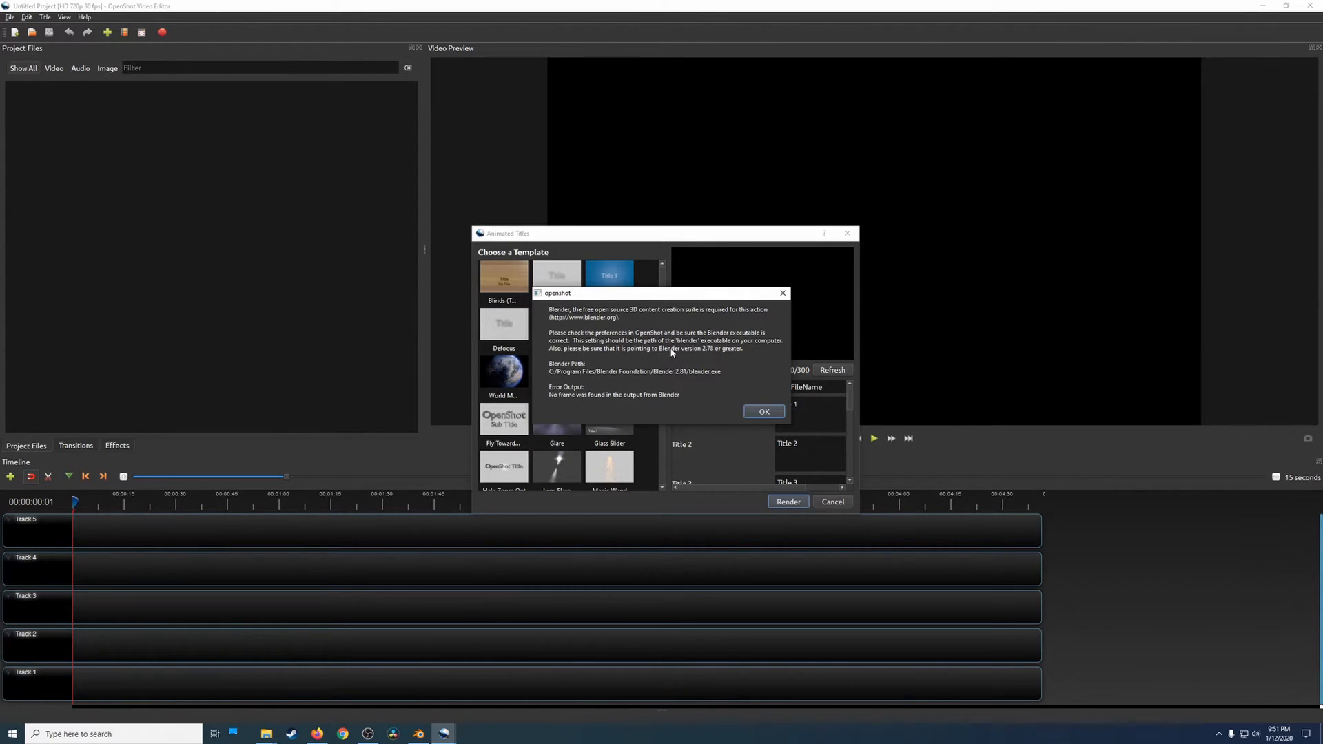
{"action": "mouse_move", "coordinate": [726, 357]}
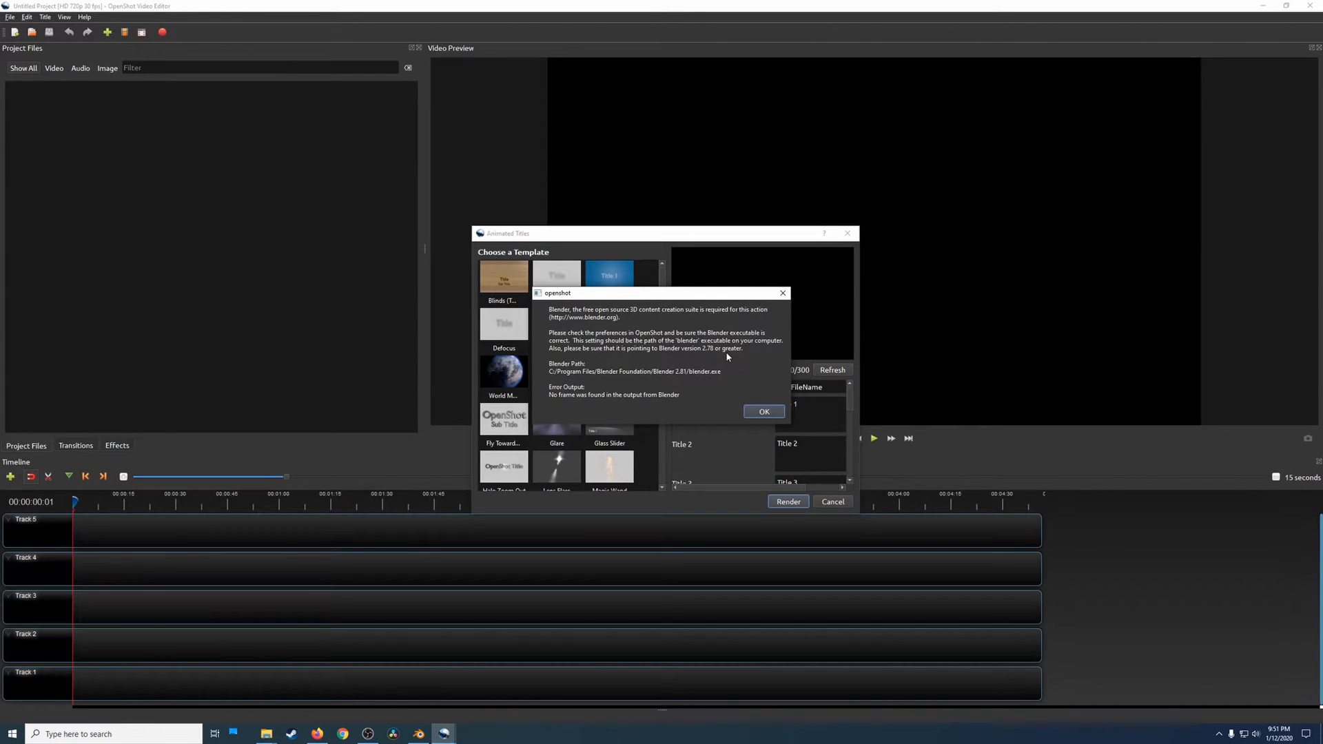
{"action": "mouse_move", "coordinate": [760, 411]}
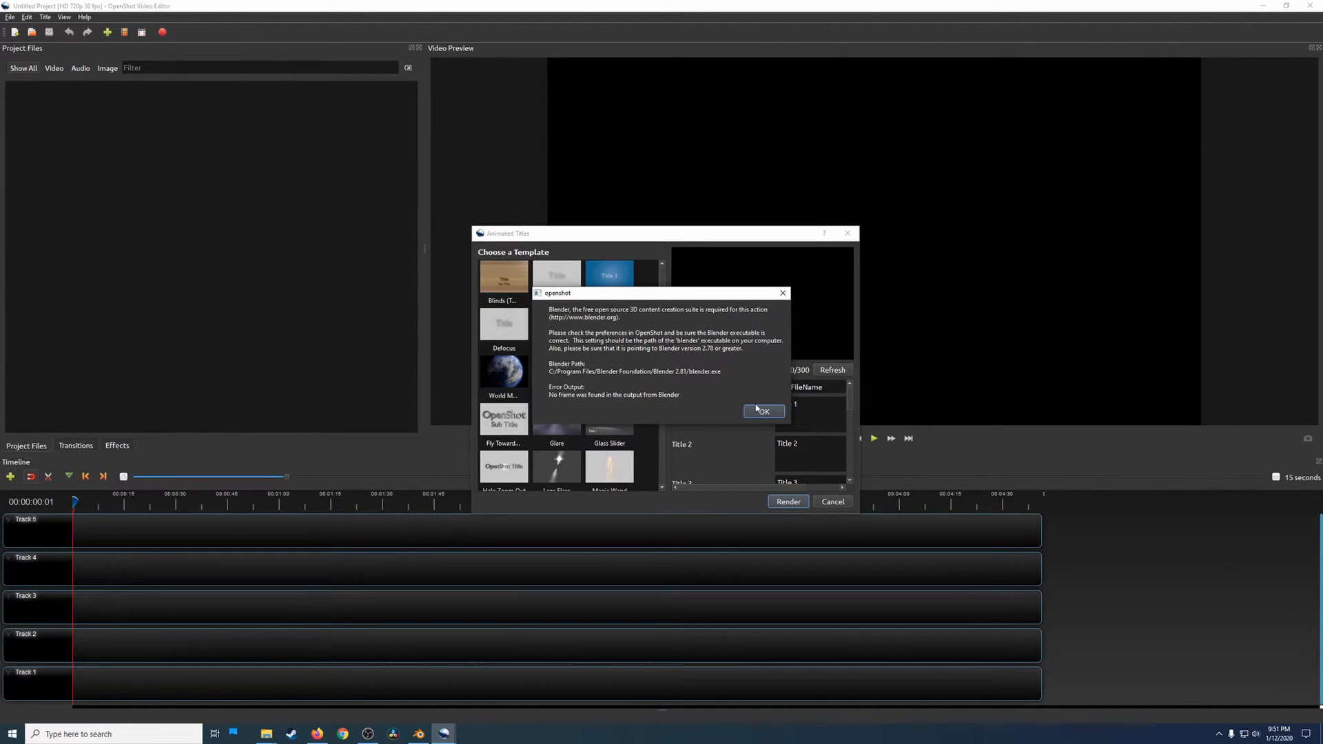
{"action": "left_click", "coordinate": [761, 410]}
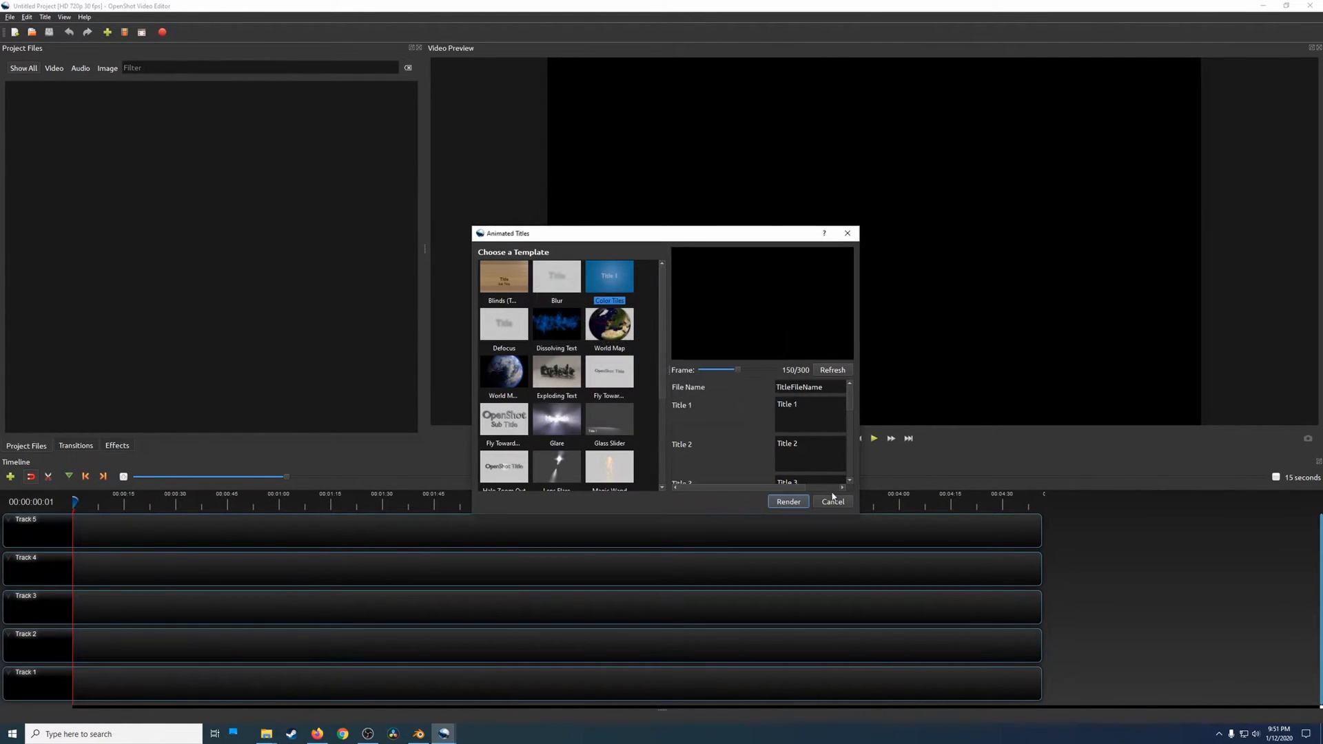
{"action": "left_click", "coordinate": [831, 501]}
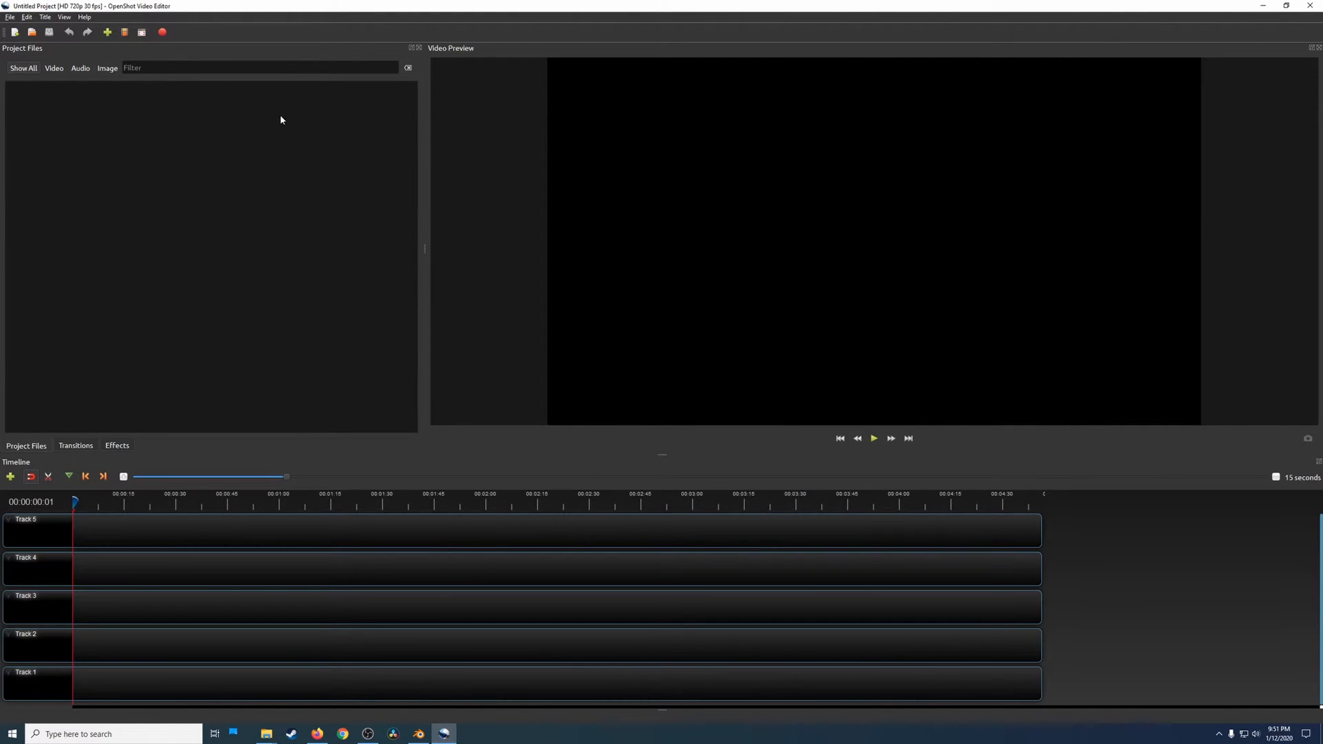
{"action": "mouse_move", "coordinate": [503, 183]}
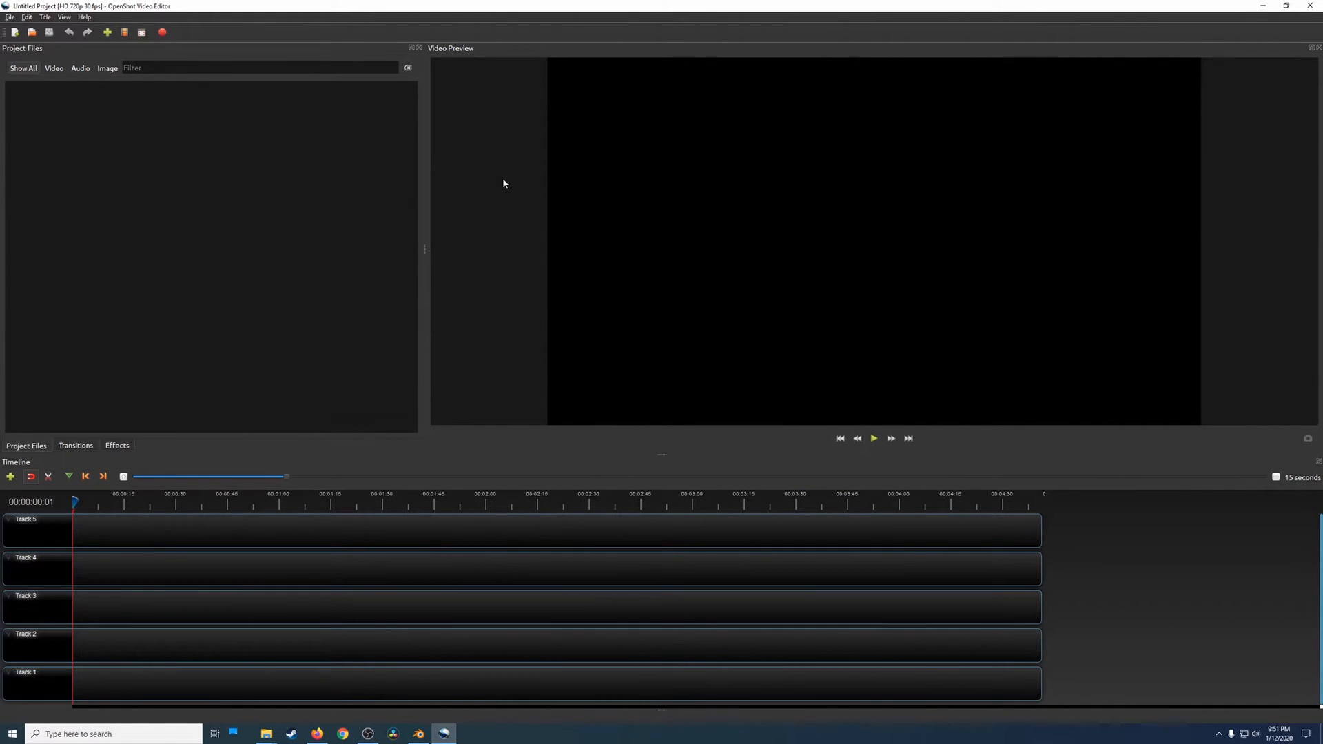
- Uninstall OpenShot Video Editor 2.4.4 from Programs and Features and close the list
{"action": "left_click", "coordinate": [11, 733]}
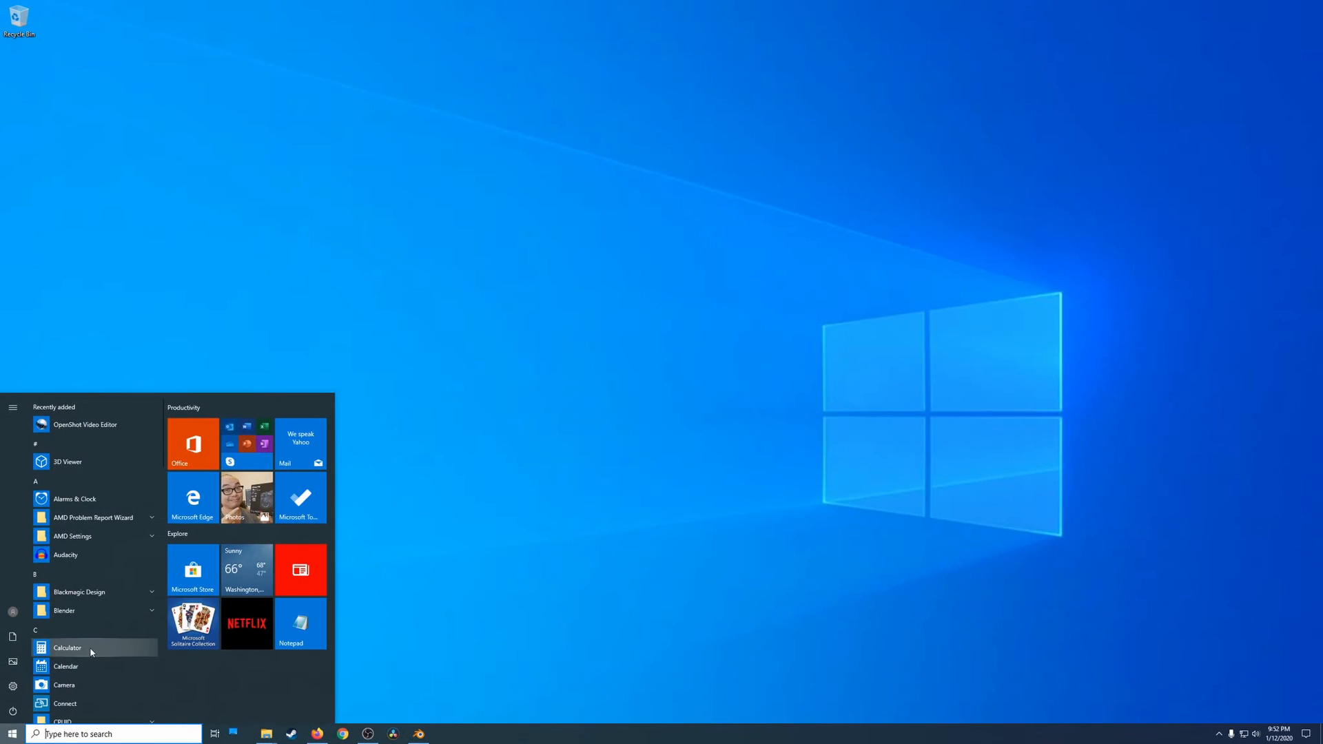
{"action": "scroll", "scroll_direction": "down", "scroll_amount": 3}
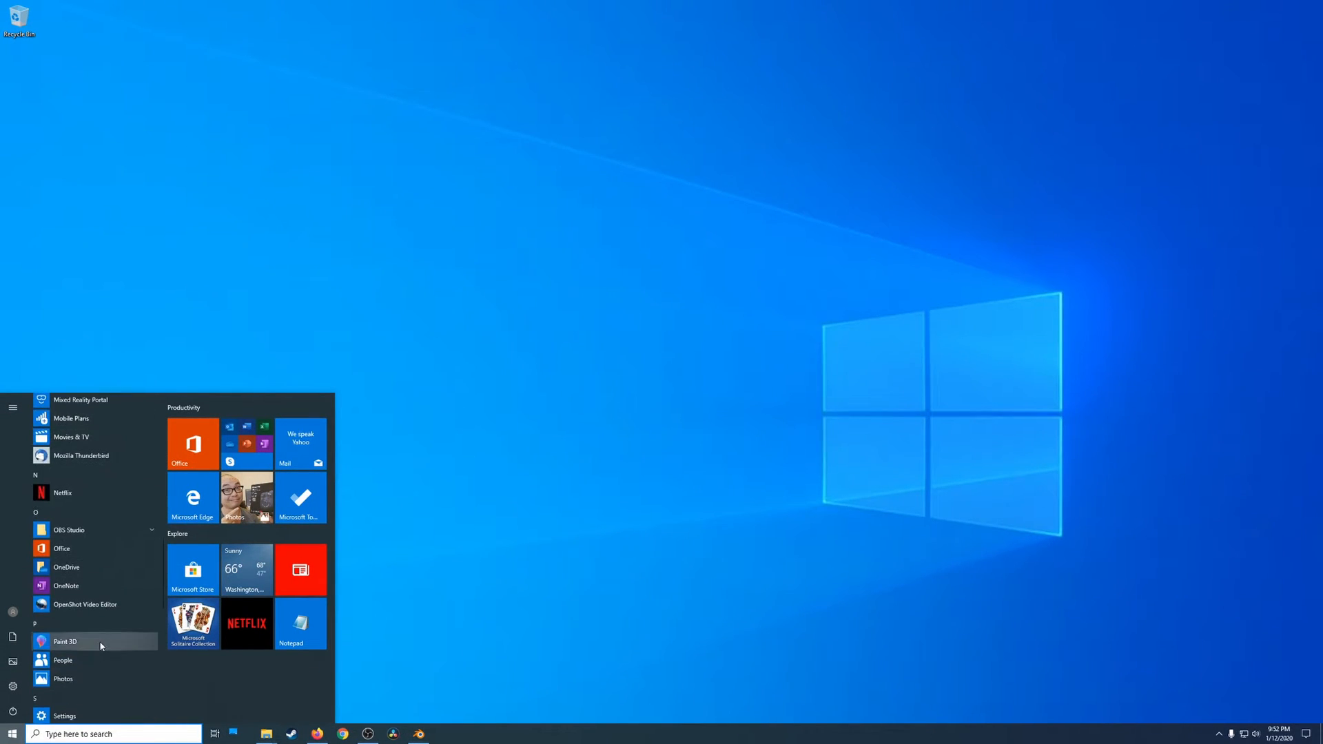
{"action": "mouse_move", "coordinate": [84, 603]}
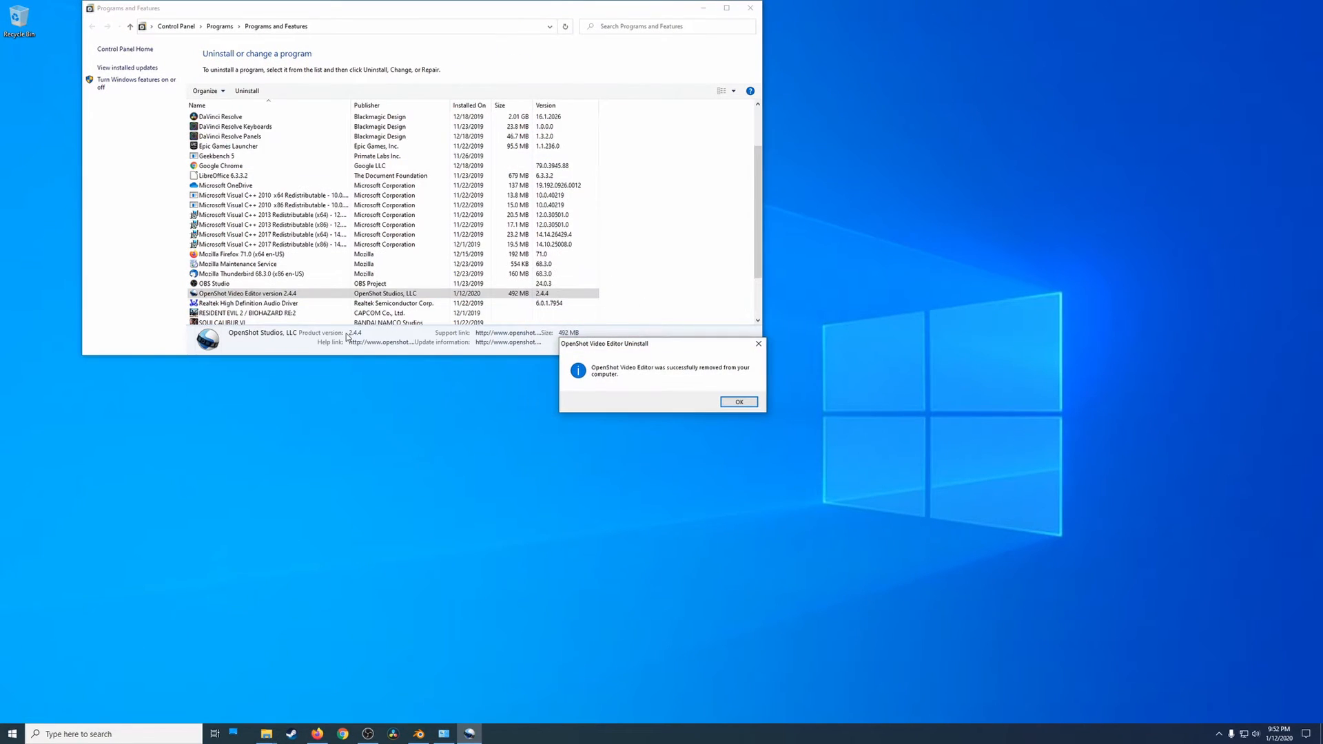
{"action": "left_click", "coordinate": [737, 401]}
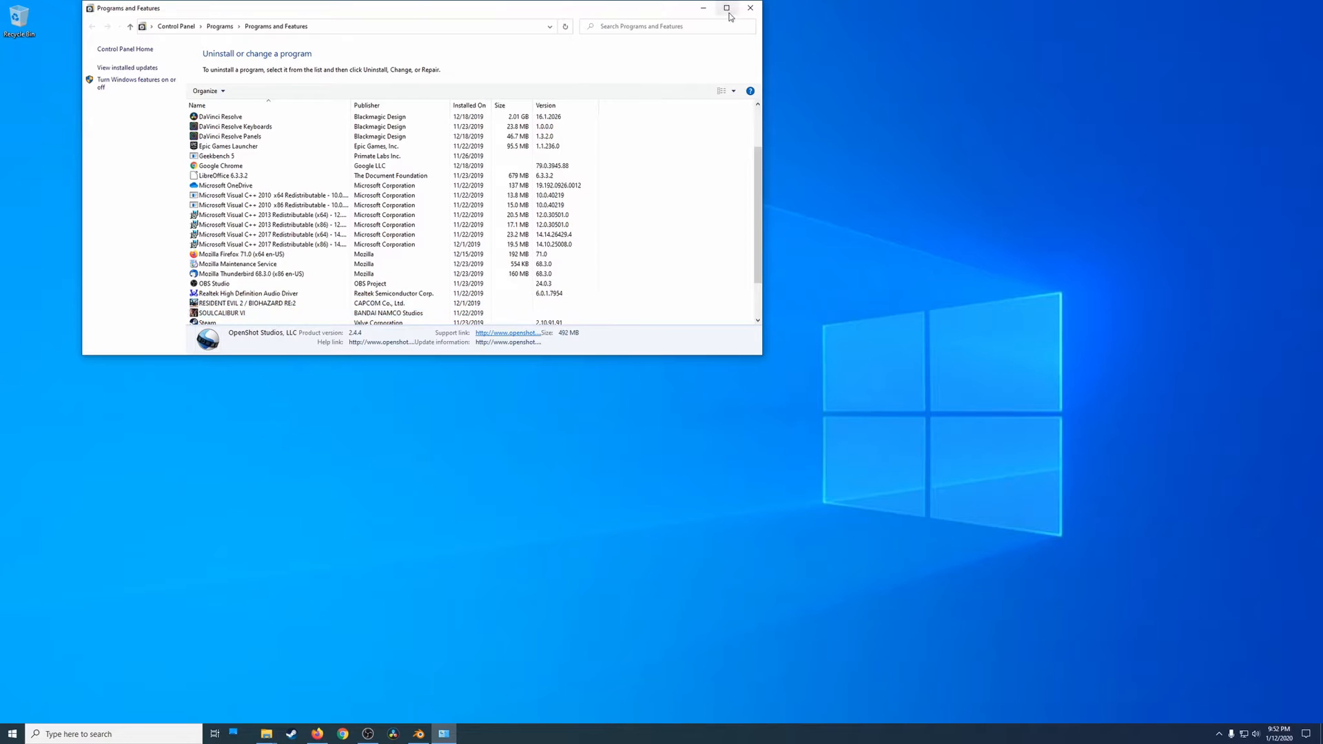
{"action": "left_click", "coordinate": [748, 8]}
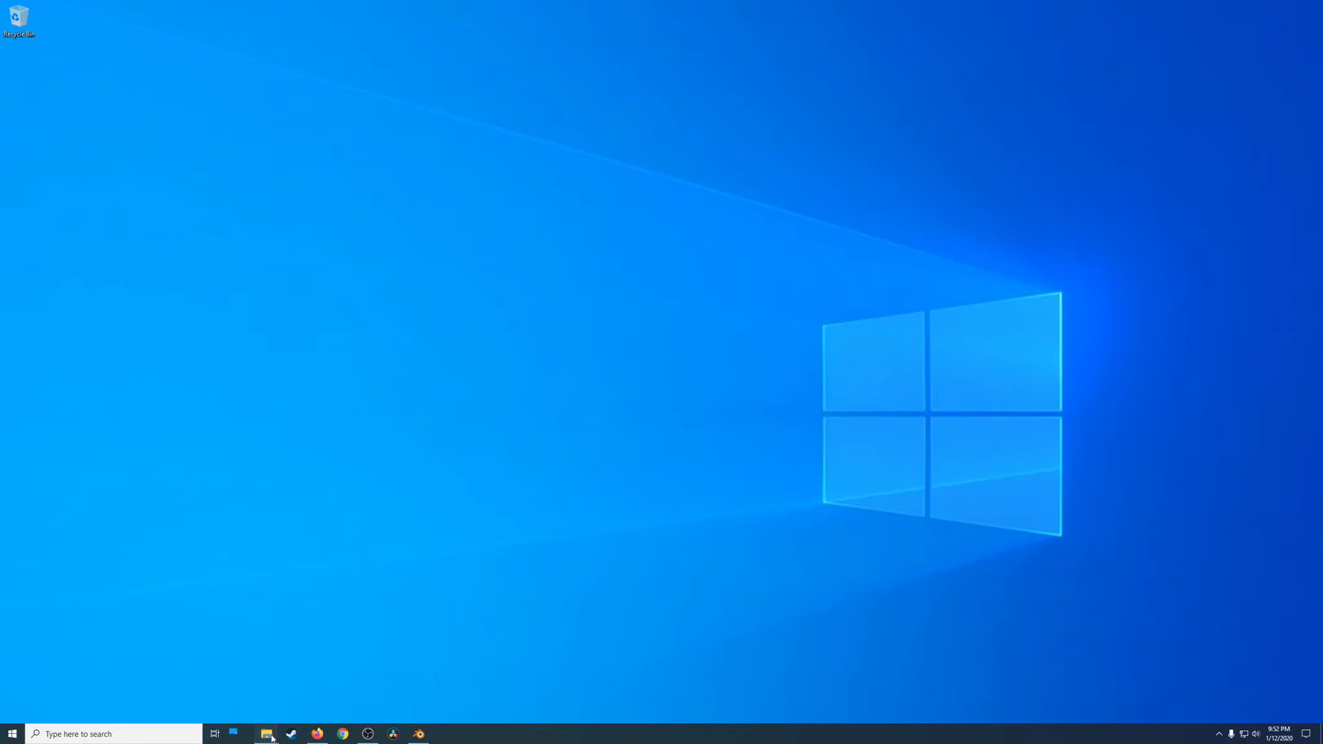
- Run the OpenShot dev2 installer from Downloads\OpenshotBlender and finish with Launch checked
{"action": "left_click", "coordinate": [266, 733]}
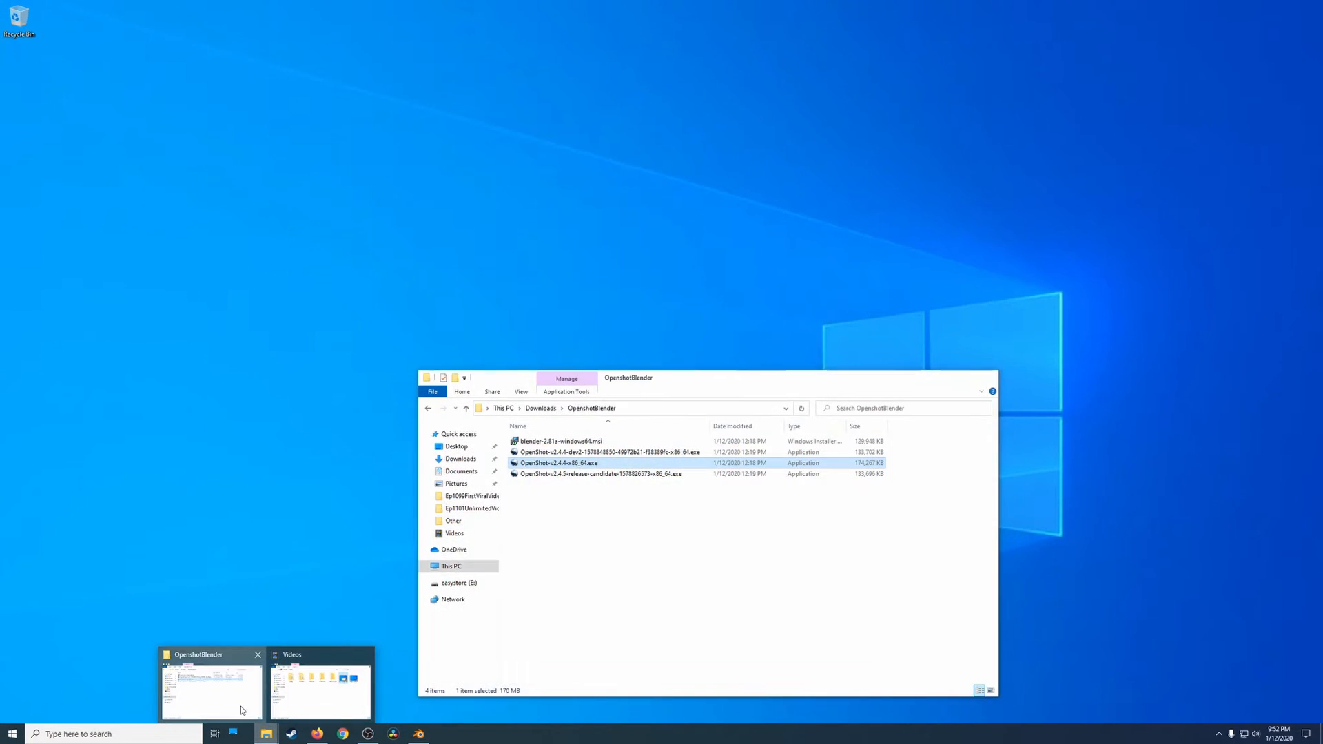
{"action": "left_click", "coordinate": [608, 452]}
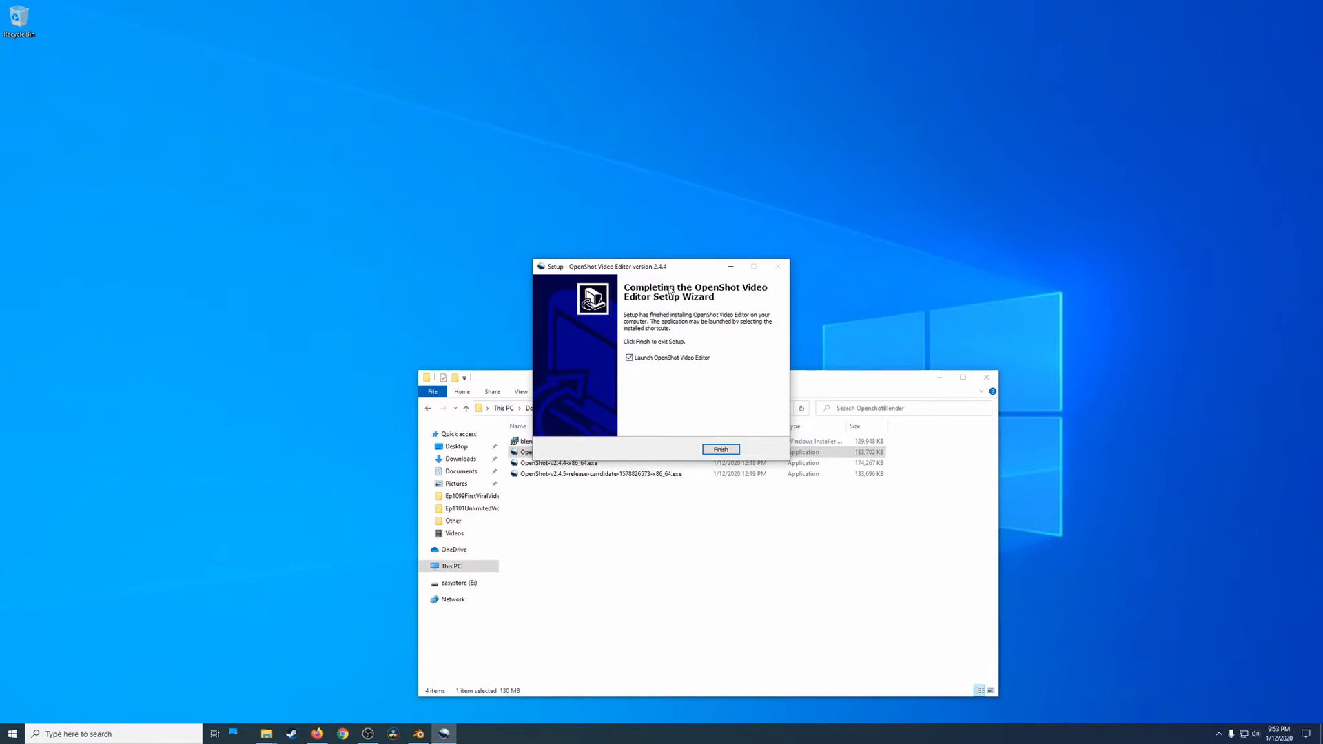
{"action": "left_click", "coordinate": [720, 449]}
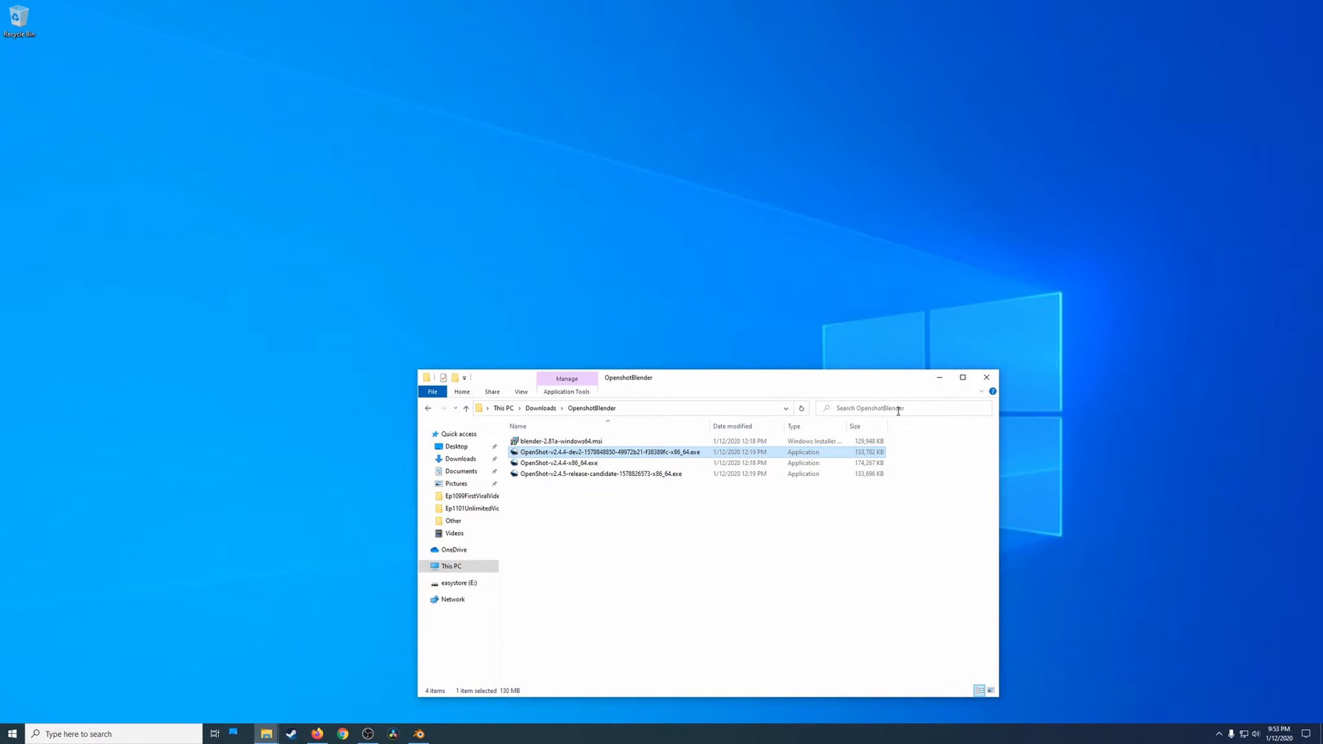
{"action": "double_click", "coordinate": [611, 452]}
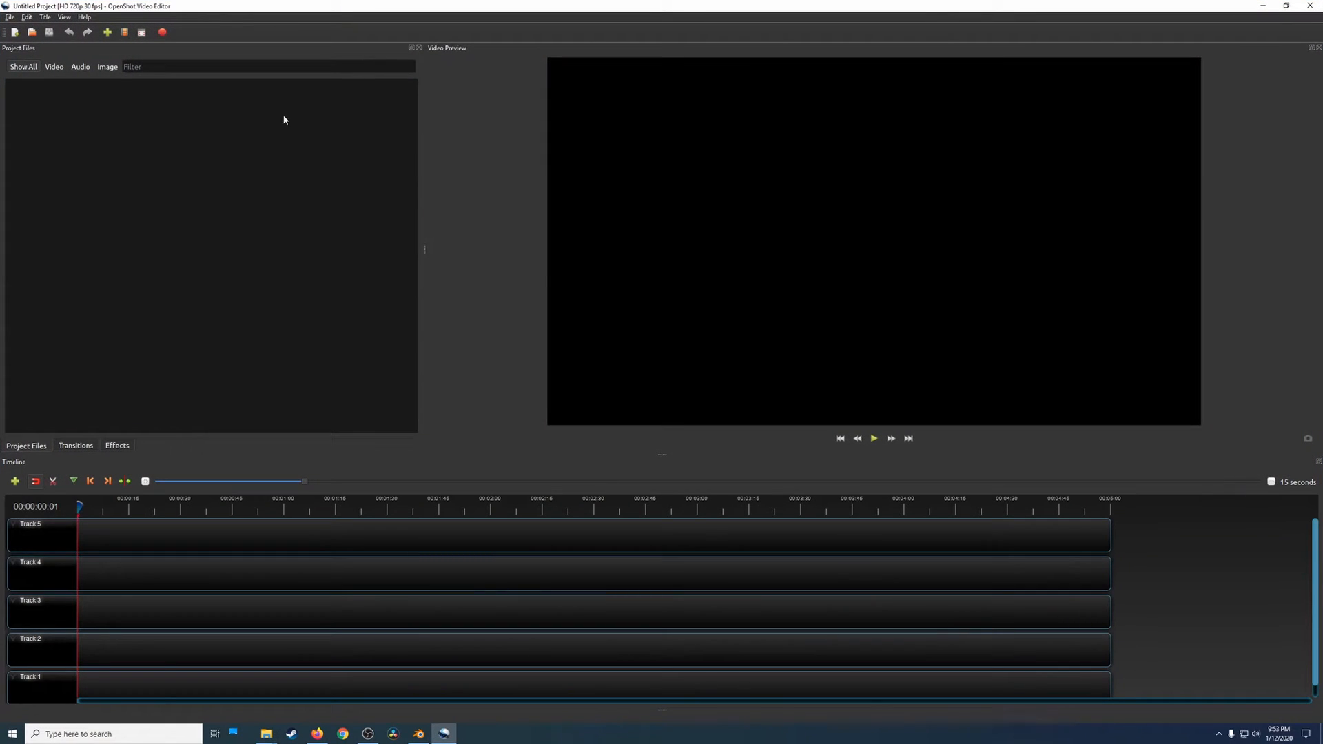
- Check in Preferences that the Blender Command path still points to Blender 2.81's blender.exe
{"action": "left_click", "coordinate": [28, 17]}
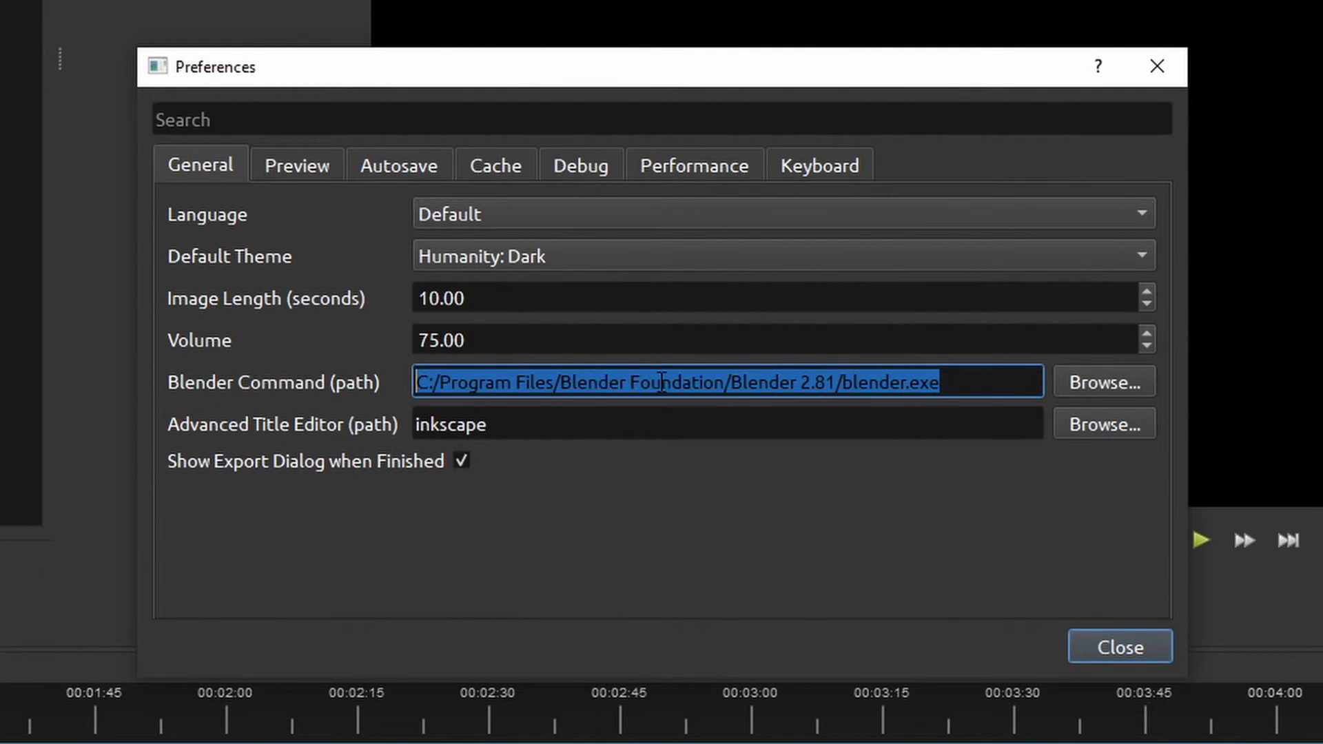
{"action": "left_click", "coordinate": [1119, 646]}
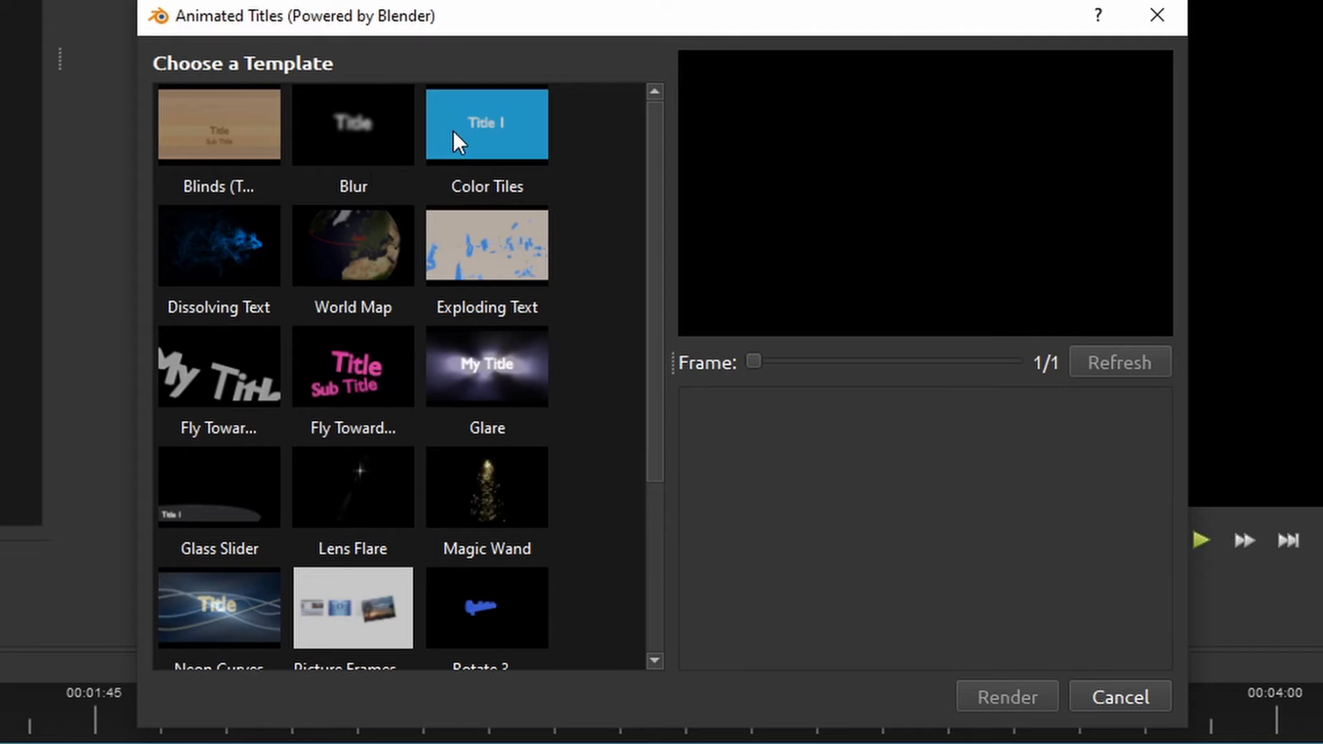
- Try the Color Tiles and Blinds templates, selecting the Extrude value for editing
{"action": "left_click", "coordinate": [487, 124]}
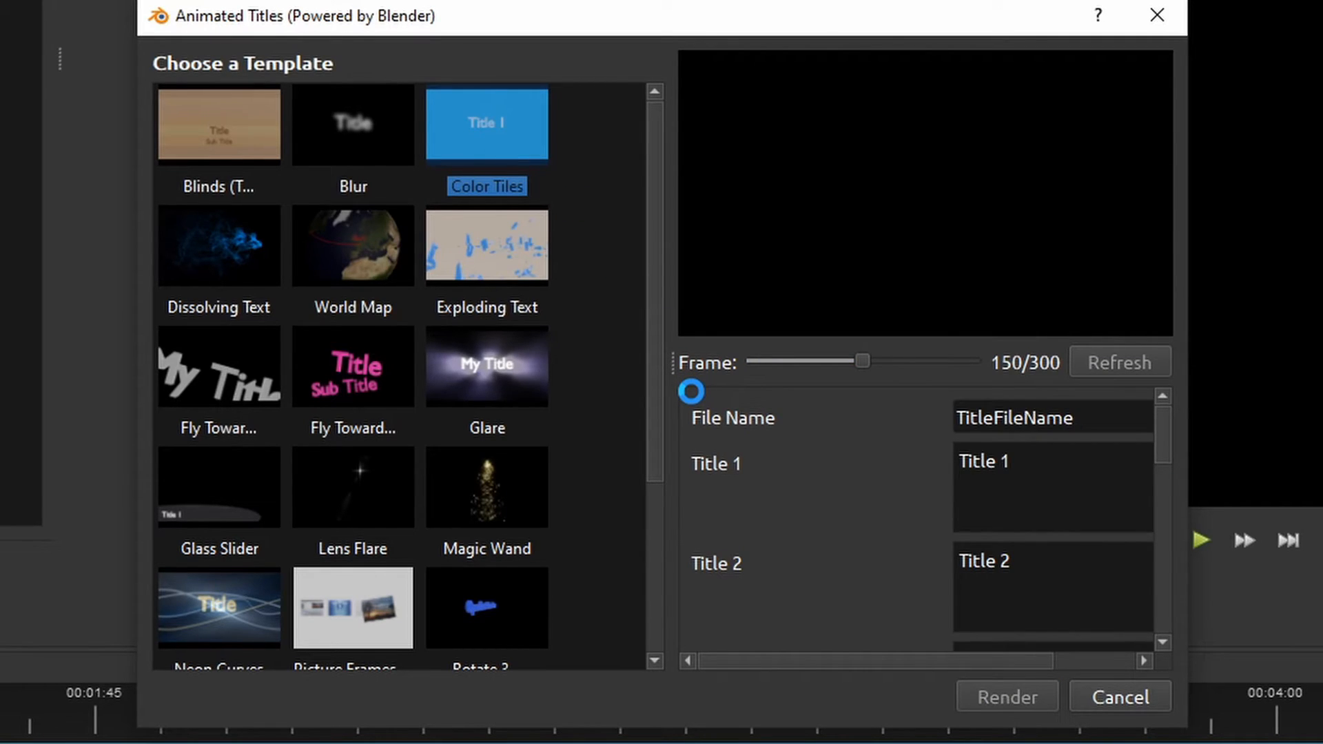
{"action": "left_click", "coordinate": [1118, 362]}
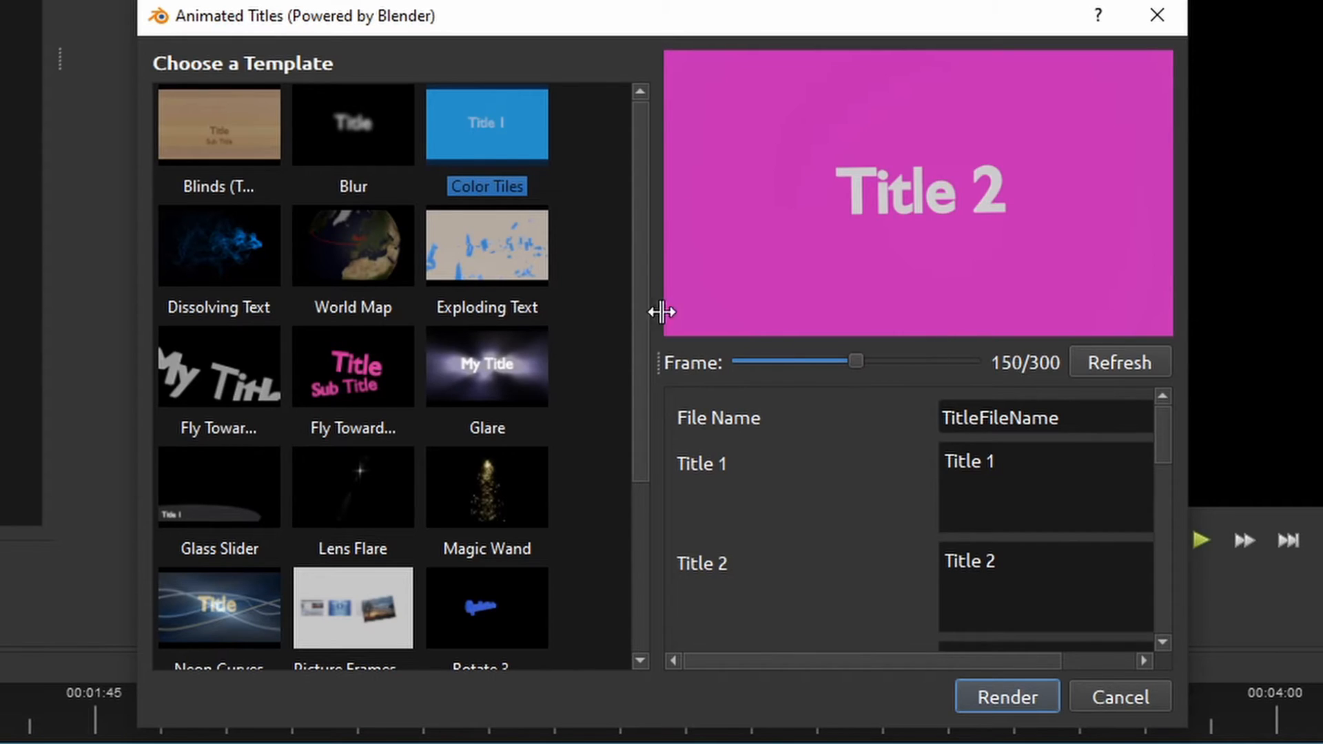
{"action": "left_click", "coordinate": [219, 124]}
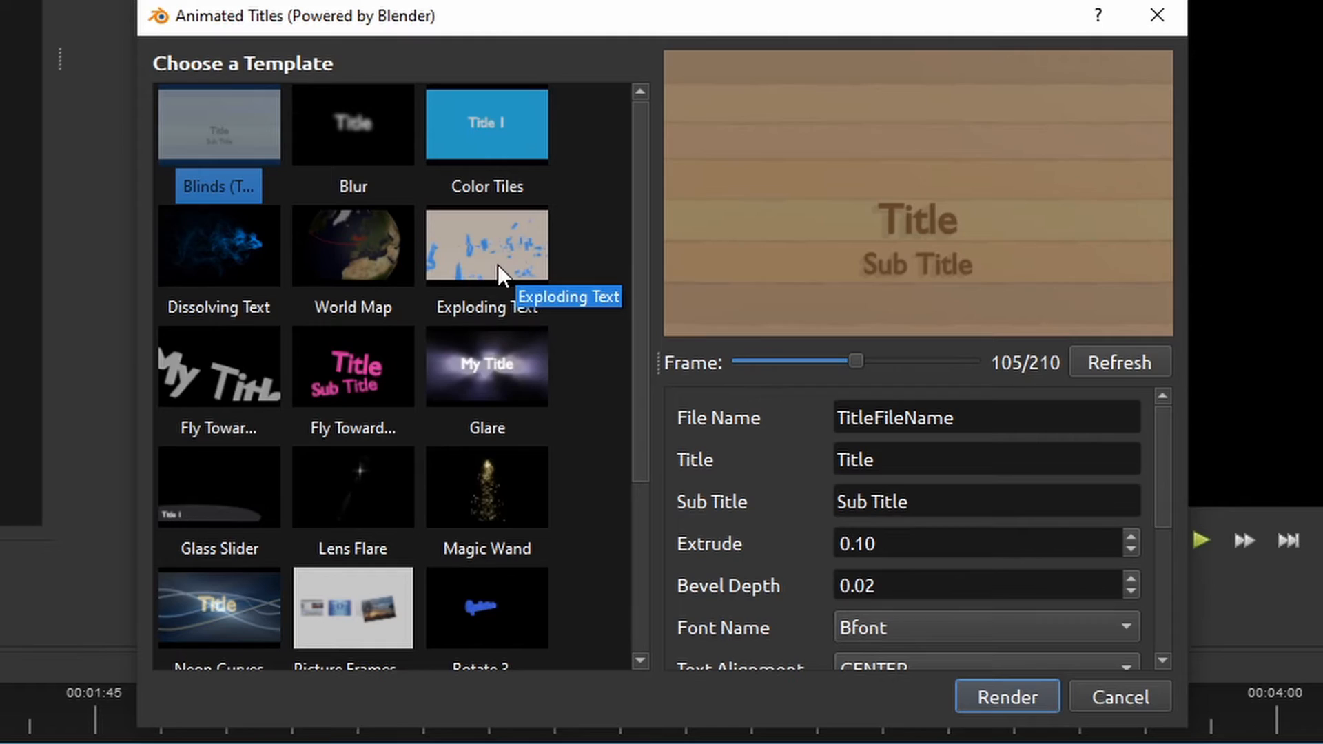
{"action": "triple_click", "coordinate": [970, 543]}
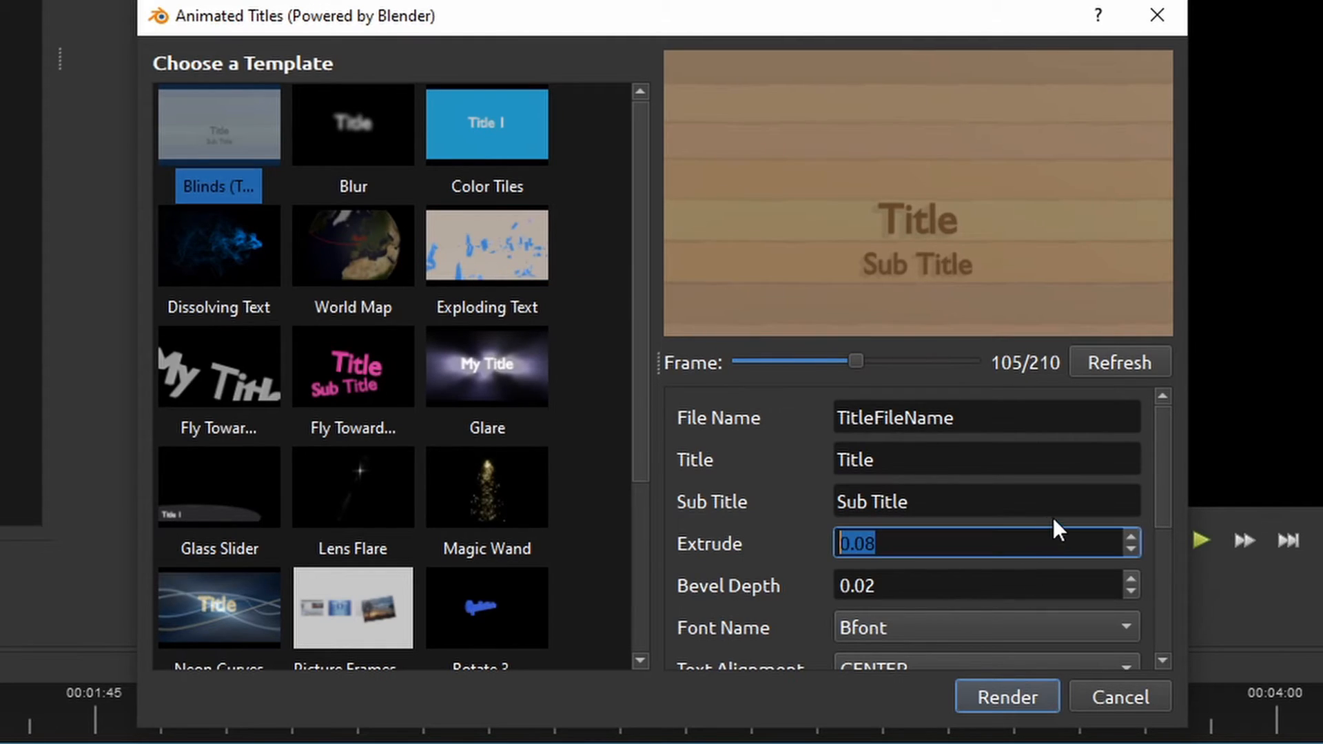
{"action": "mouse_move", "coordinate": [1008, 697]}
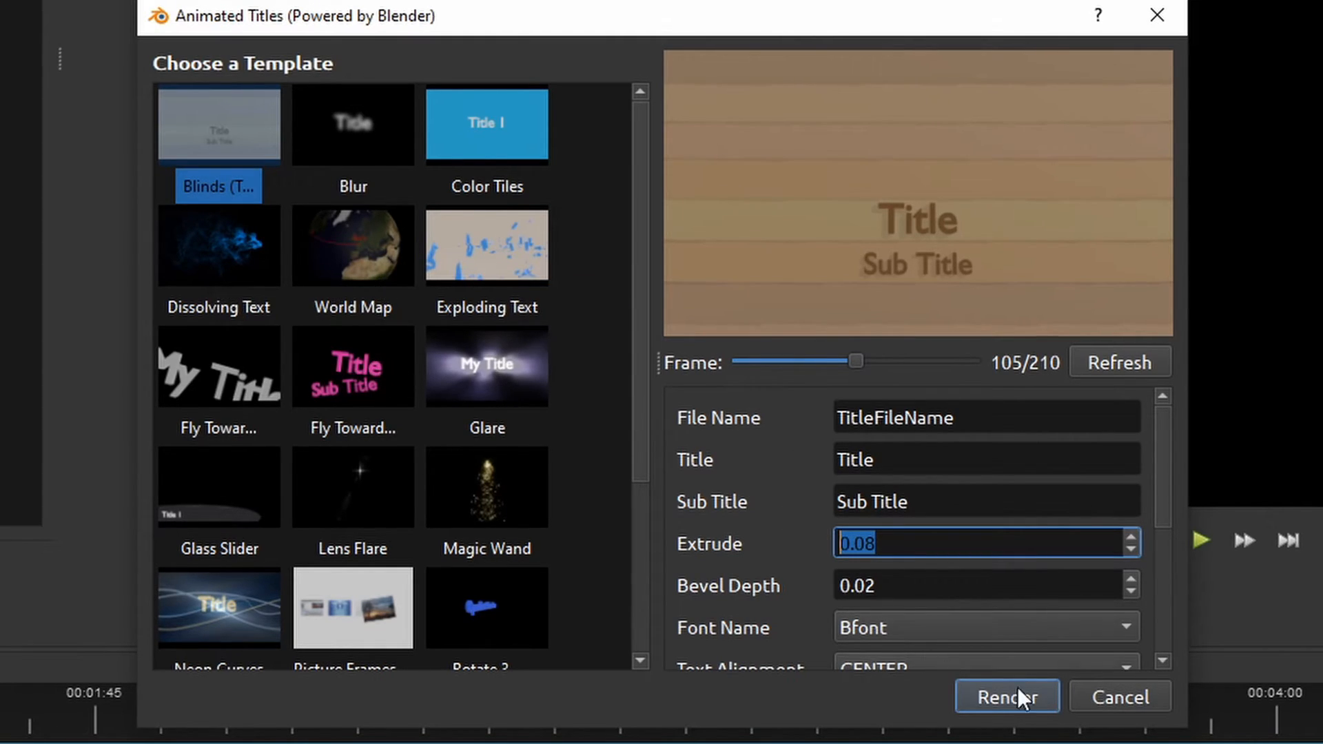
{"action": "scroll", "scroll_direction": "down", "scroll_amount": 3}
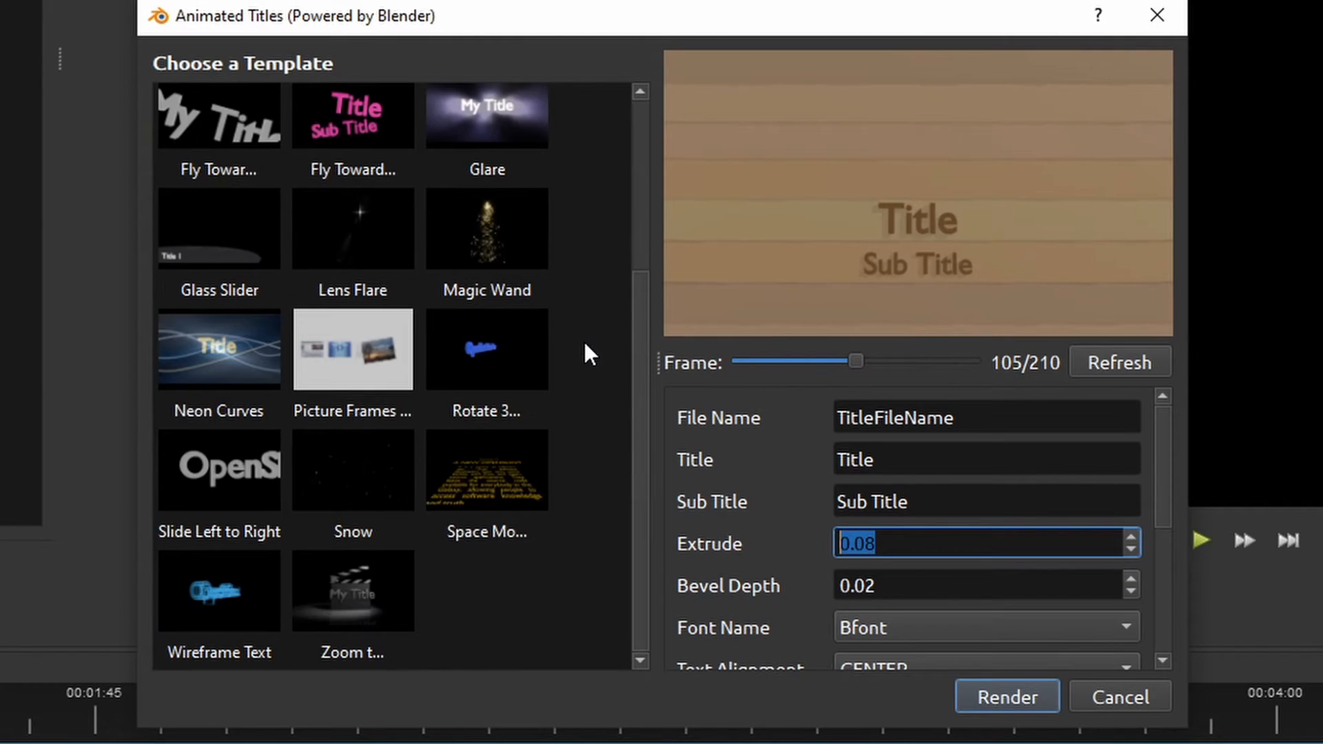
{"action": "mouse_move", "coordinate": [510, 496]}
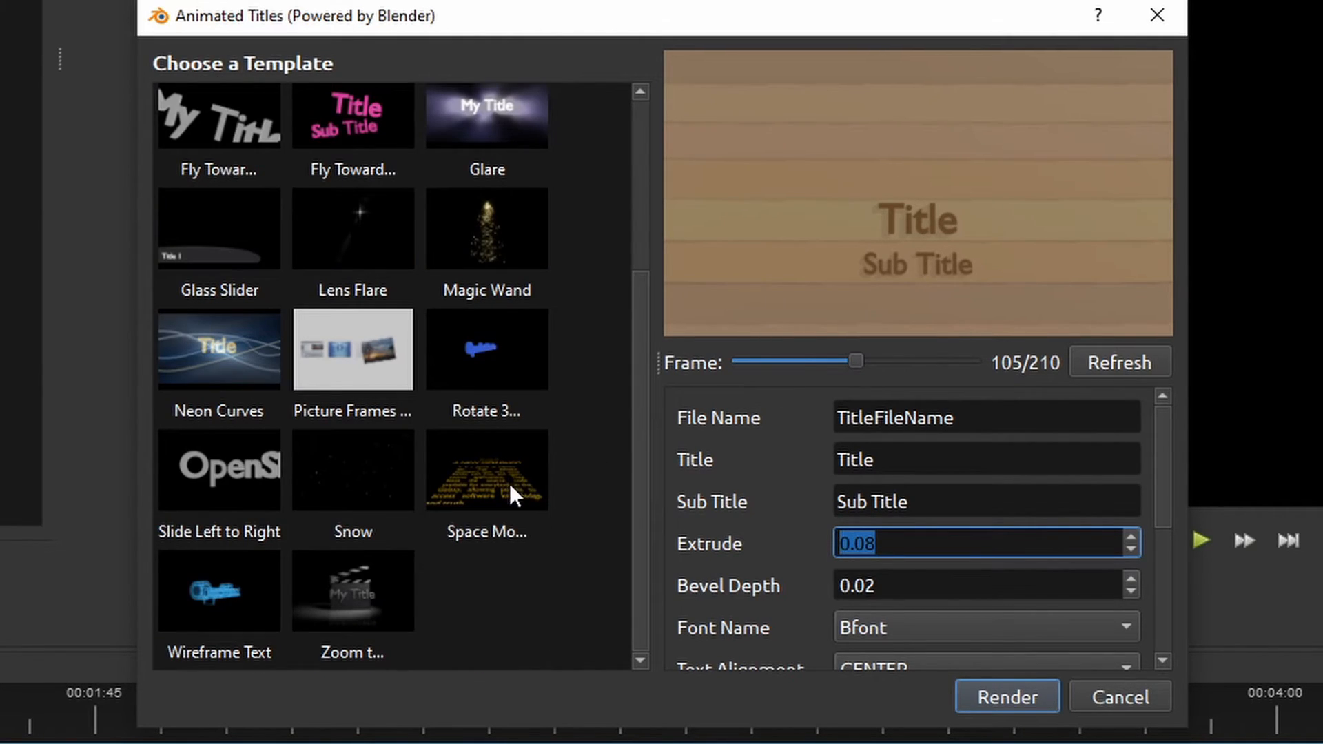
- Choose the Space Movie crawl template previewing 'A NEW OPENSHOT' and start its render
{"action": "left_click", "coordinate": [487, 470]}
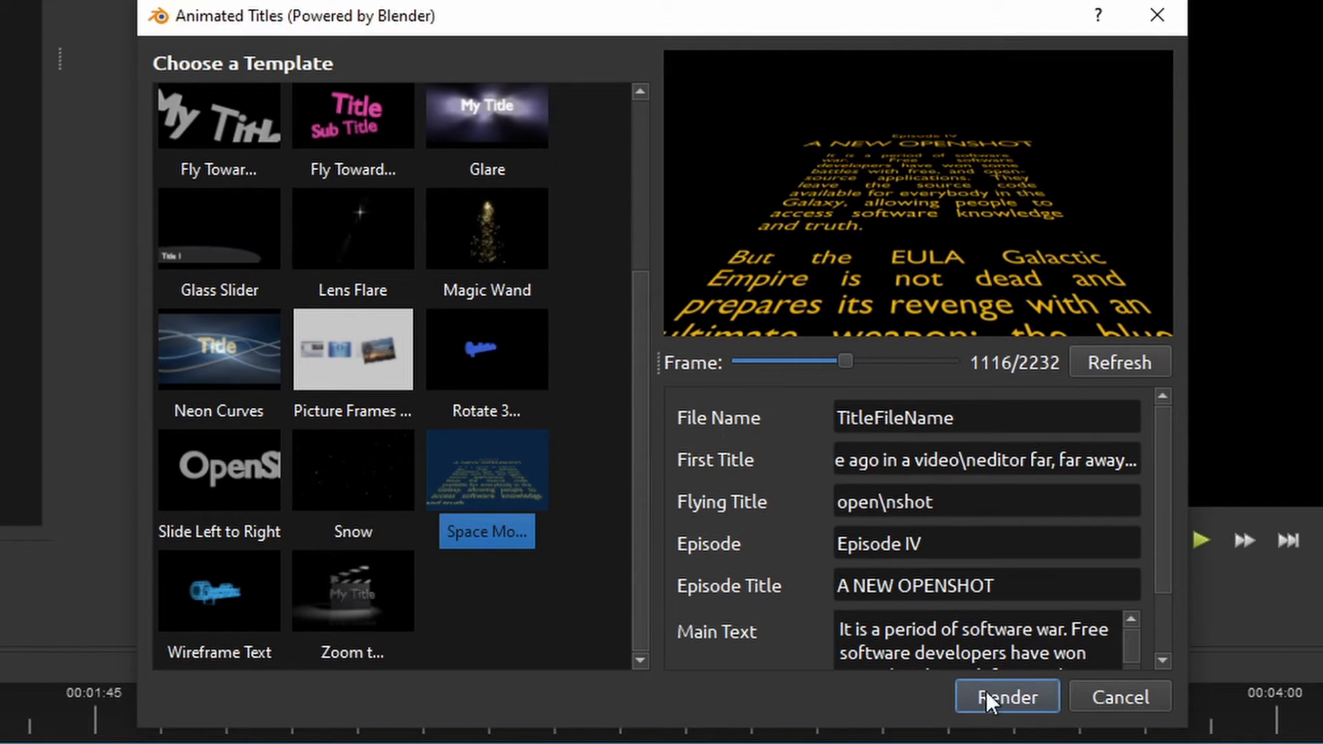
{"action": "left_click", "coordinate": [1006, 697]}
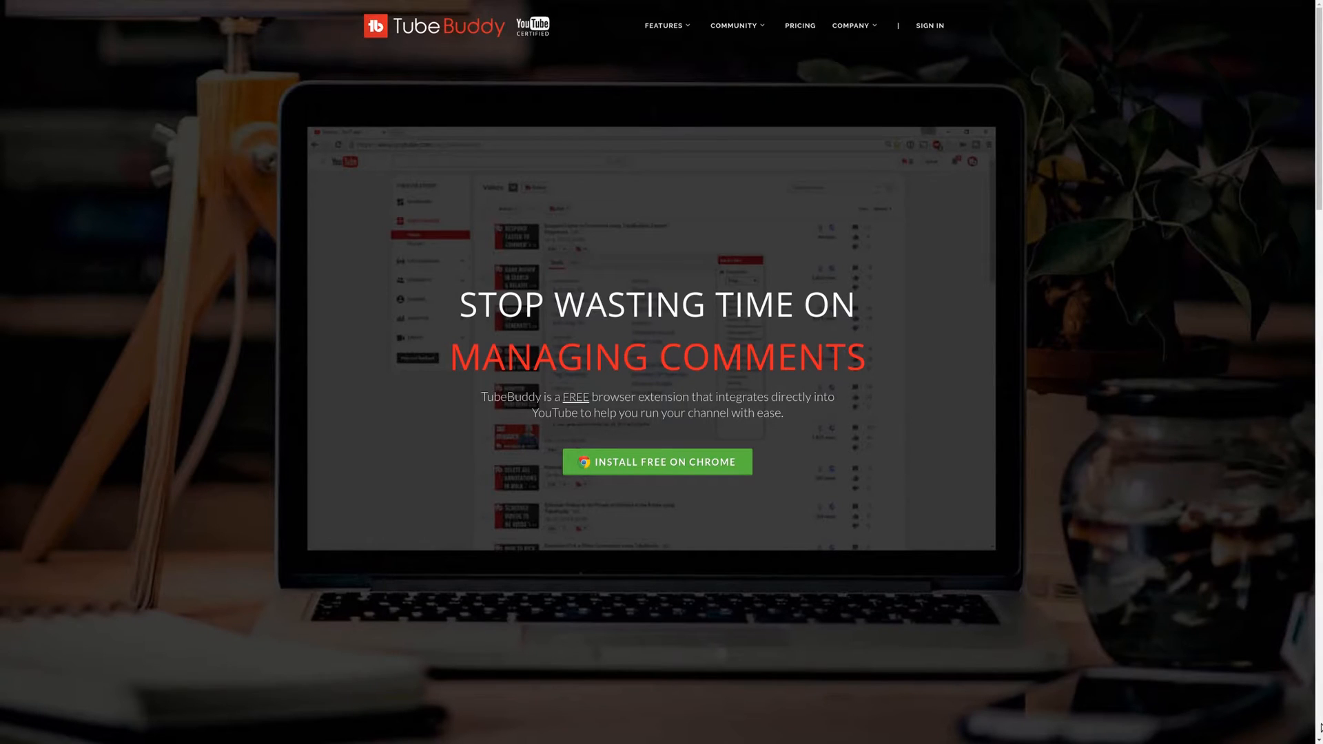
- Scroll down through the TubeBuddy page before returning to OpenShot
{"action": "scroll", "scroll_direction": "down", "scroll_amount": 3}
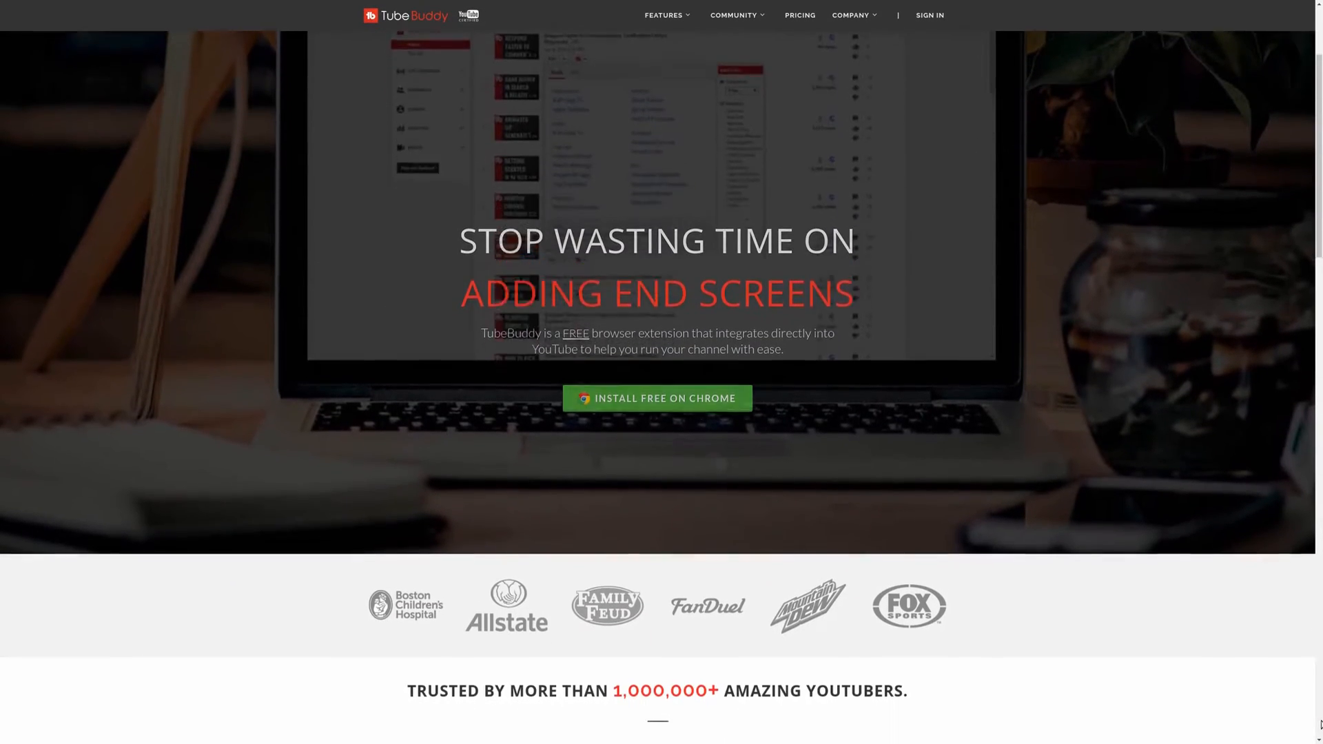
{"action": "scroll", "scroll_direction": "down", "scroll_amount": 3}
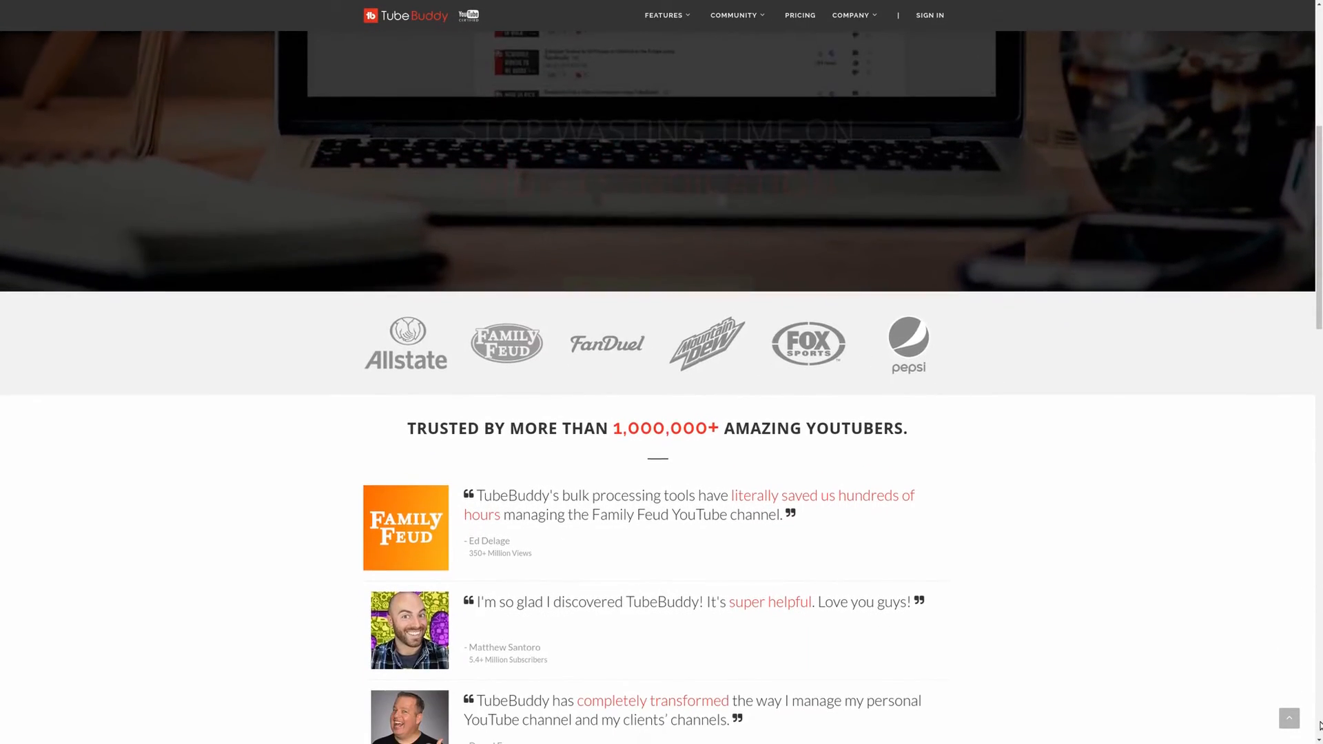
{"action": "scroll", "scroll_direction": "down", "scroll_amount": 3}
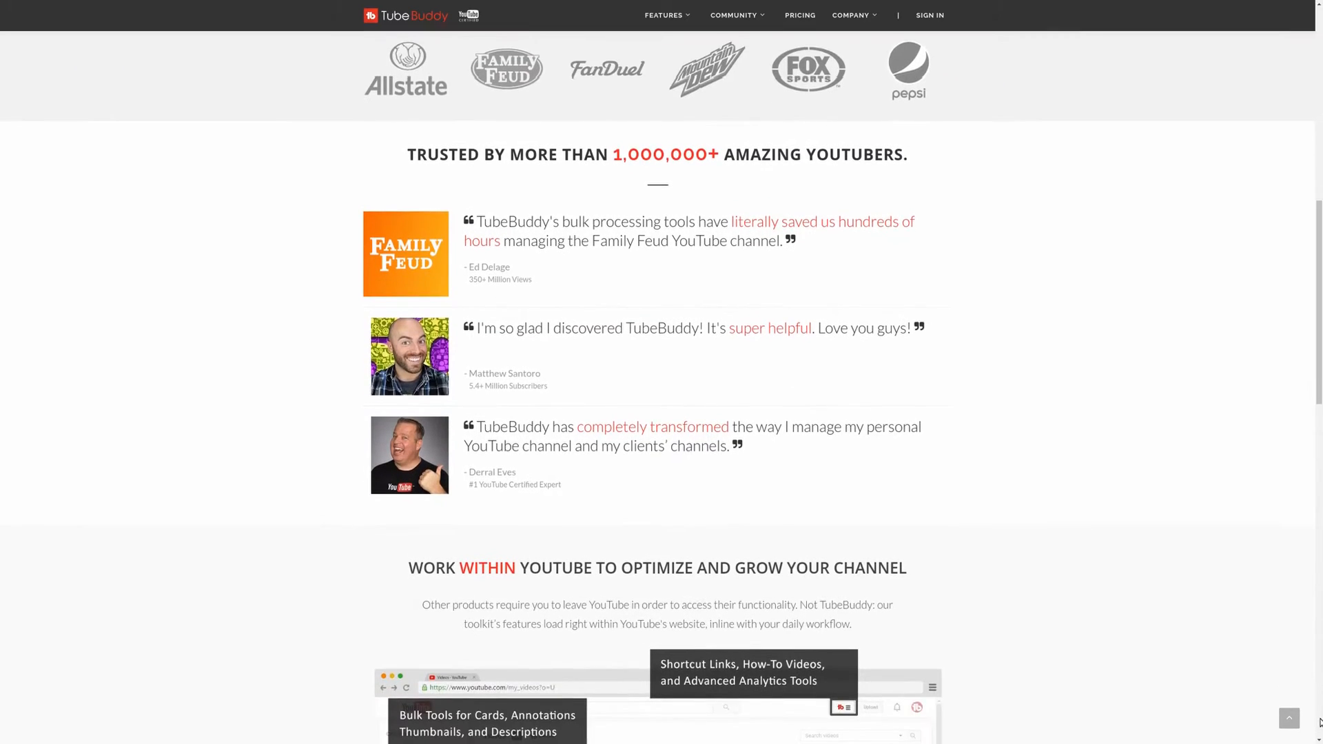
{"action": "scroll", "scroll_direction": "down", "scroll_amount": 3}
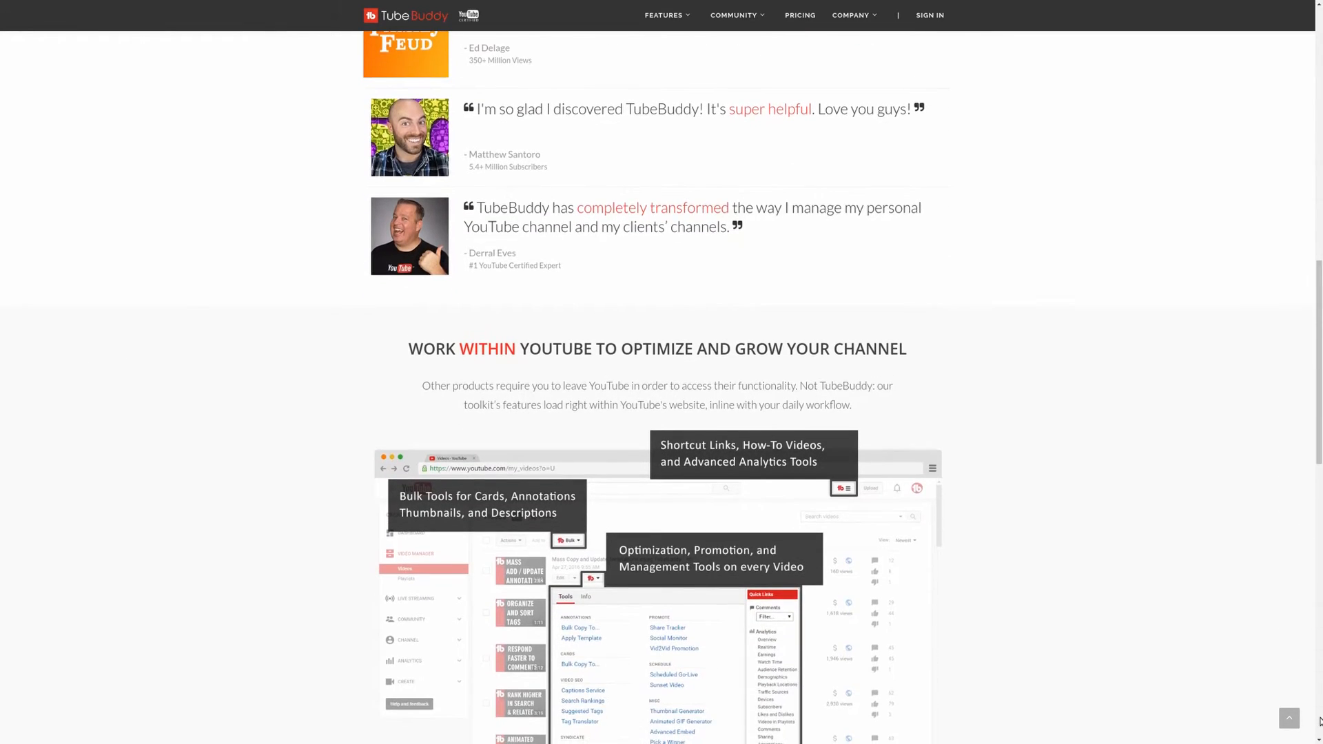
{"action": "scroll", "scroll_direction": "down", "scroll_amount": 3}
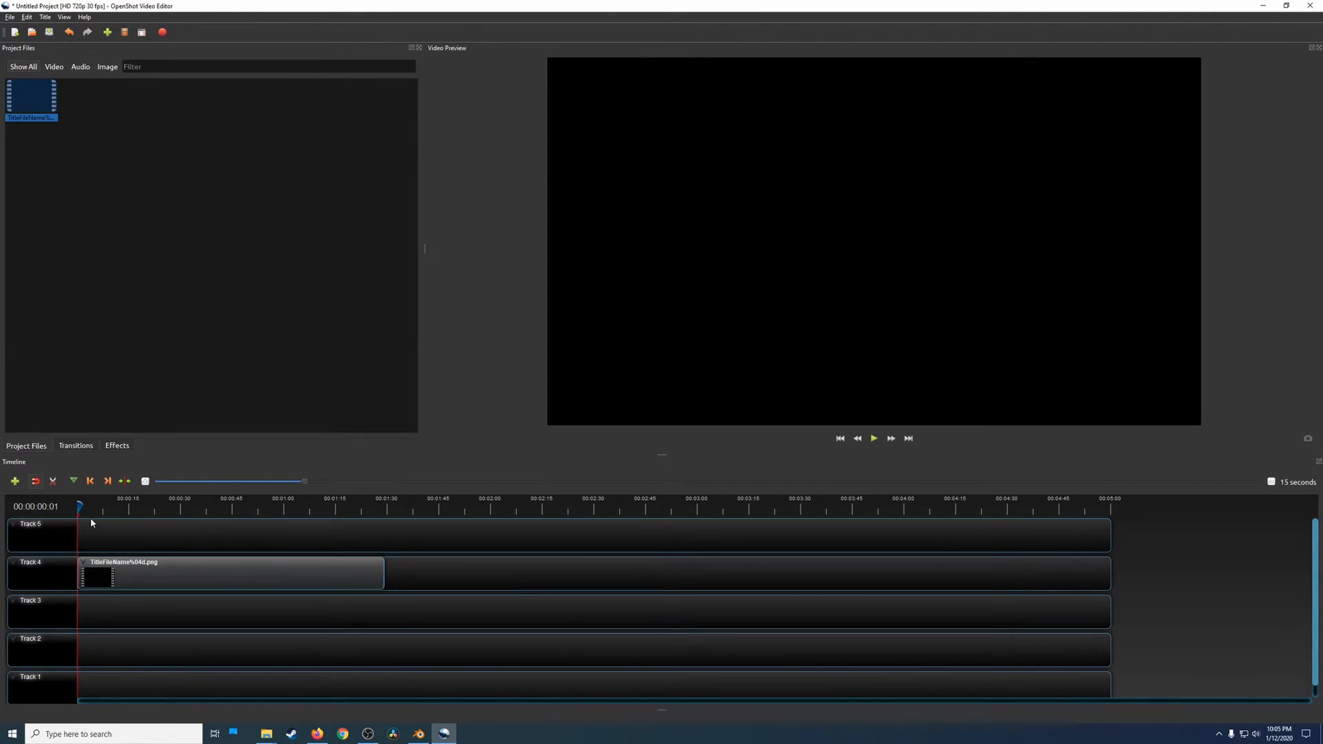
- Play the rendered title clip through the OPEN SHOT logo and Episode IV crawl, then stop it
{"action": "left_click", "coordinate": [874, 438]}
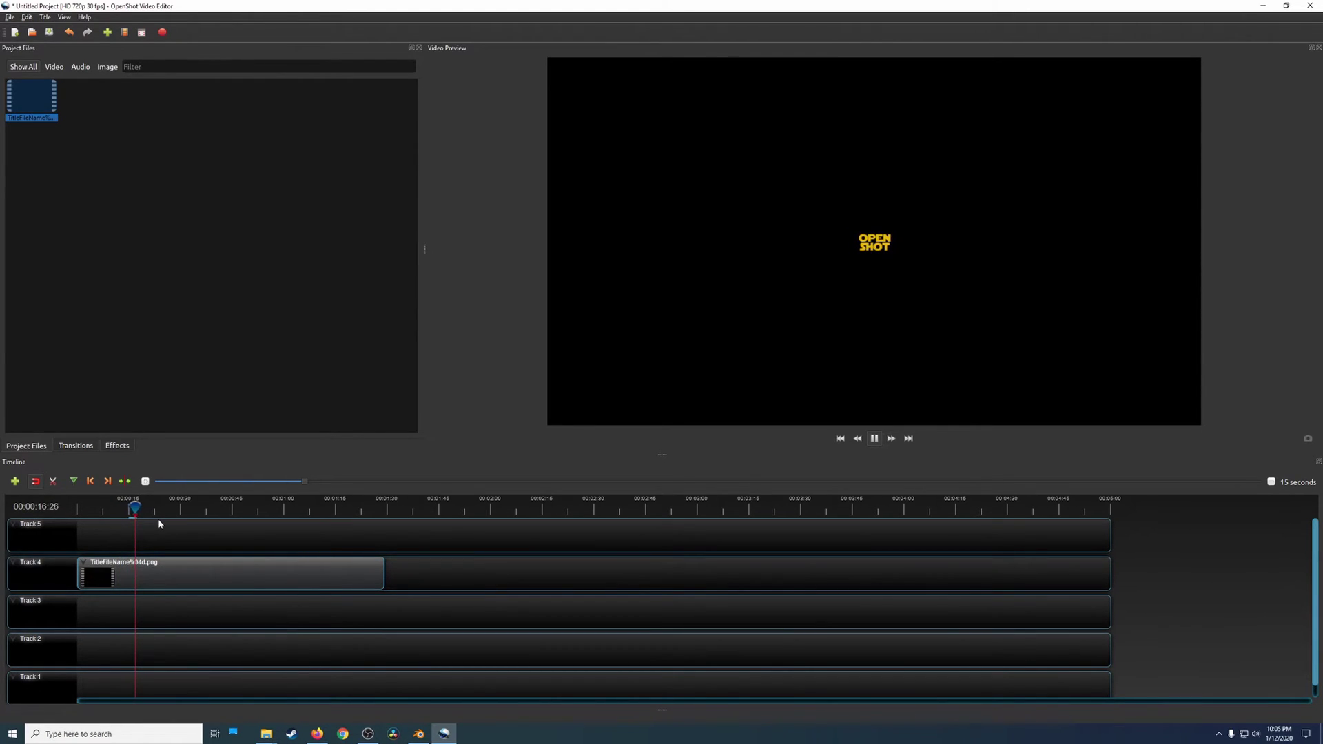
{"action": "left_click", "coordinate": [874, 438]}
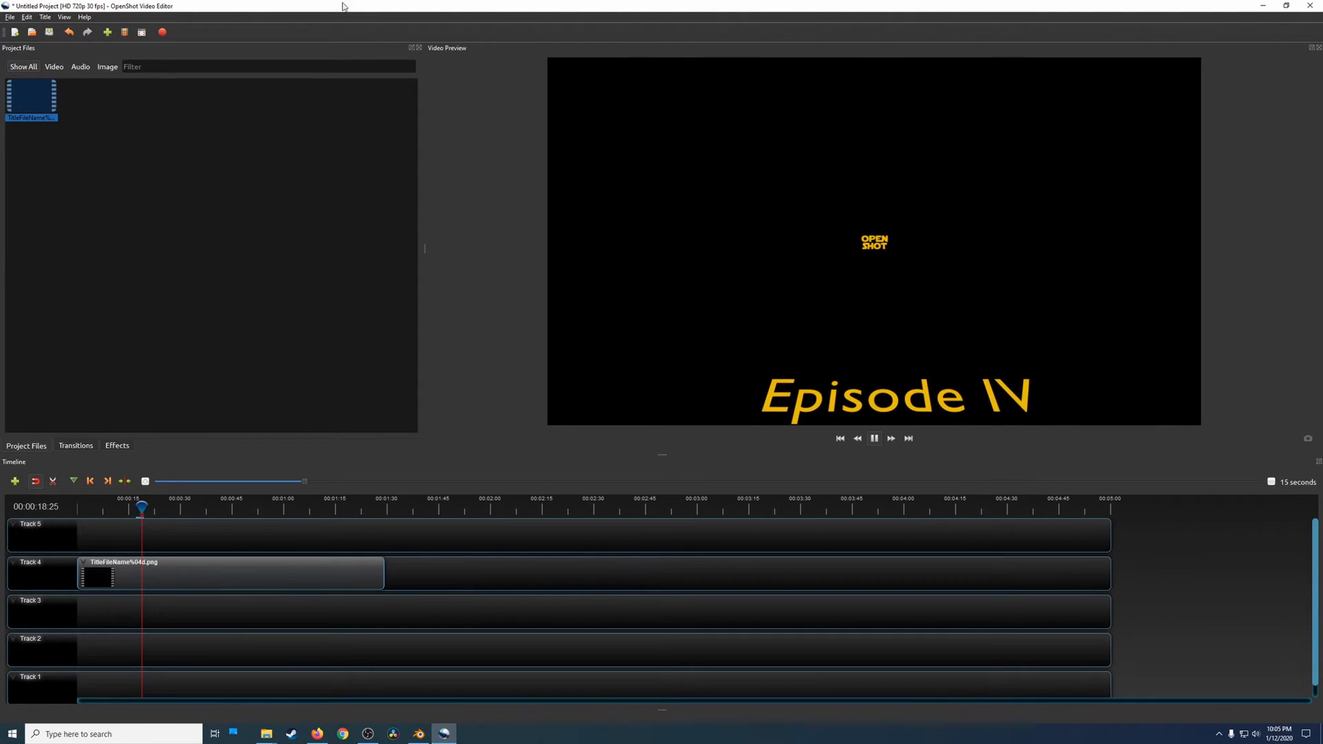
- Visit the openshot.org website from the Help menu
{"action": "left_click", "coordinate": [84, 16]}
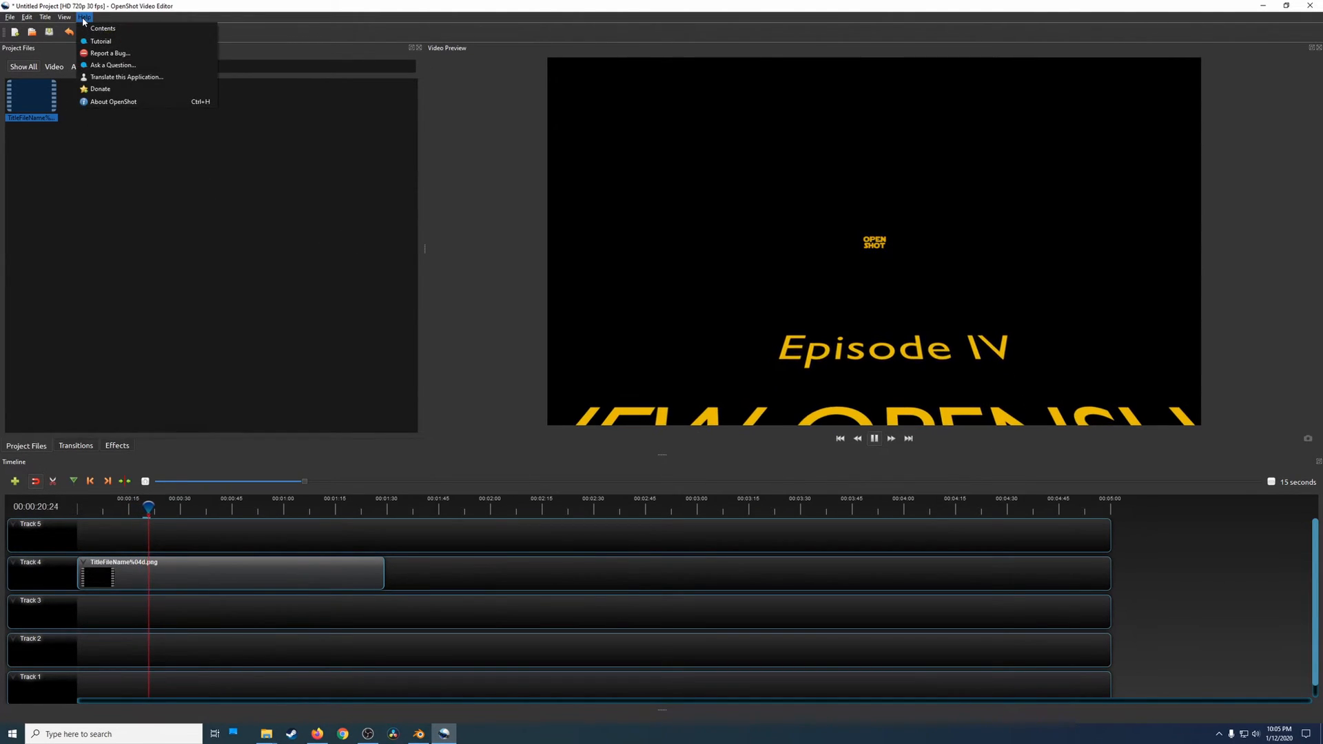
{"action": "left_click", "coordinate": [111, 101]}
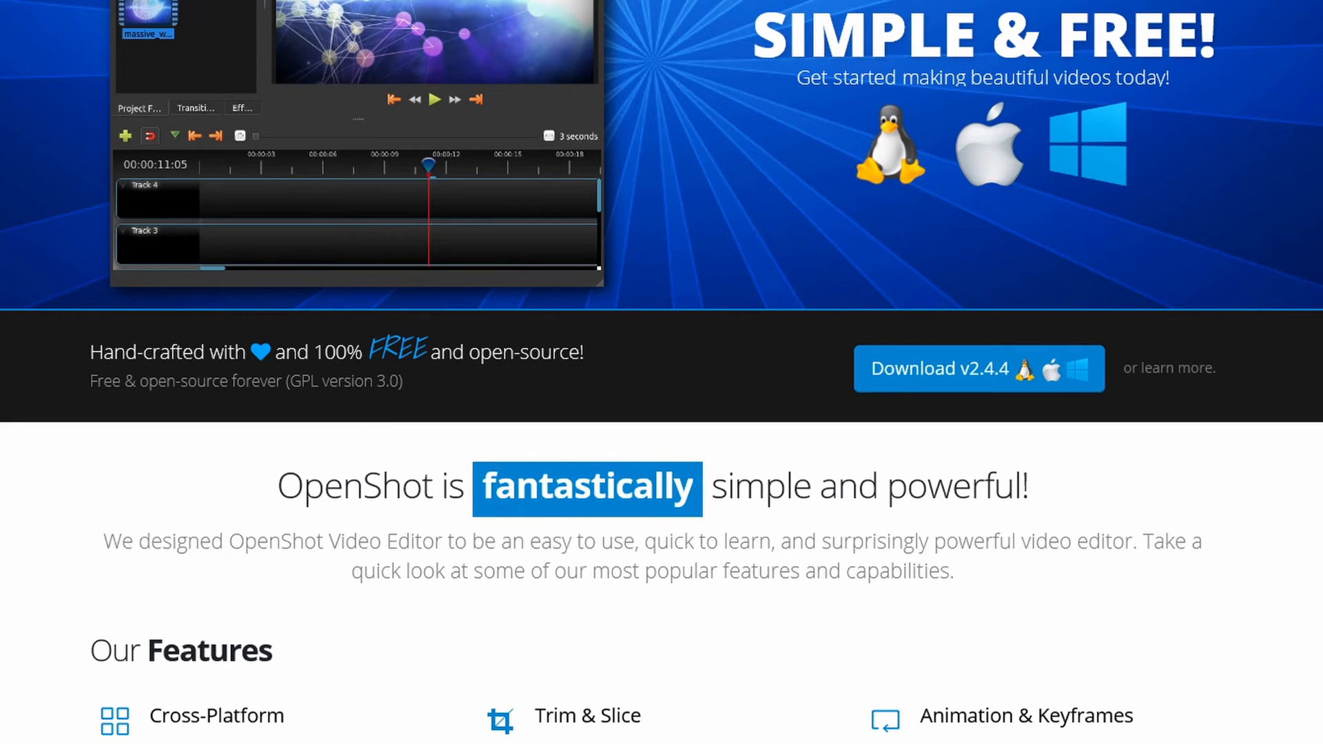
- Show the Daily Builds installer list on the OpenShot download page, including v2.4.4-dev2
{"action": "left_click", "coordinate": [979, 369]}
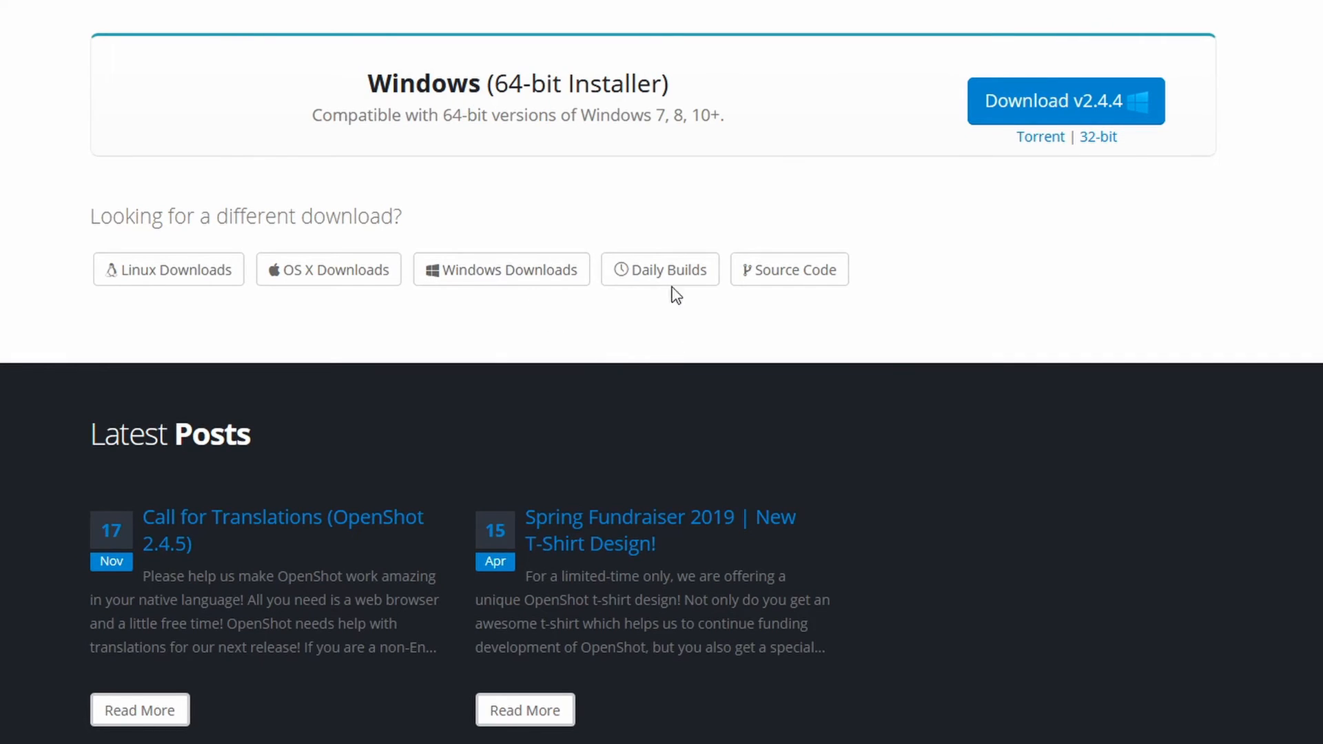
{"action": "left_click", "coordinate": [660, 269]}
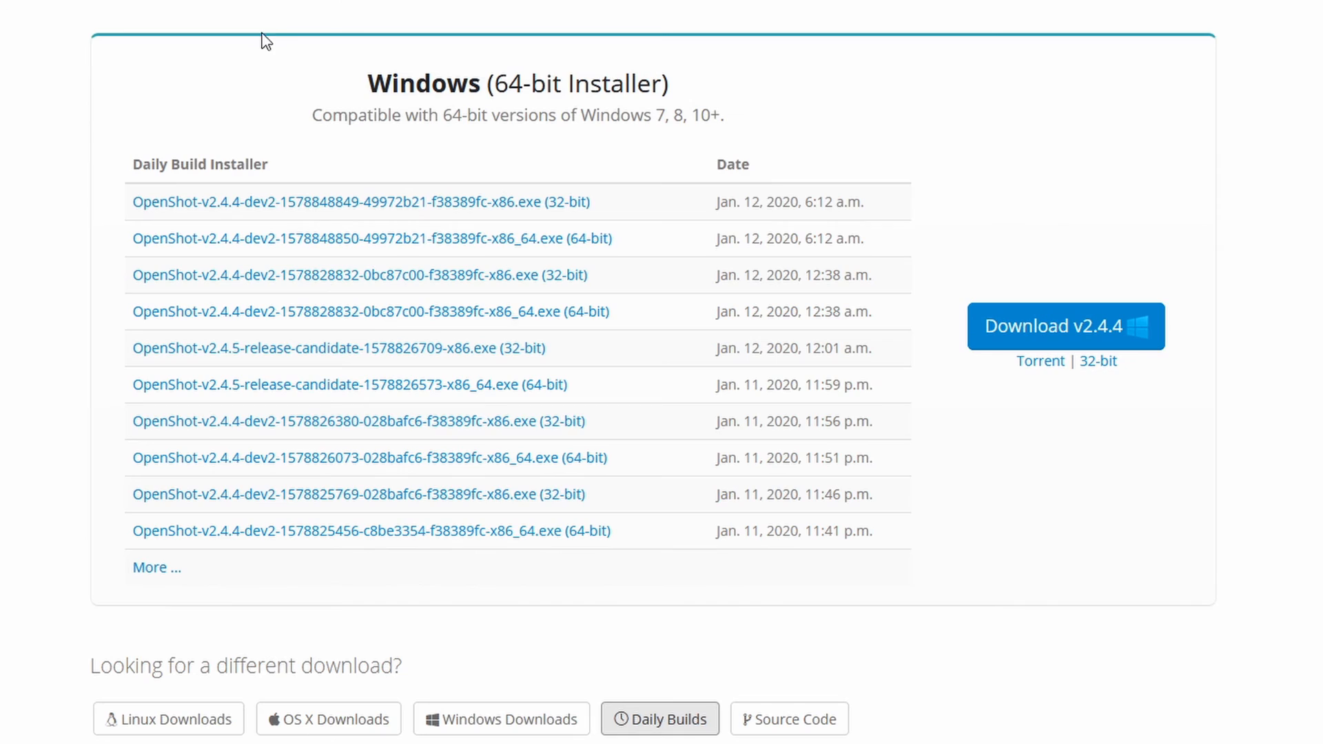
{"action": "mouse_move", "coordinate": [328, 237]}
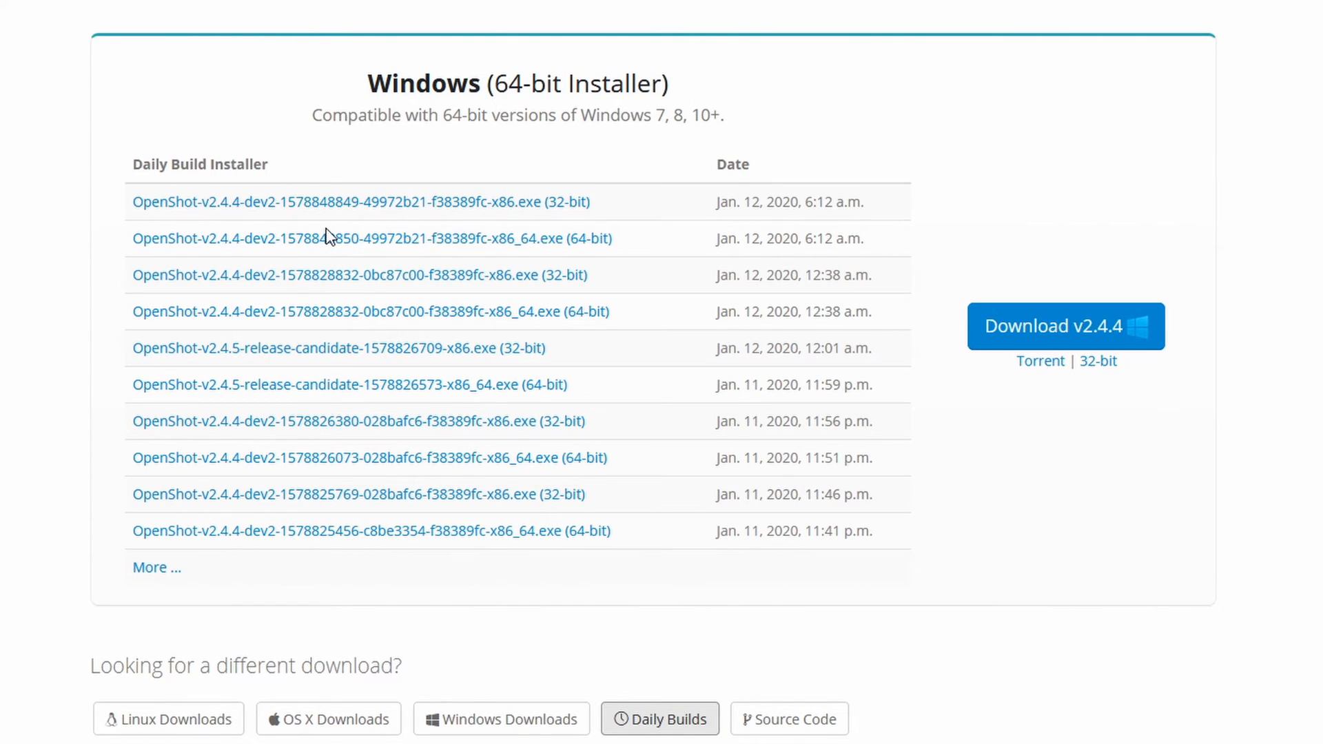
{"action": "mouse_move", "coordinate": [238, 221]}
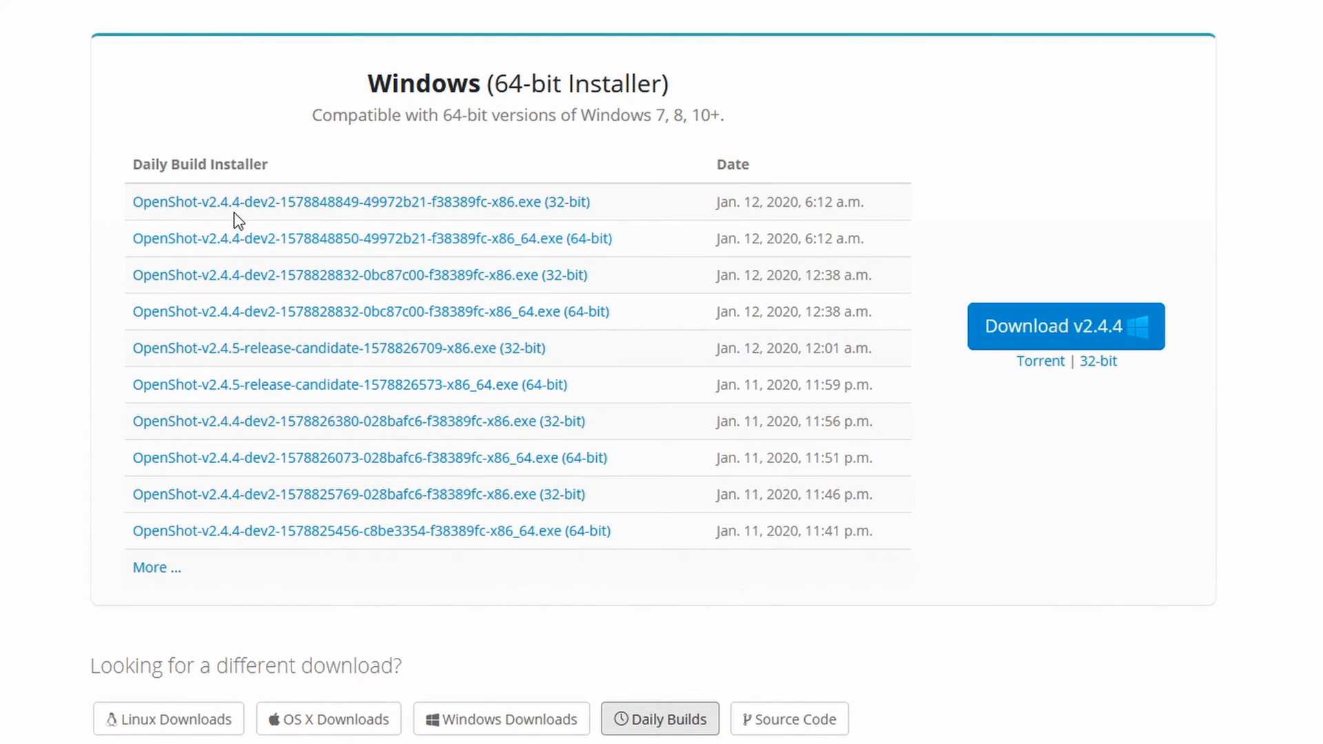
{"action": "mouse_move", "coordinate": [266, 213]}
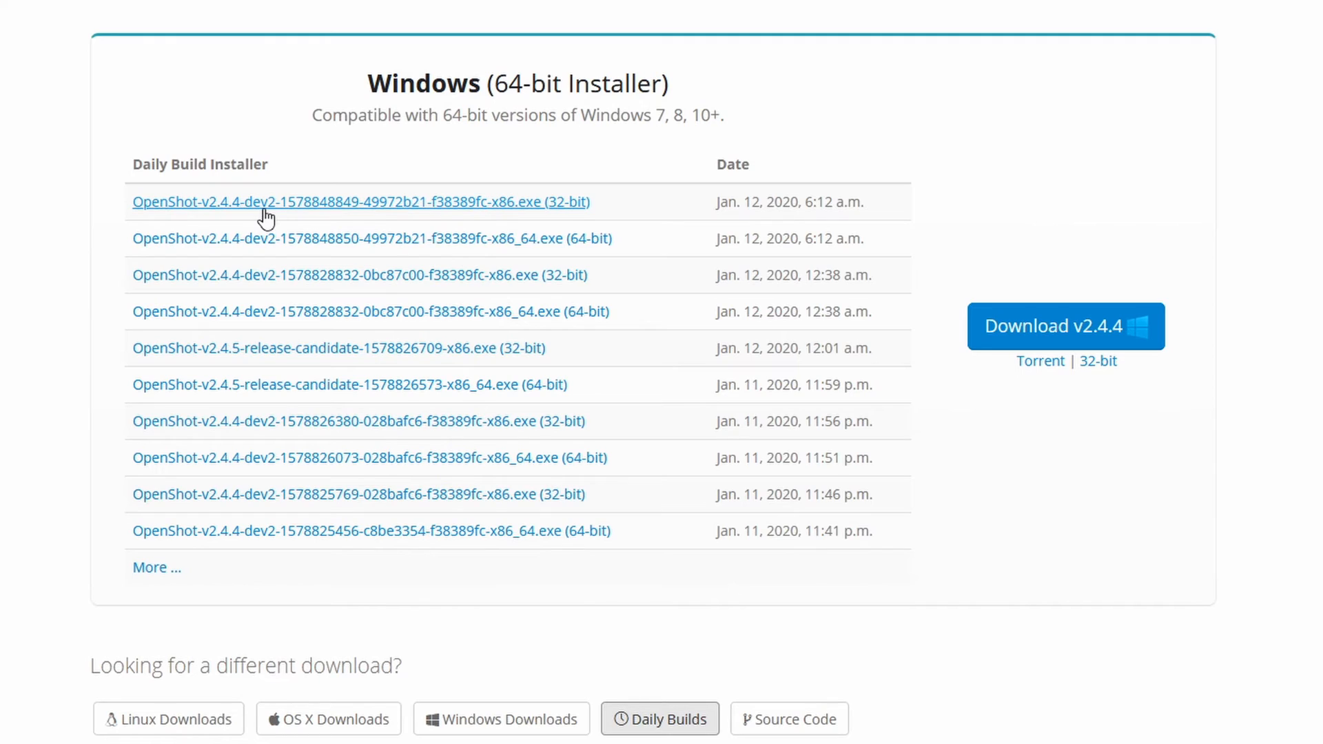
{"action": "mouse_move", "coordinate": [386, 212]}
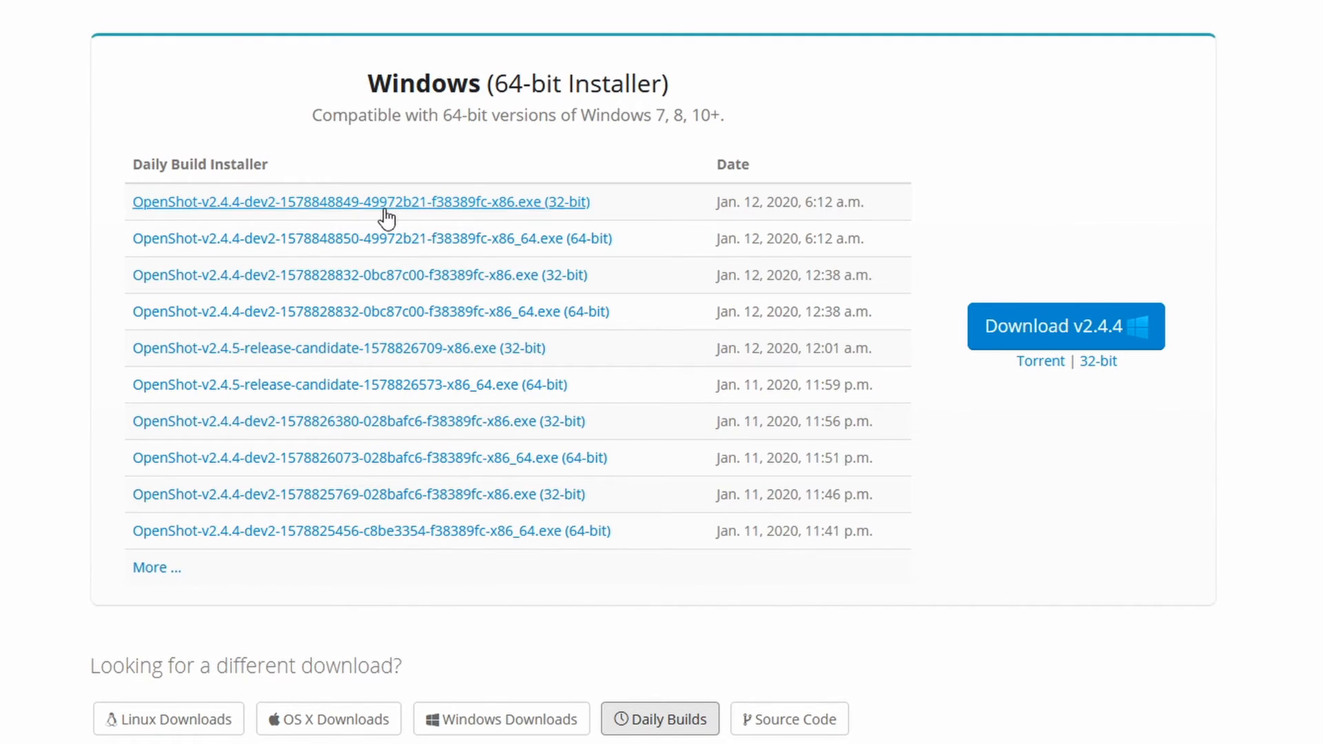
{"action": "mouse_move", "coordinate": [243, 218]}
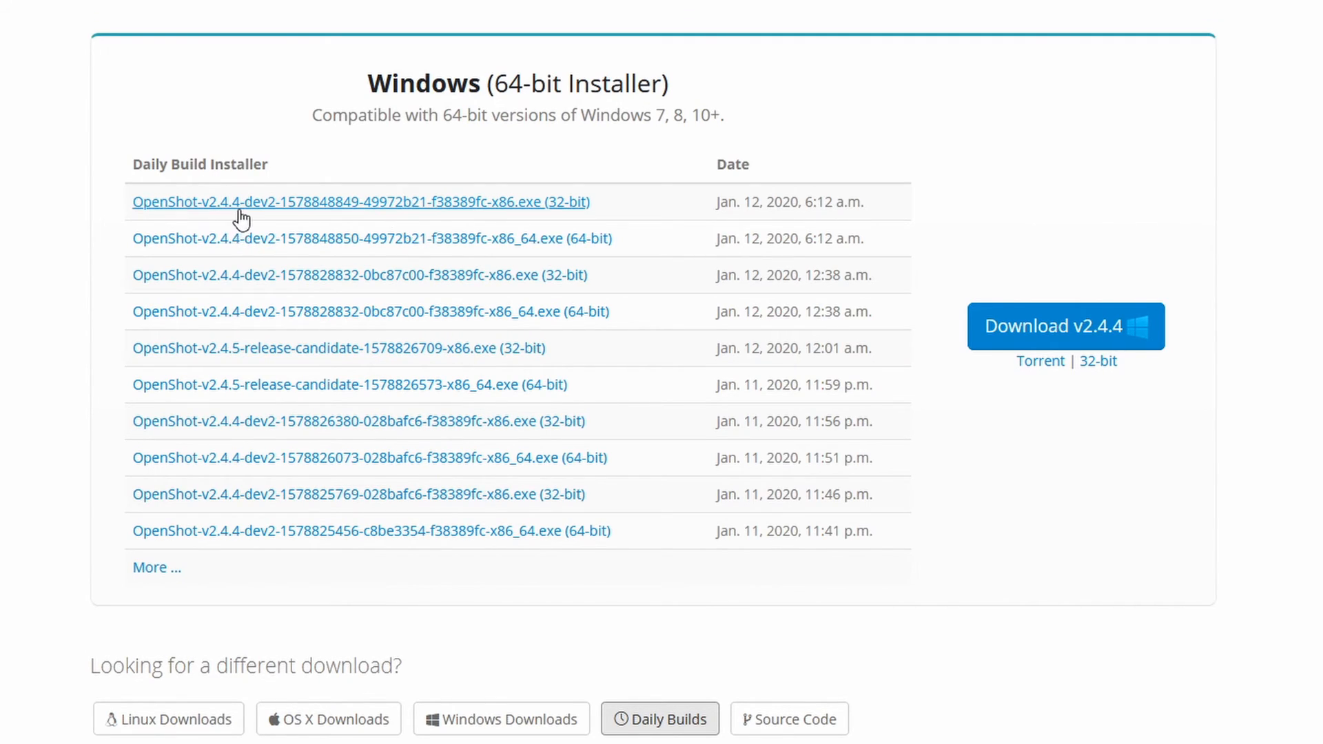
{"action": "mouse_move", "coordinate": [147, 489]}
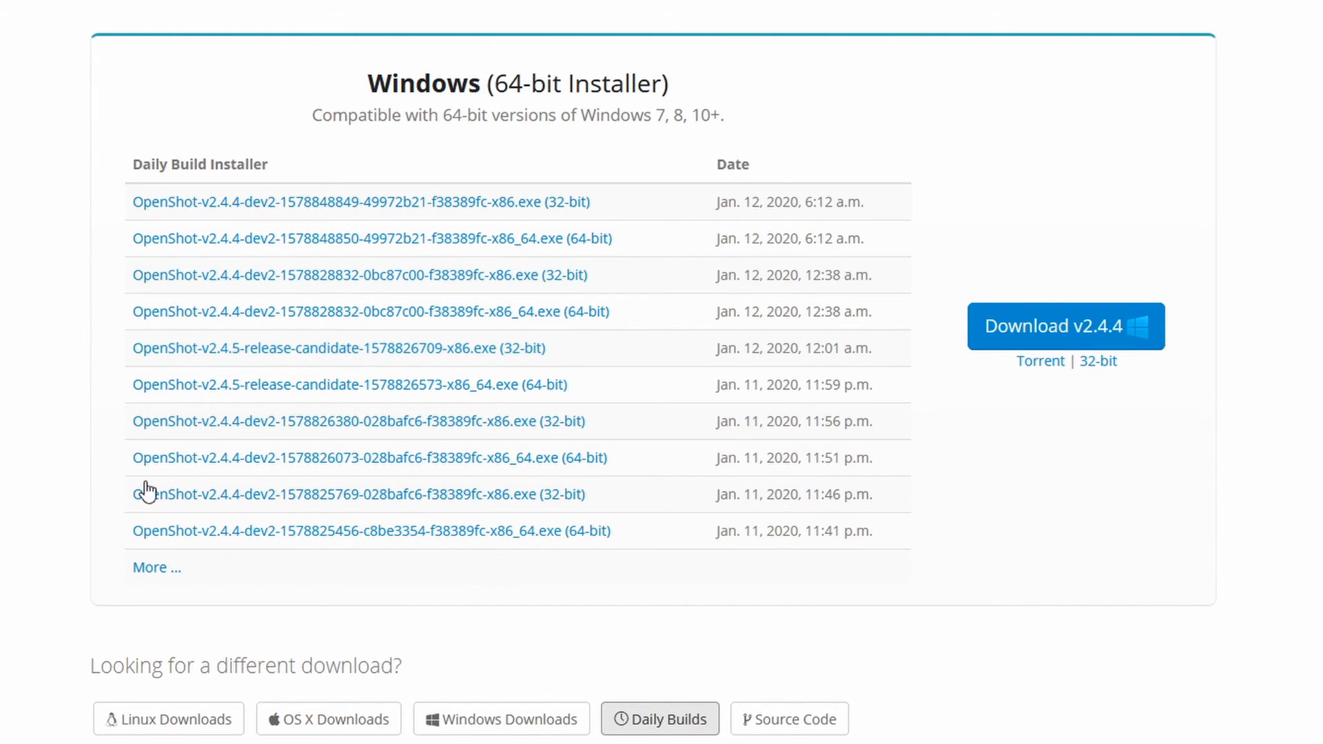
{"action": "left_click", "coordinate": [368, 733]}
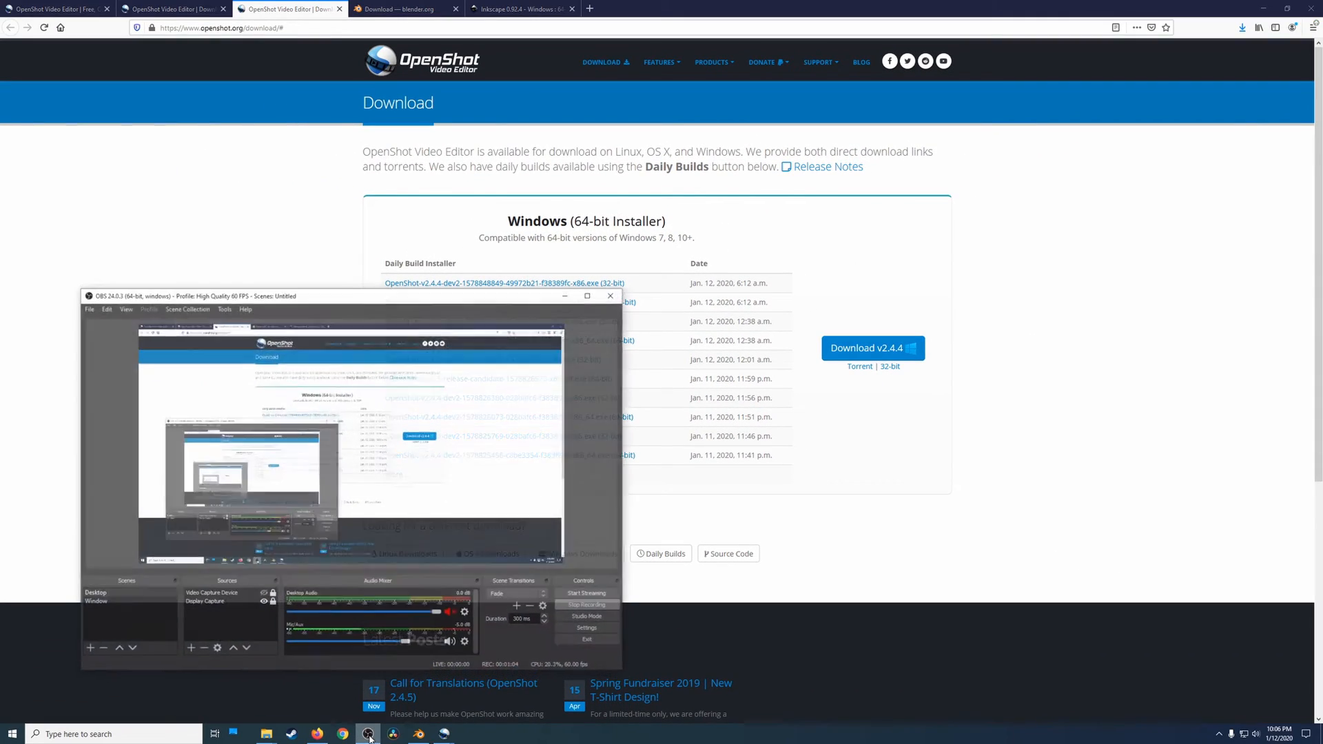
{"action": "mouse_move", "coordinate": [443, 733]}
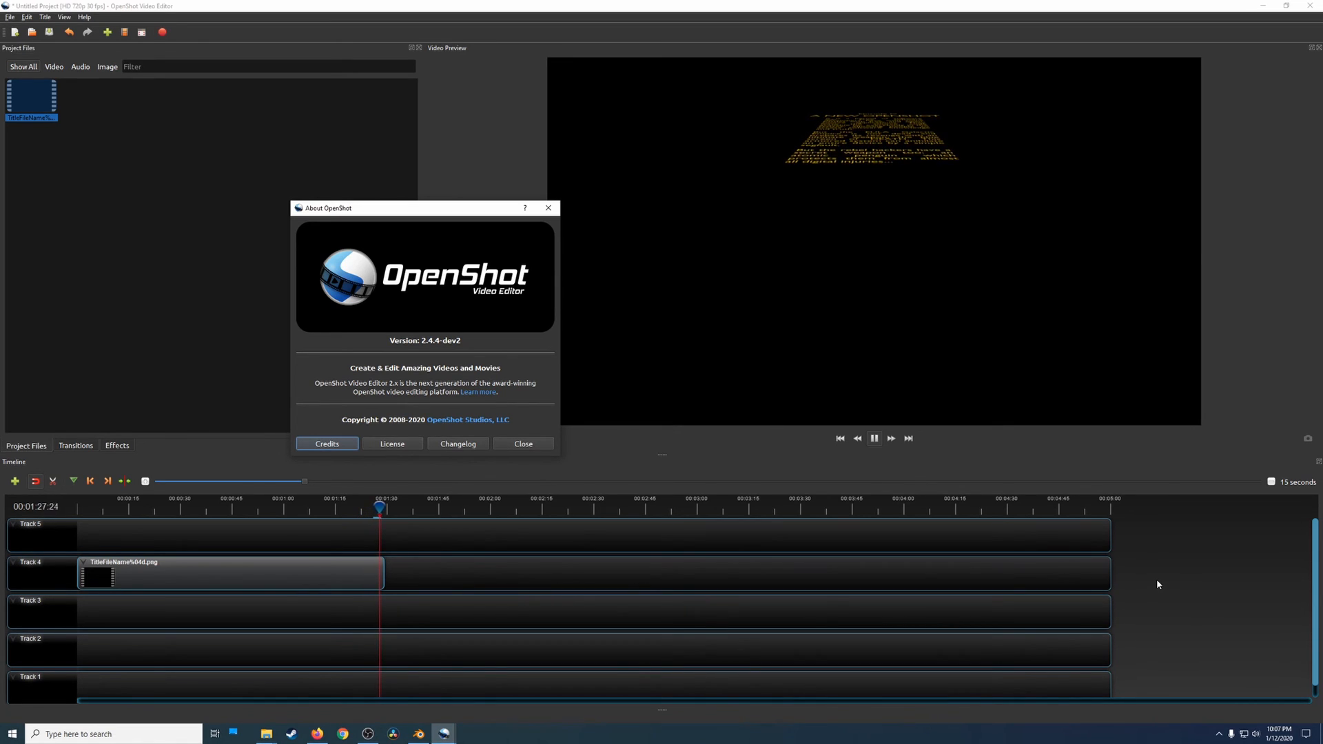
- Pause the crawl title clip's playback in the preview
{"action": "left_click", "coordinate": [873, 438]}
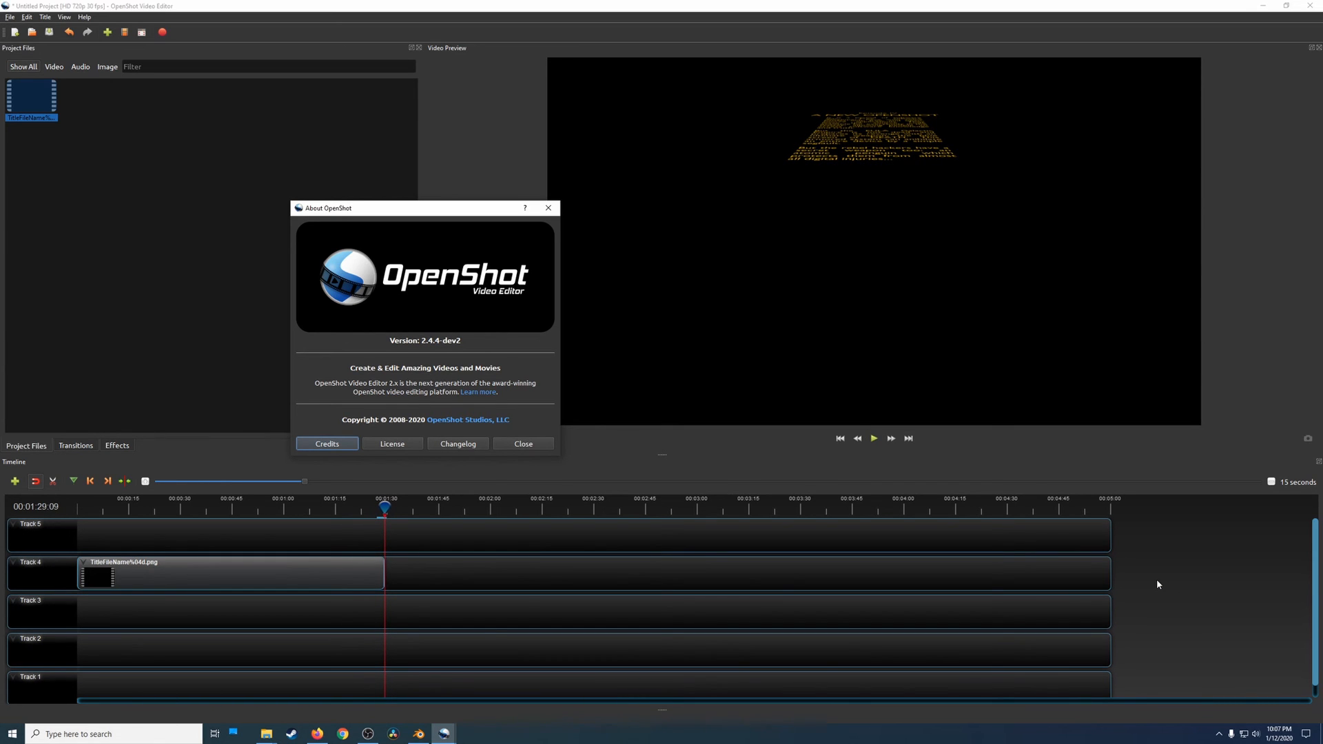